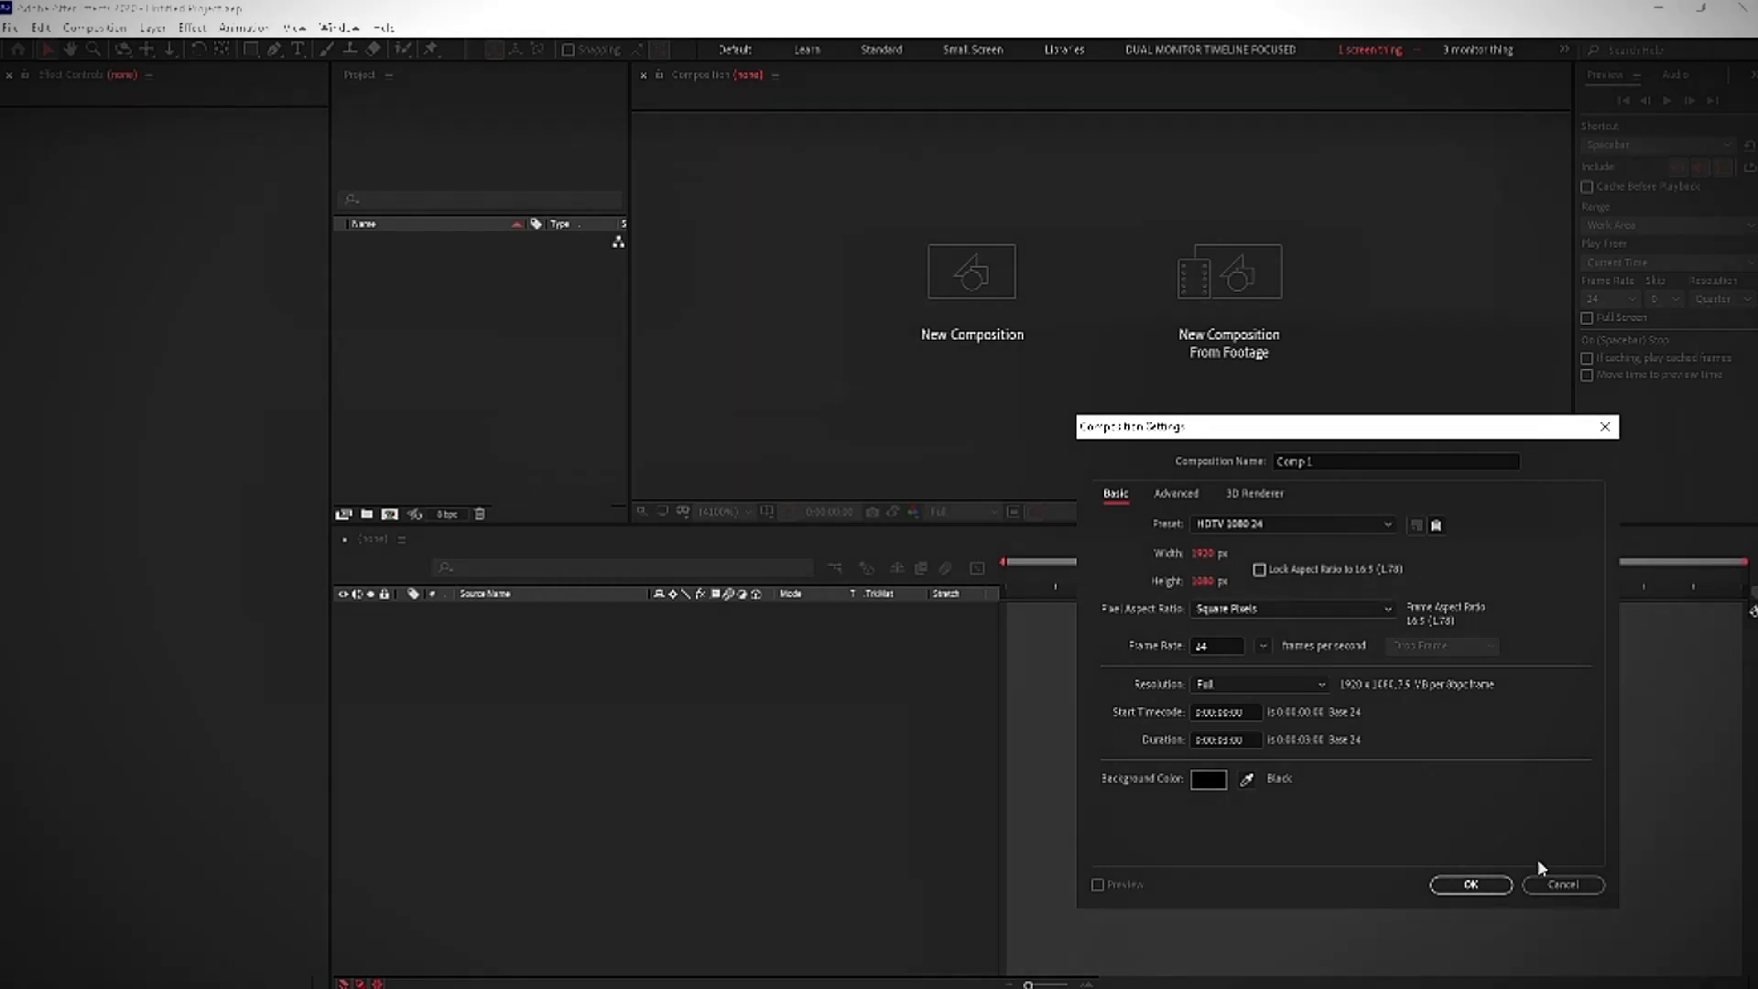
- Confirm the HDTV 1080, 24 fps settings for Comp 1
left_click(1470, 885)
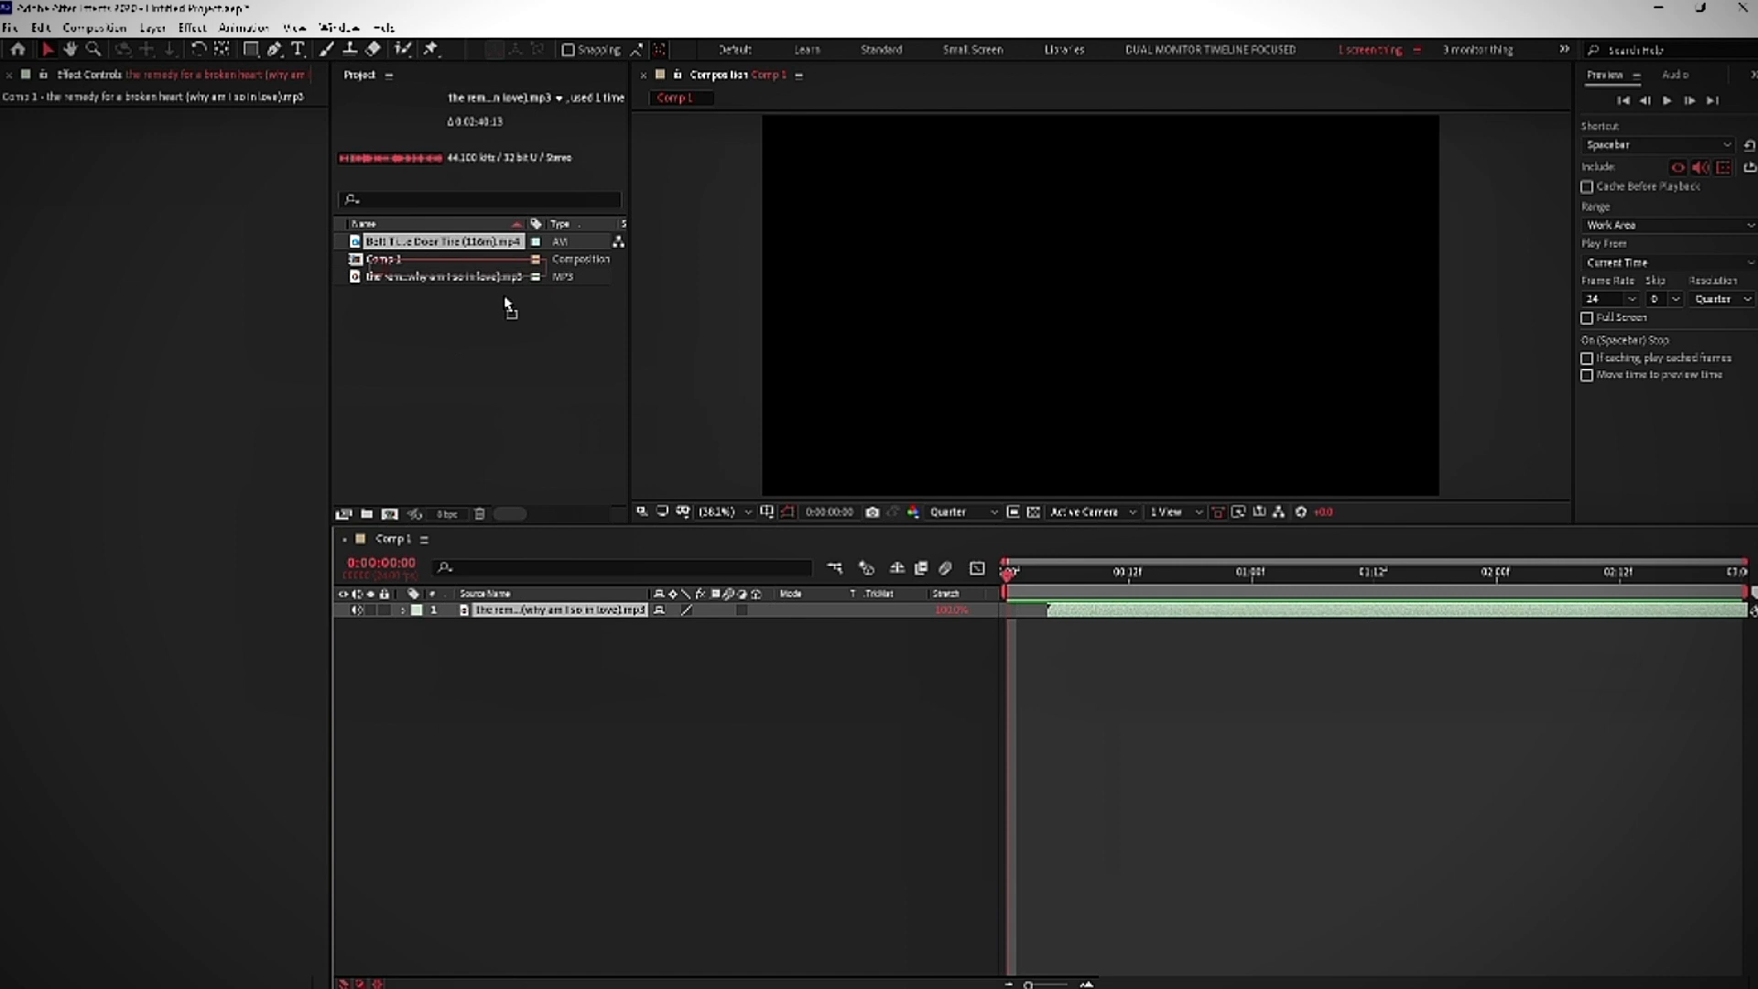
- Add the gameplay mp4 to Comp 1 and scrub to about sixteen seconds
left_click(441, 241)
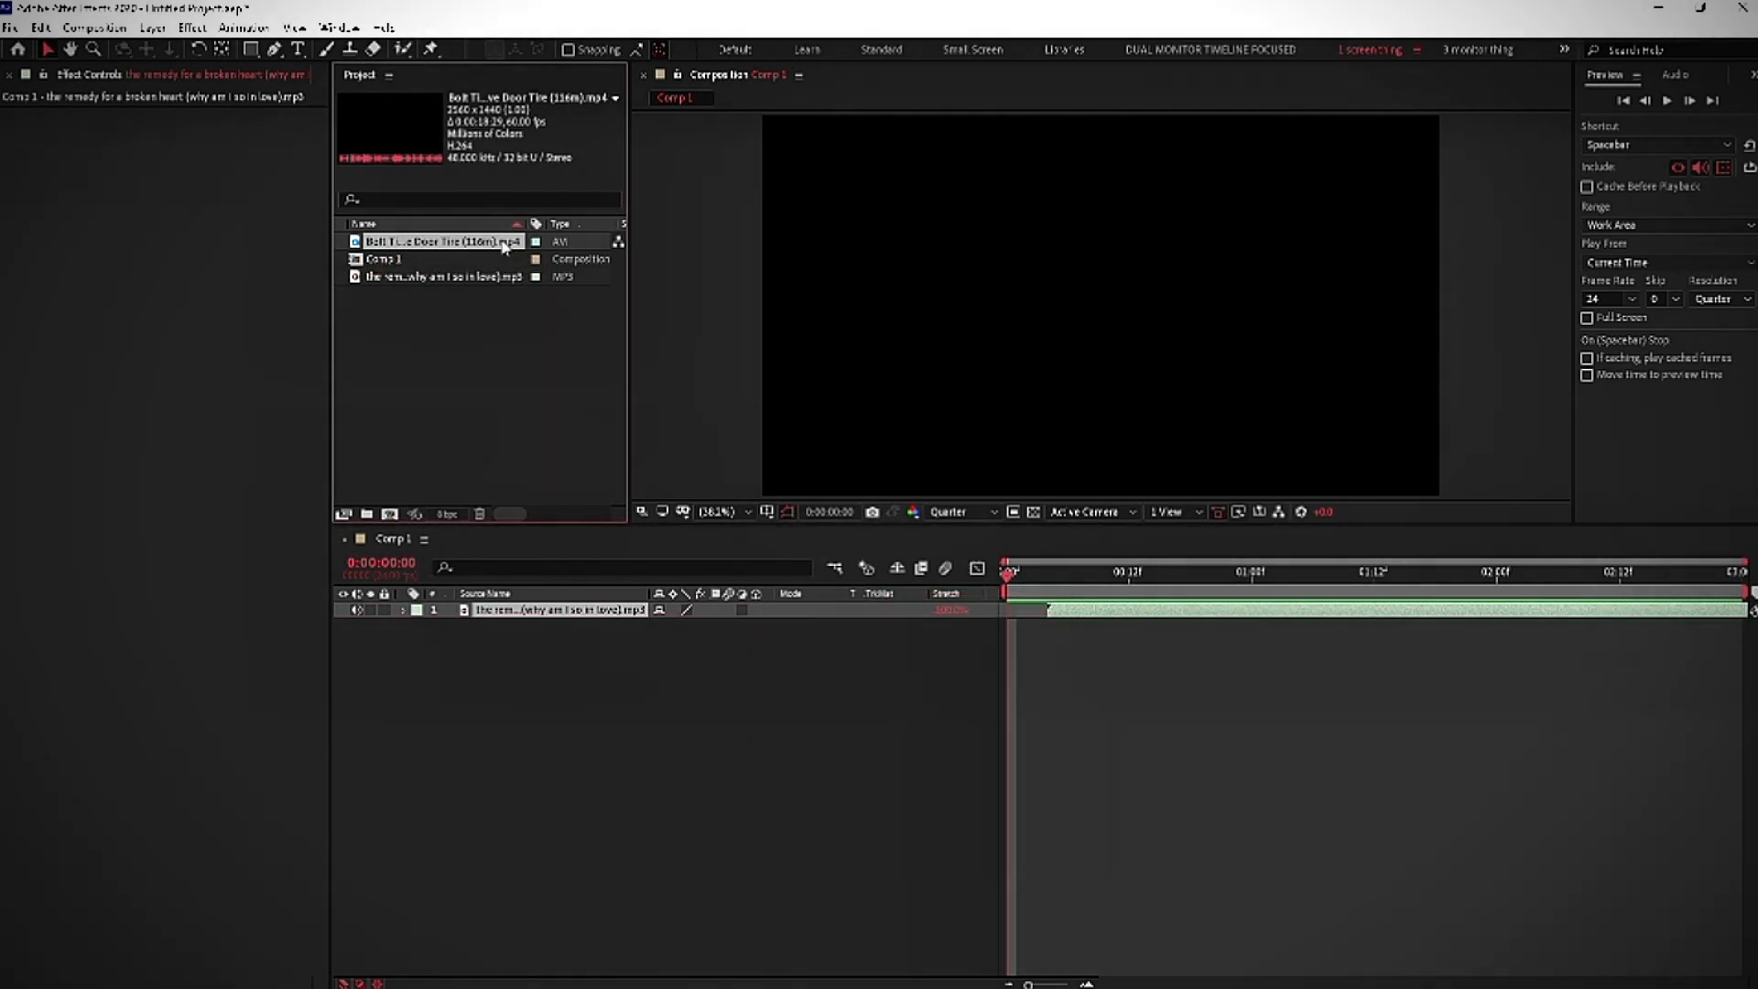
double_click(441, 241)
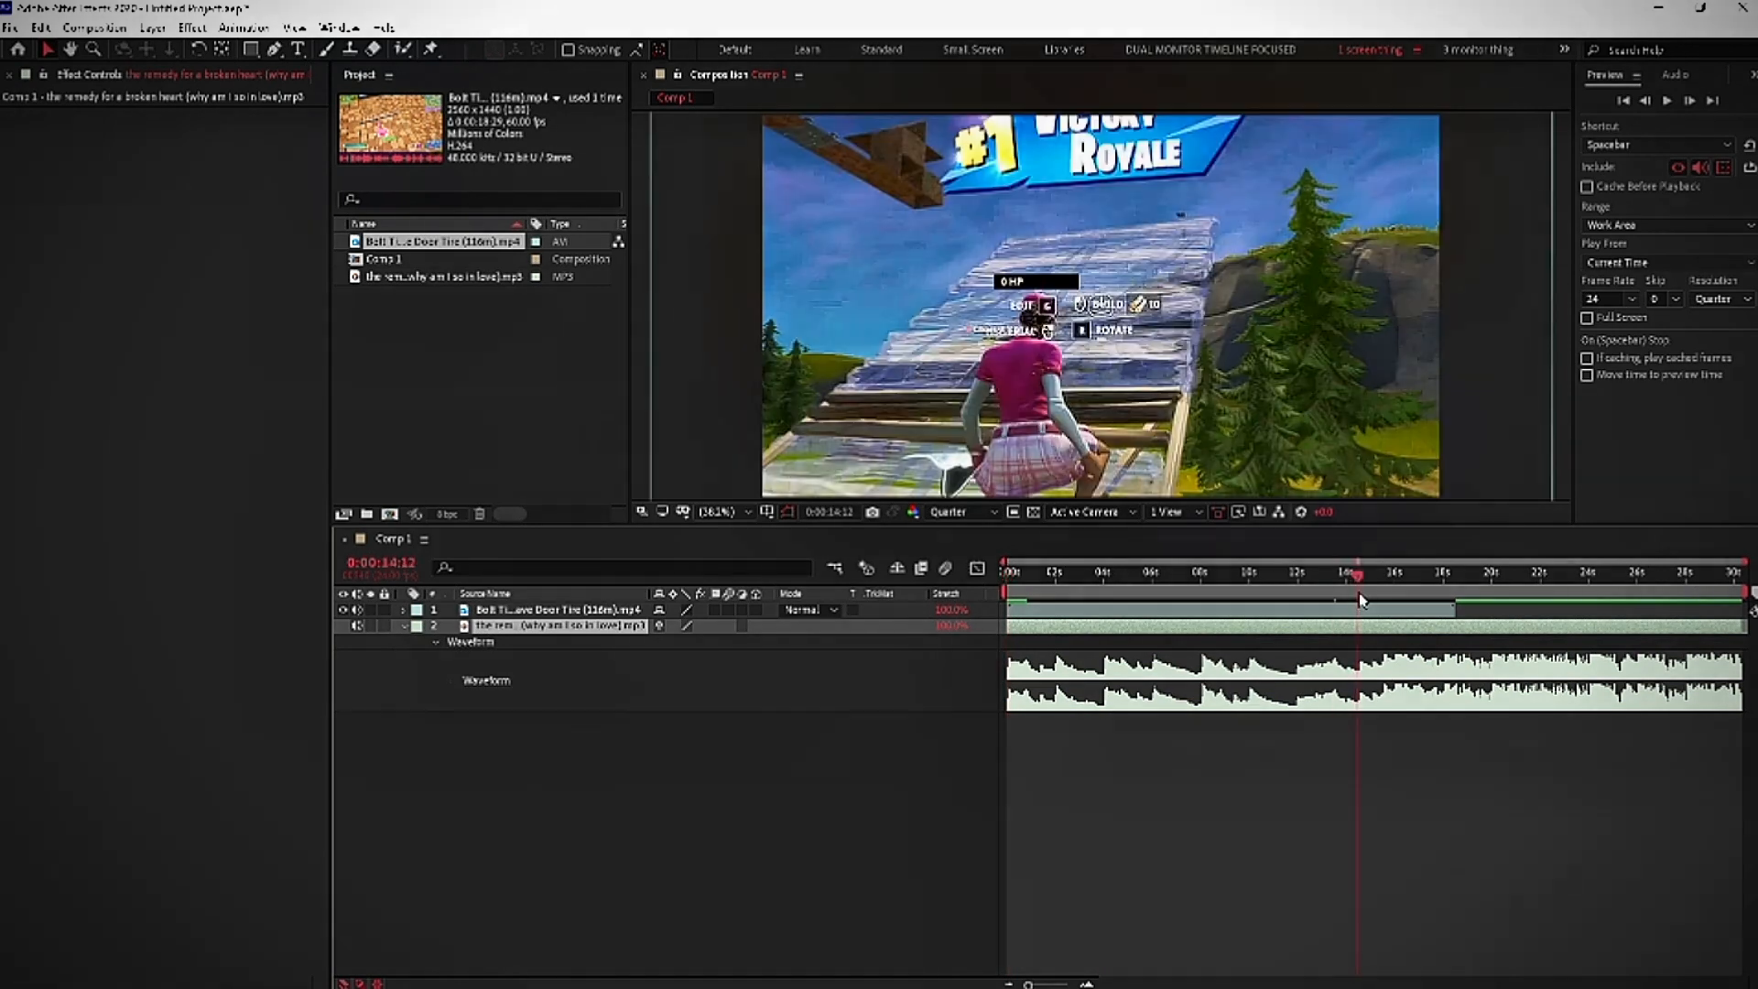
left_click(1369, 575)
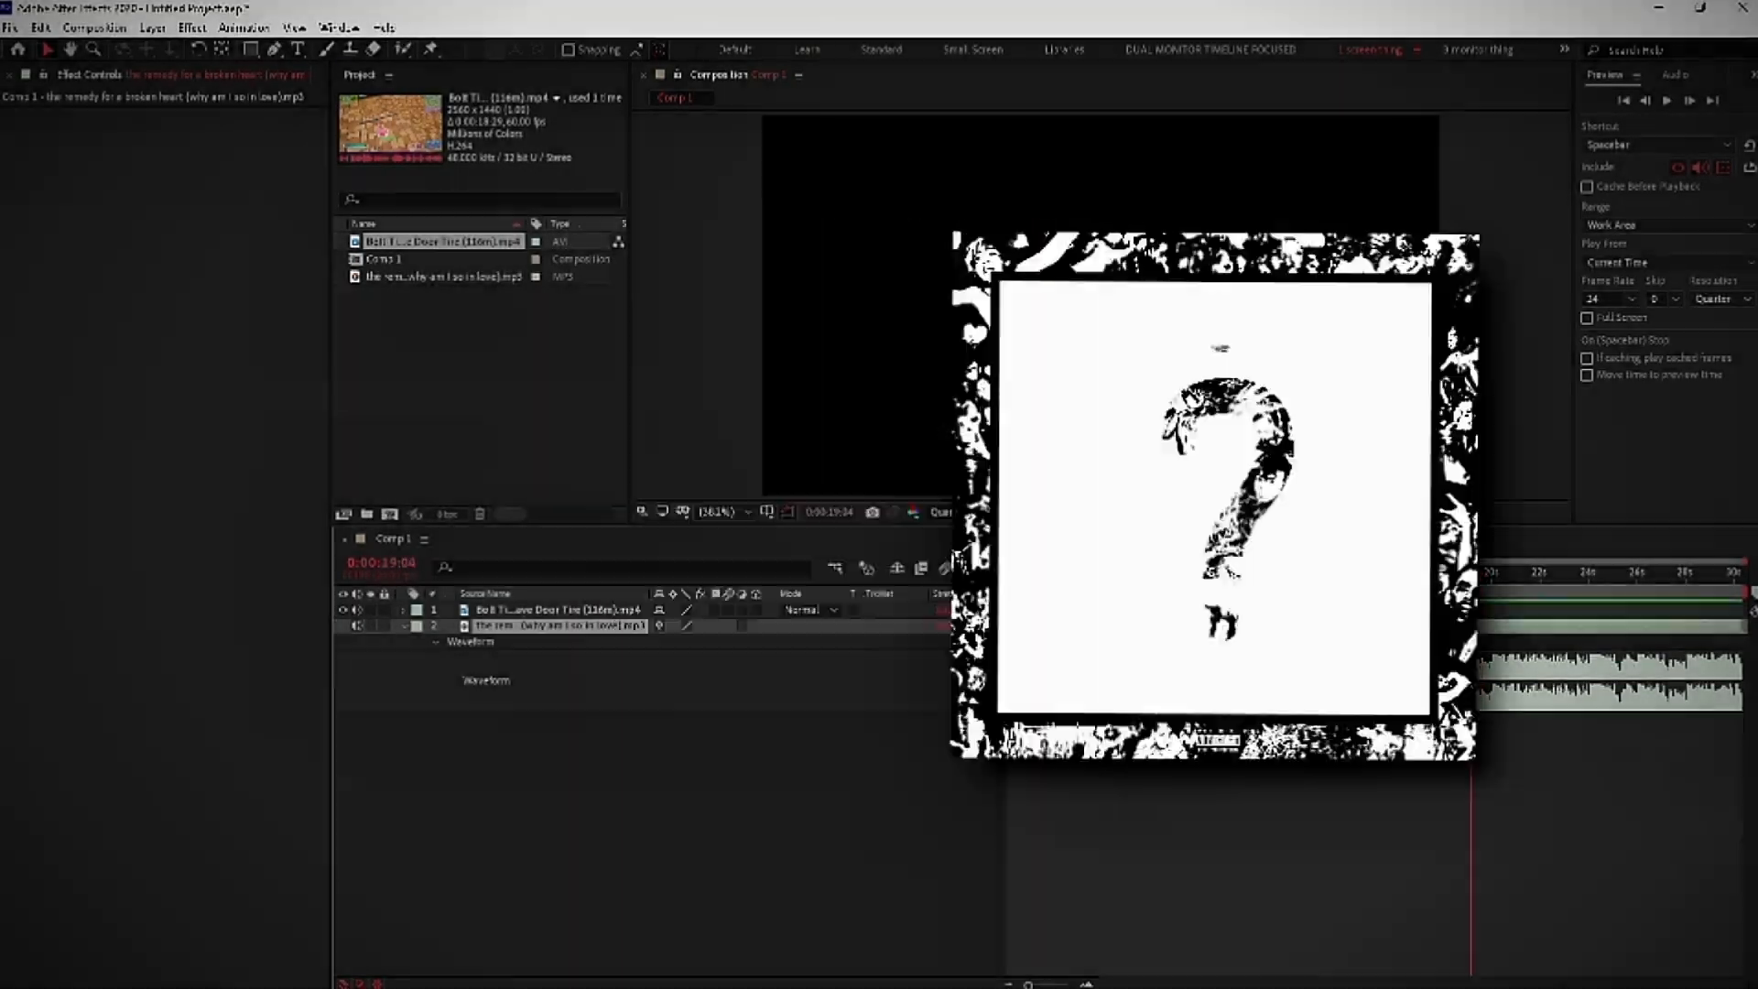
left_click(1395, 571)
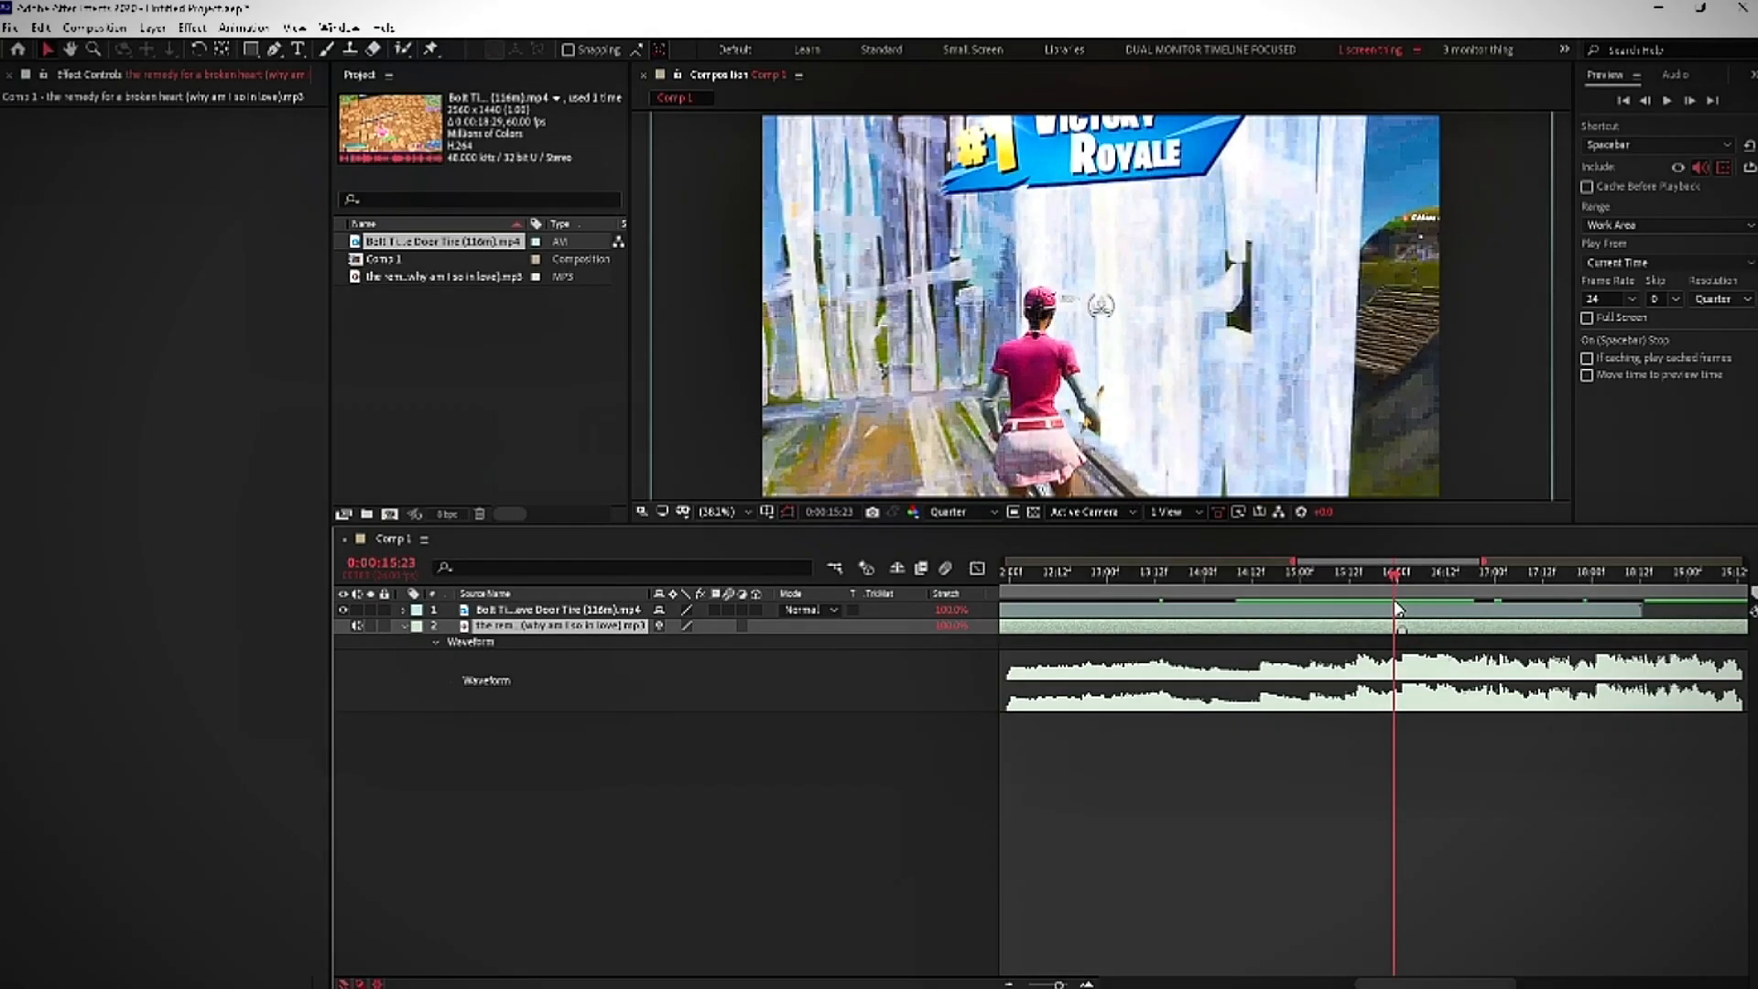
left_click(1403, 570)
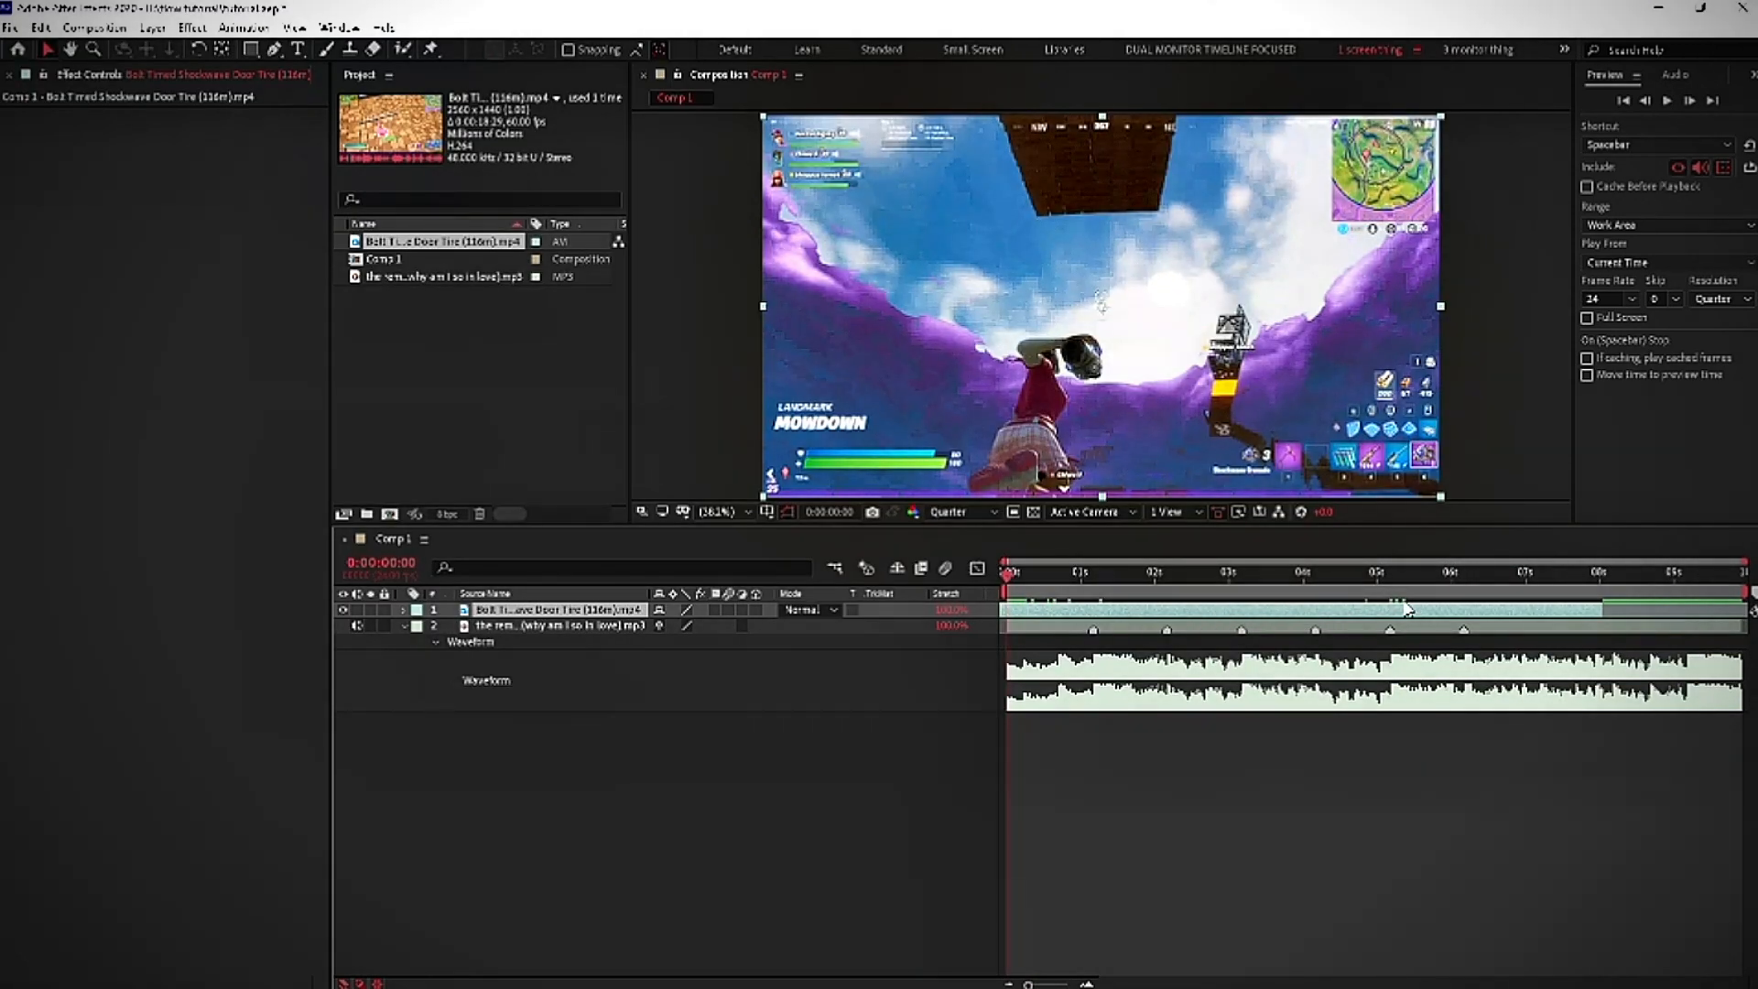
- Scrub the playhead to about five, then one second, to set the clip's trim
left_click(1390, 571)
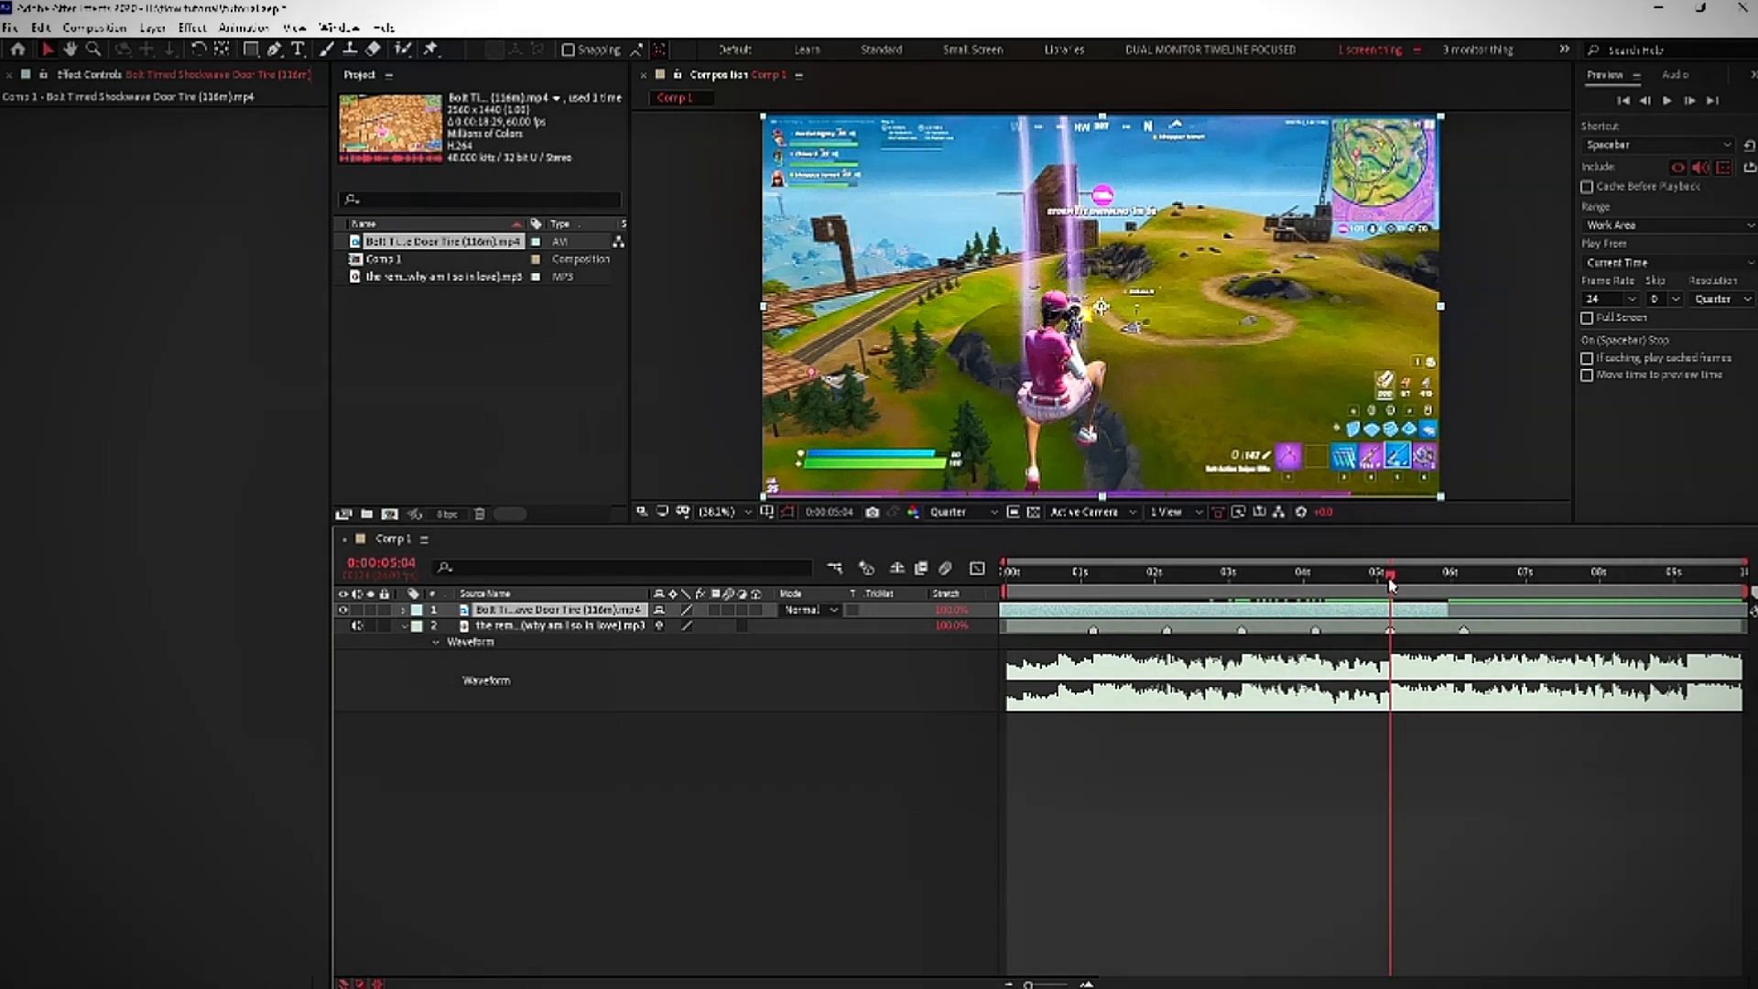
left_click(1268, 571)
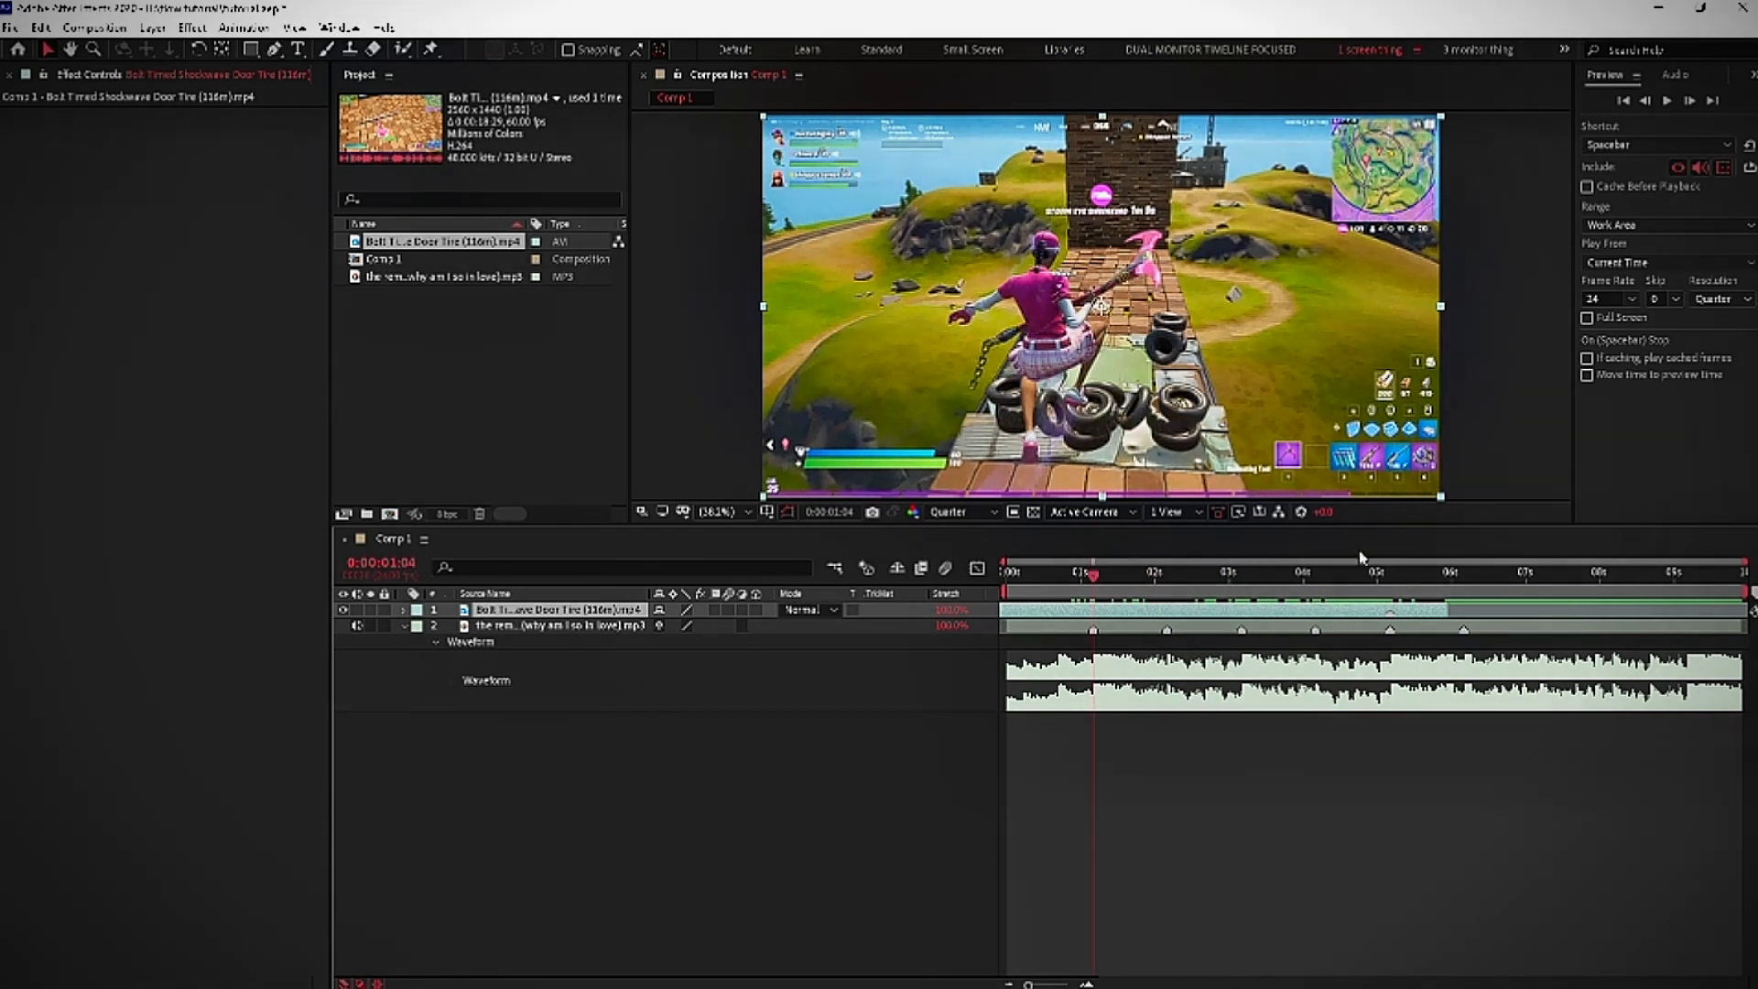
left_click(1118, 574)
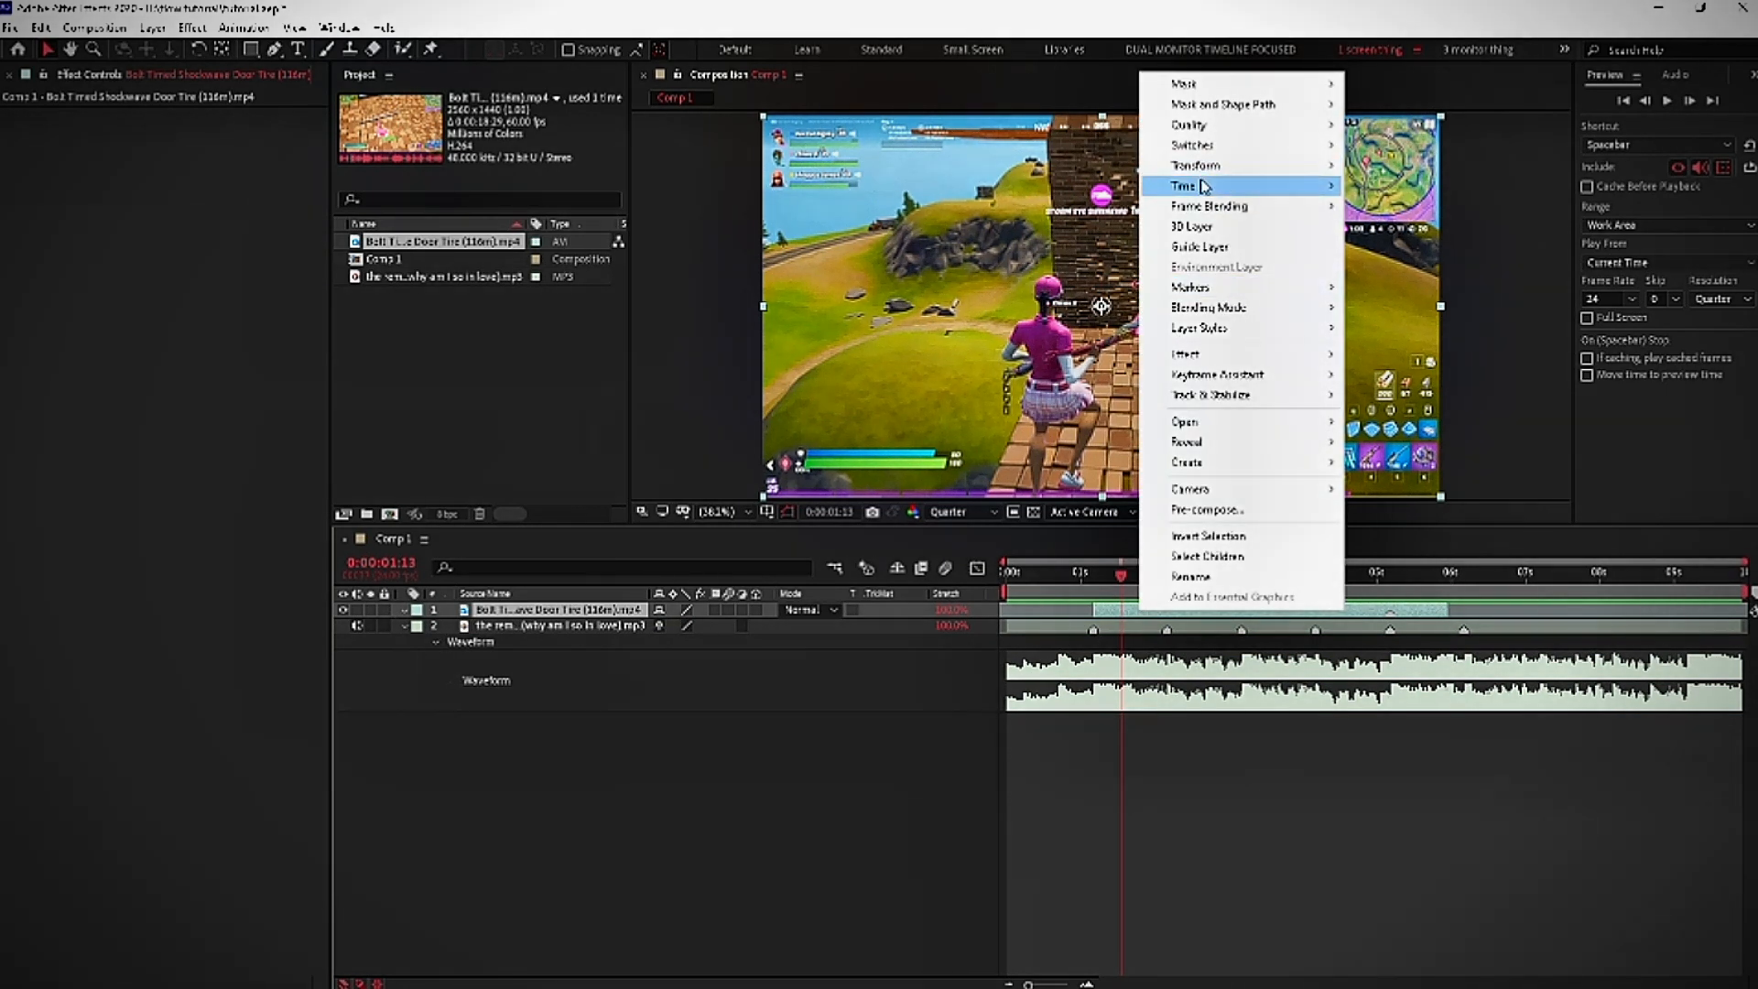
- Open the clip layer's Time options to enable Time Remapping
left_click(1183, 186)
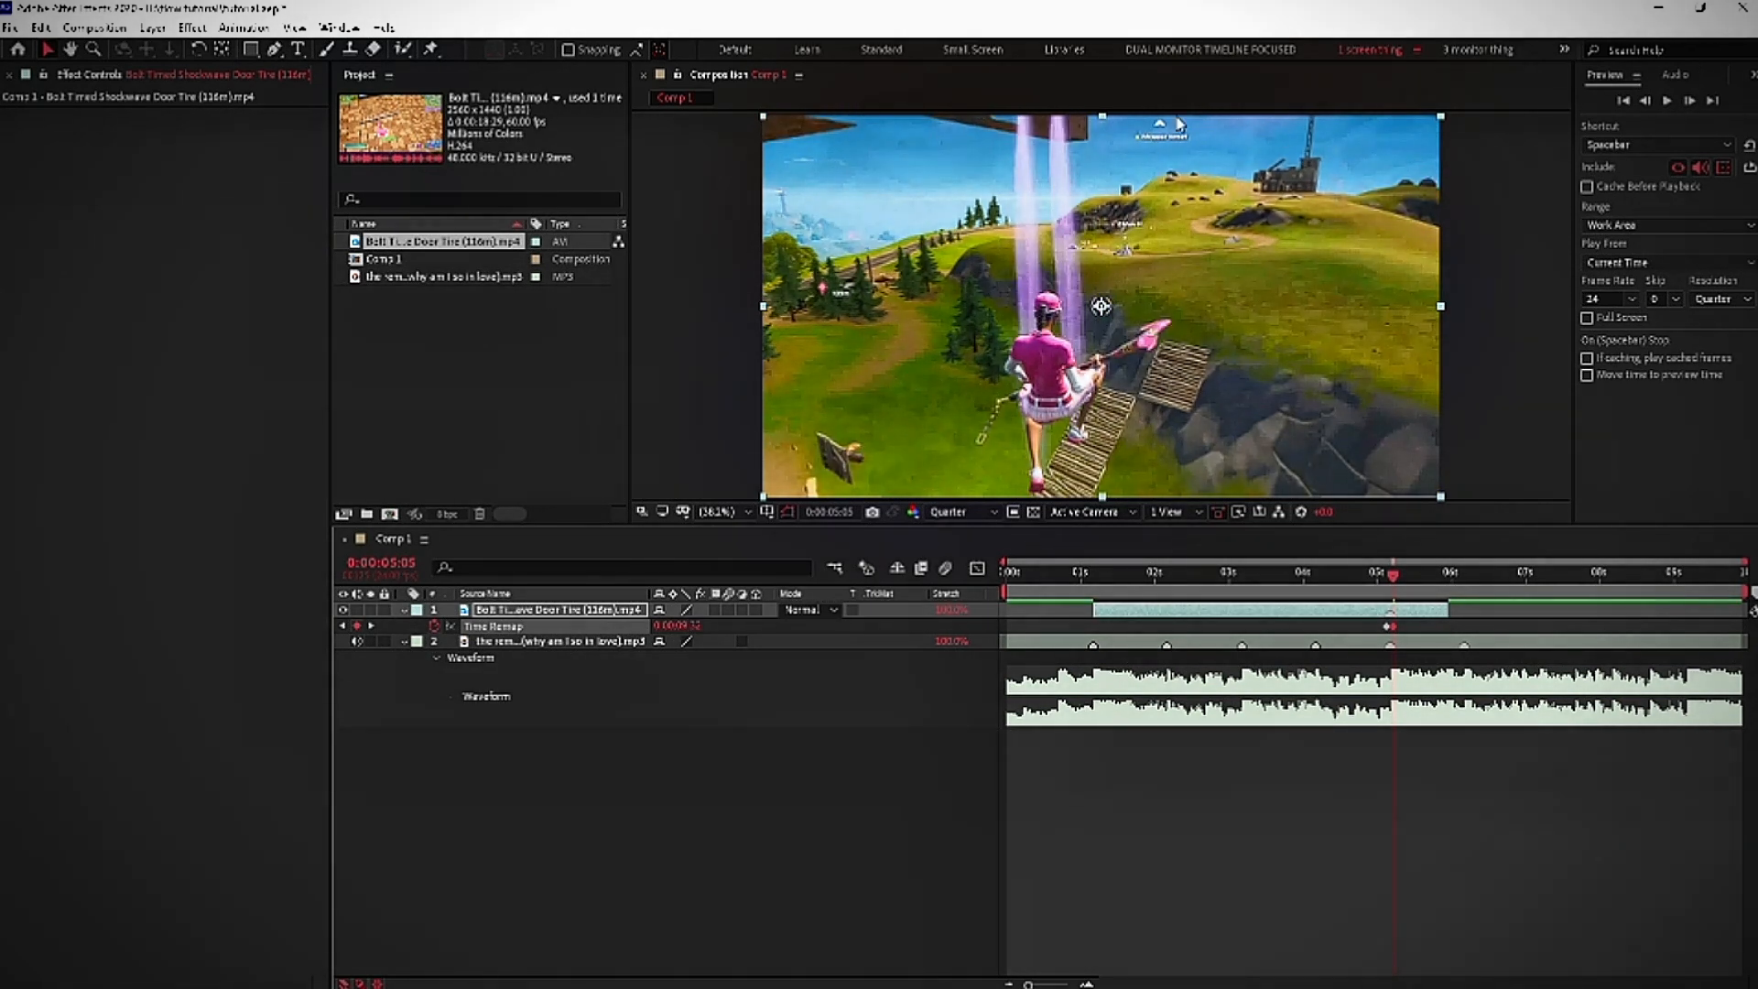
mouse_move(1441, 269)
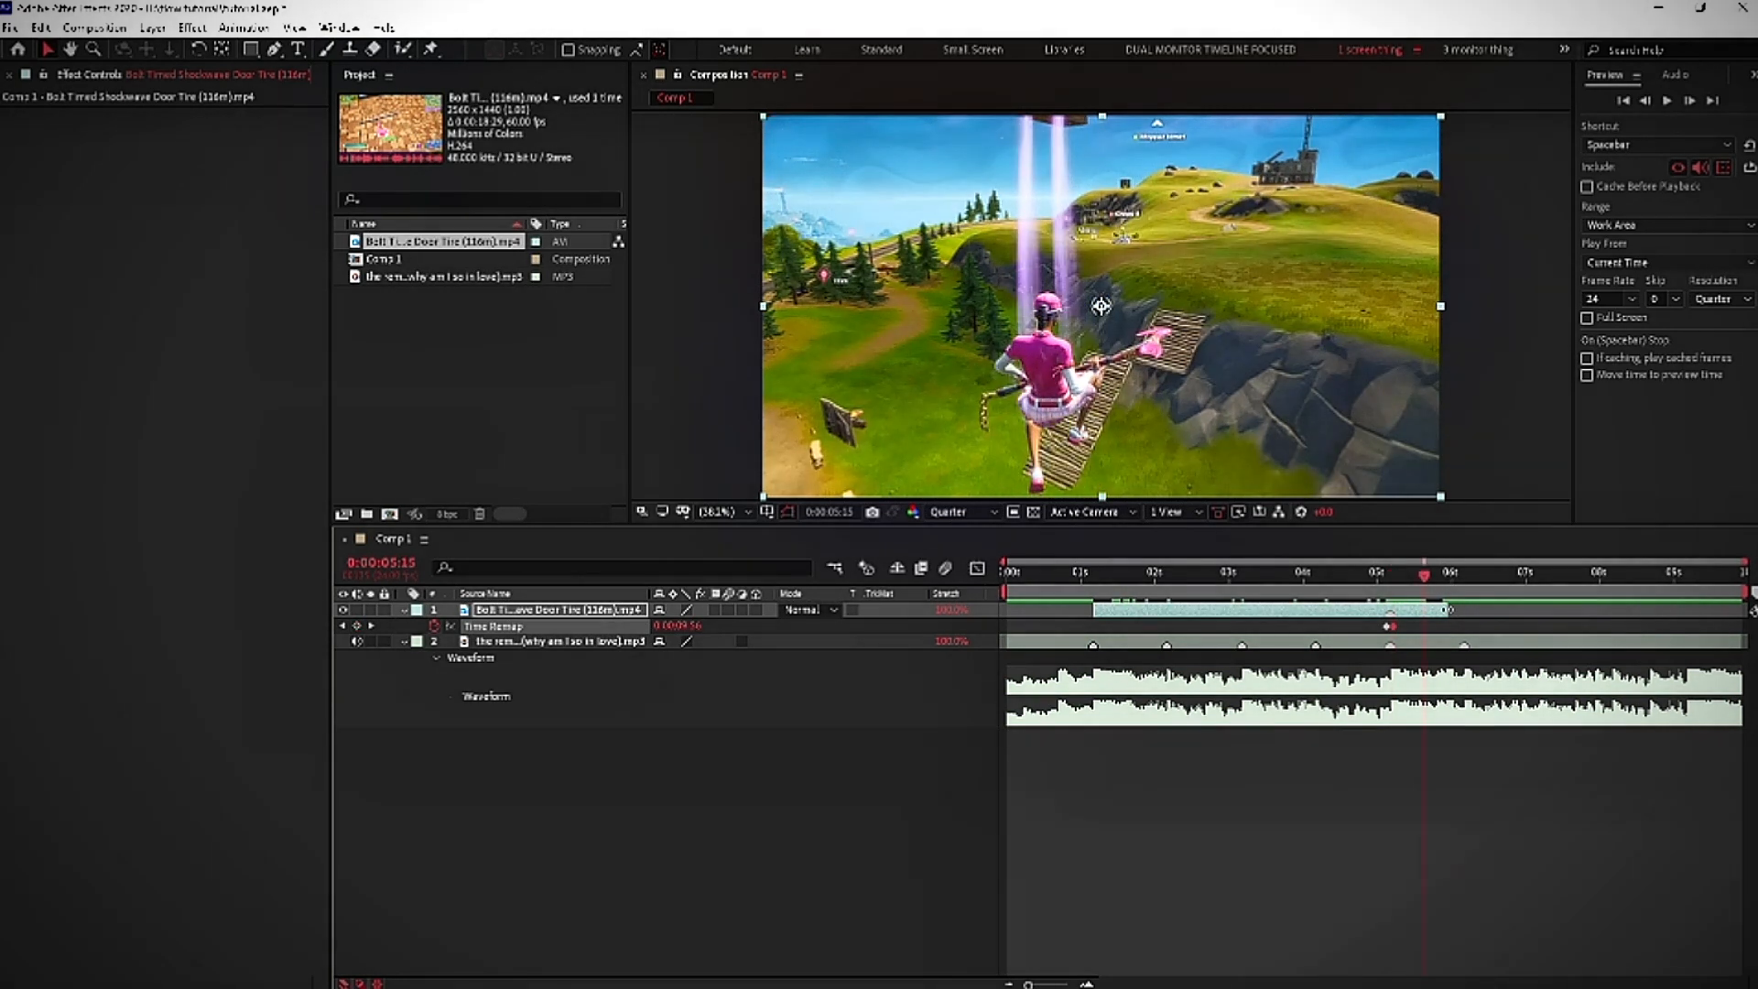
- Move the playhead just past the five-second beat marker
left_click(1462, 571)
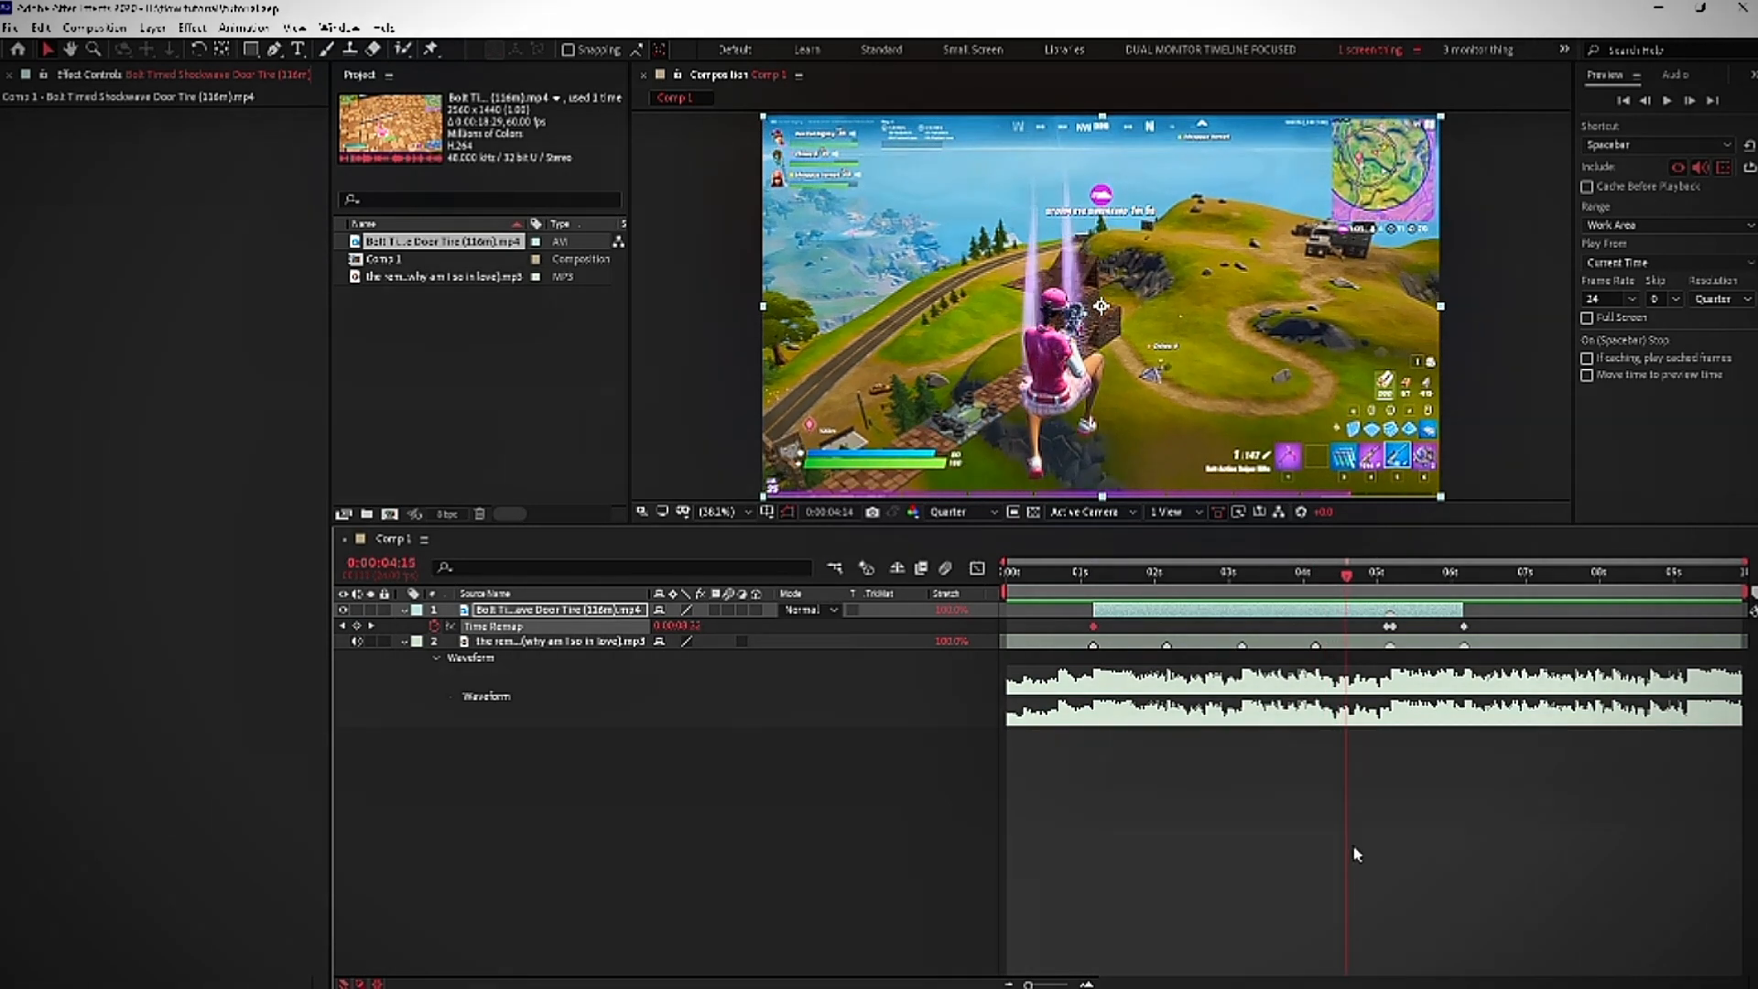
- Move the playhead to beat positions around three and four seconds
left_click(1184, 572)
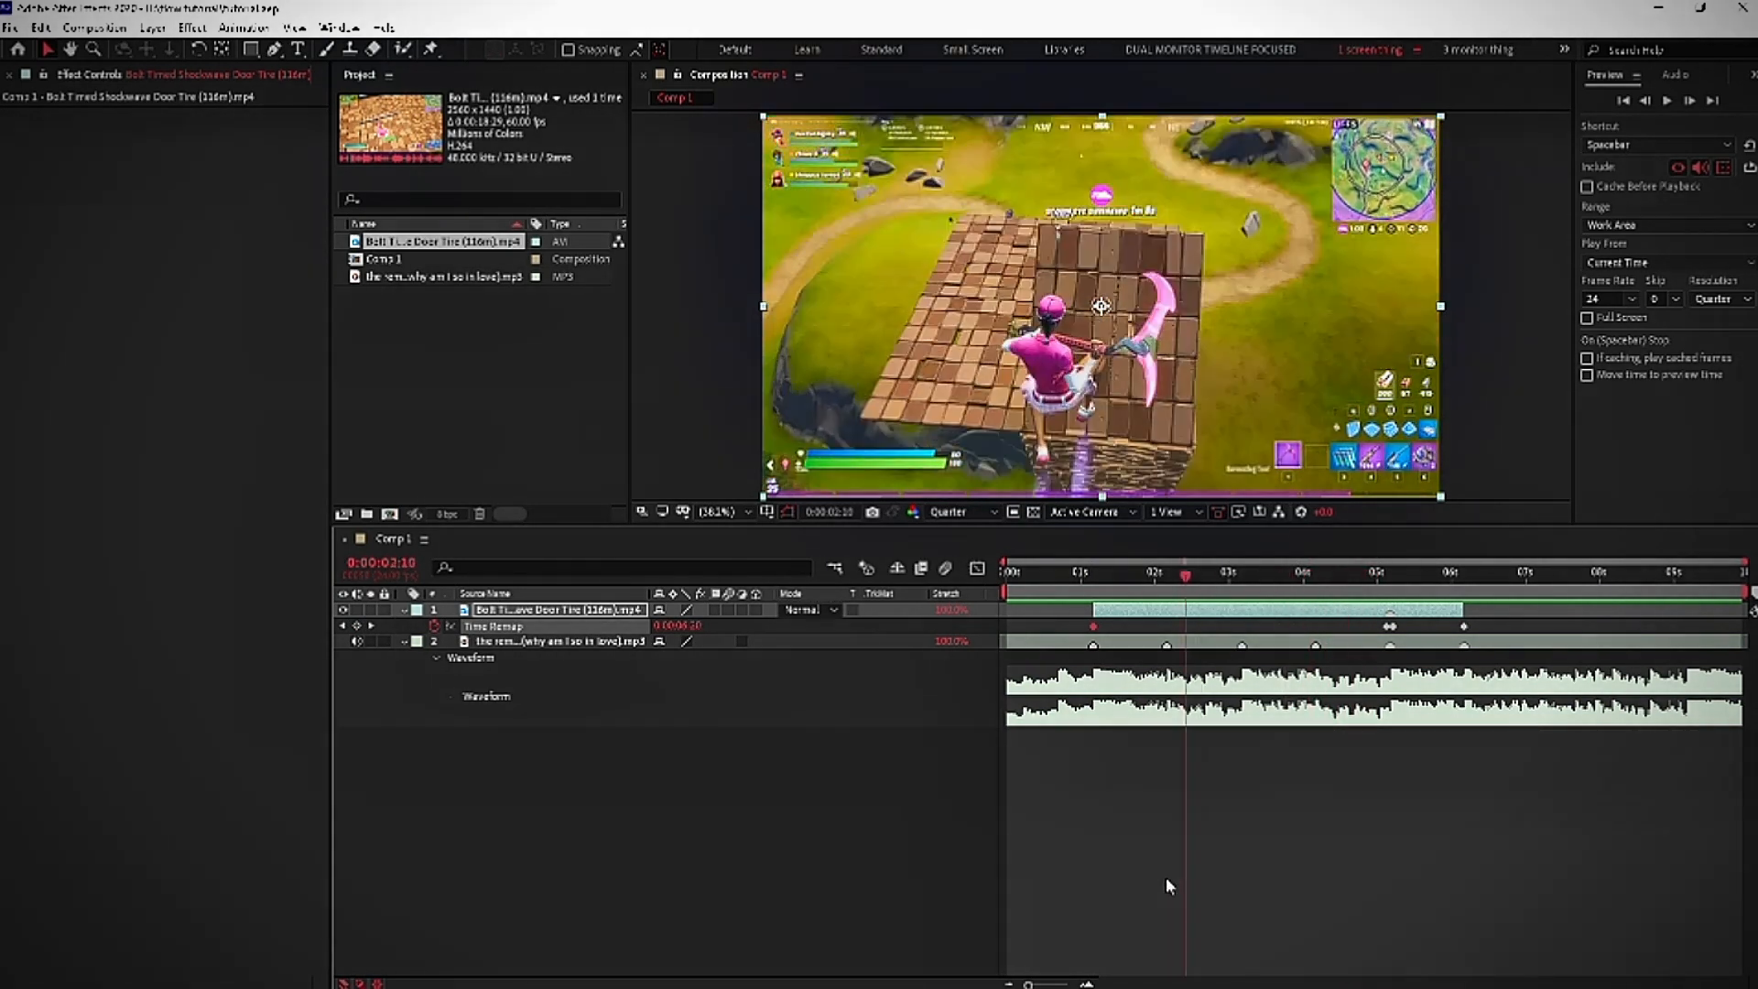
left_click(1354, 571)
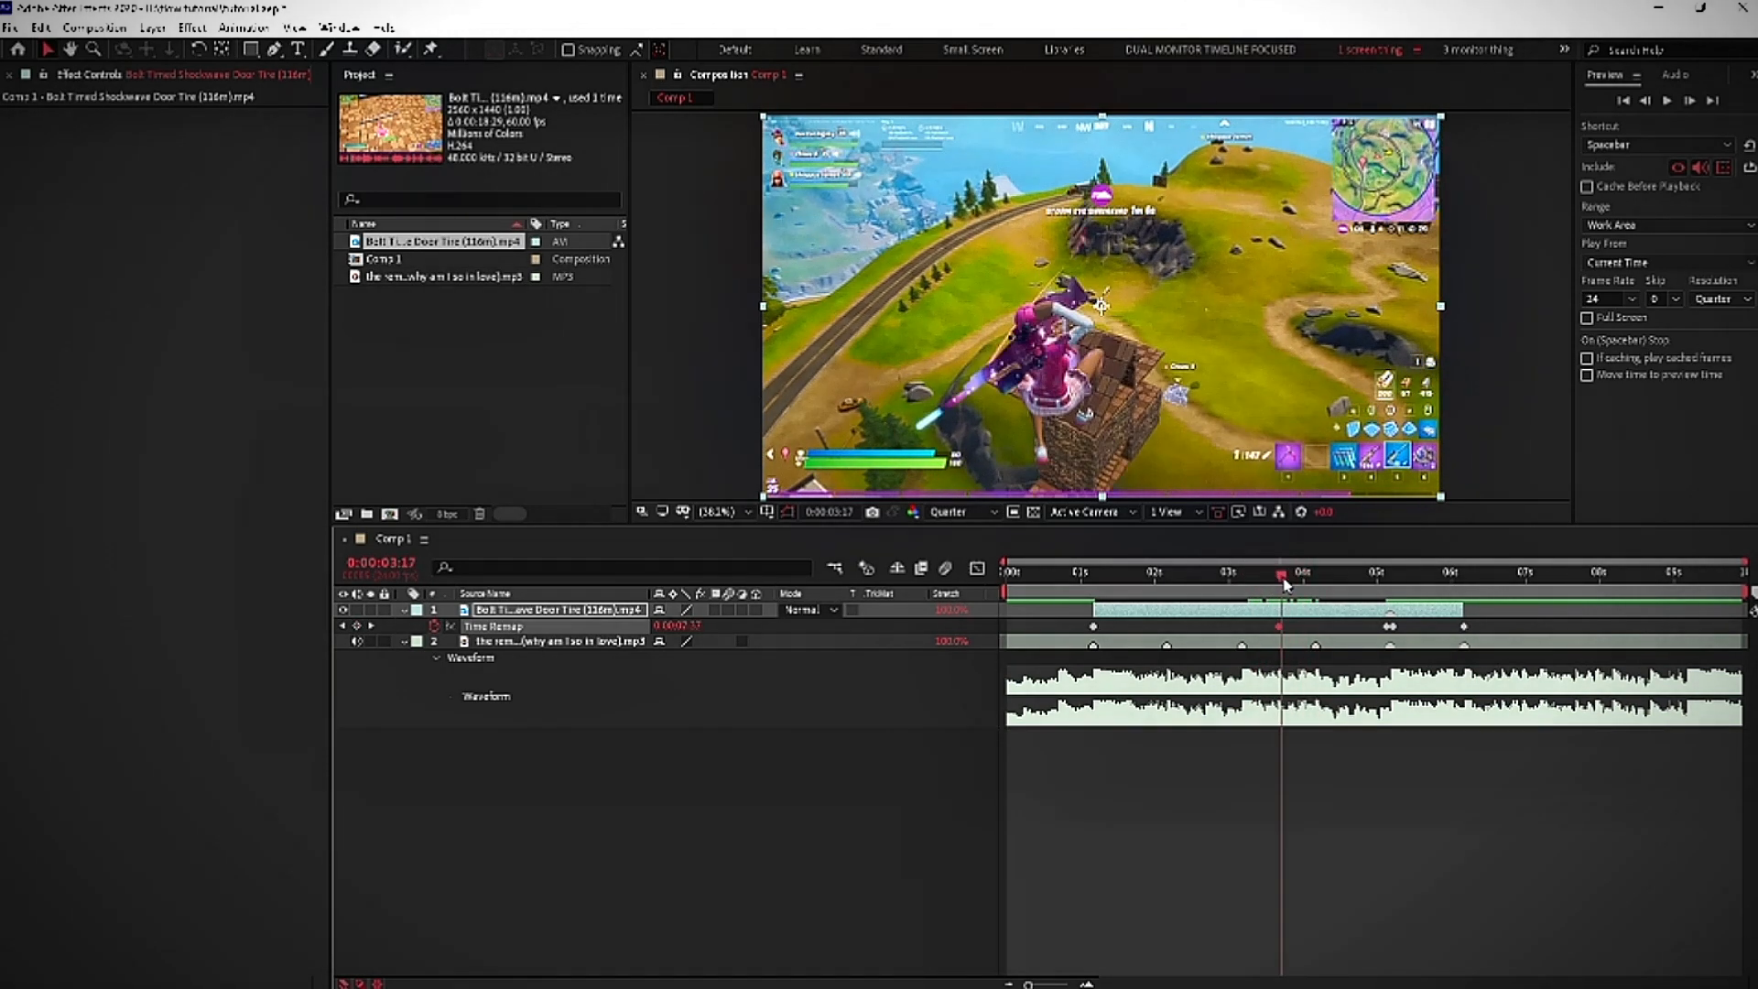
left_click(1323, 575)
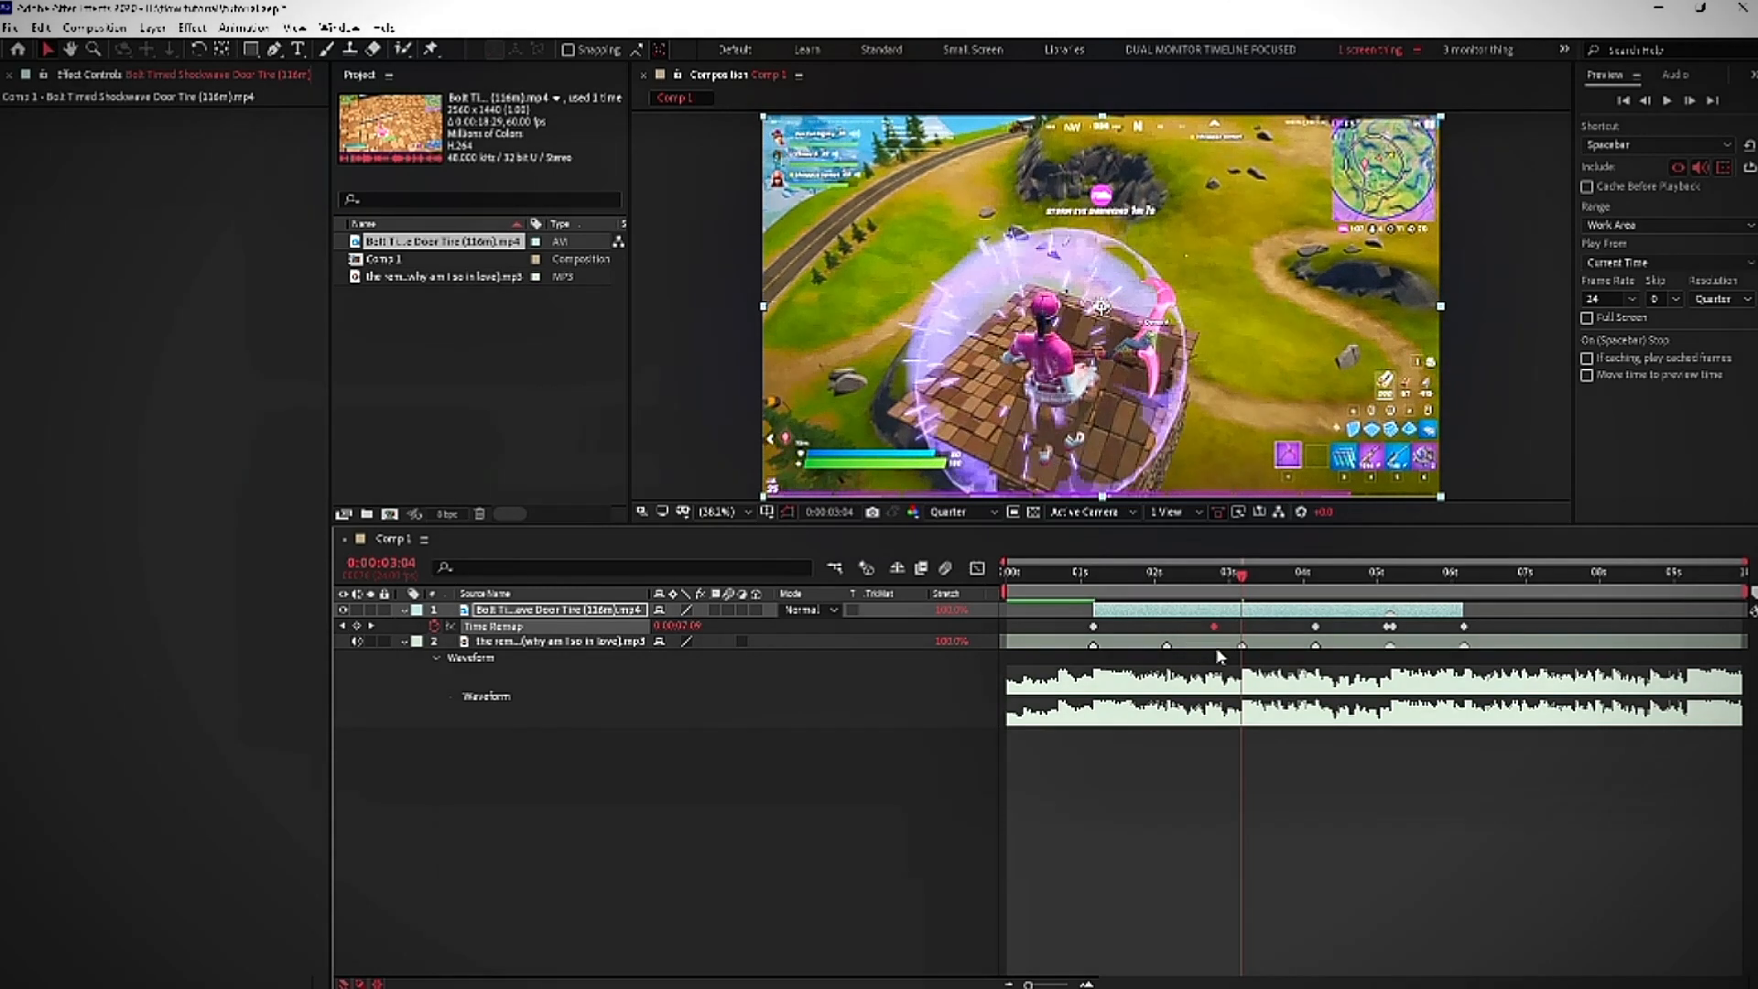
- Keyframe the earlier beats, preview the retime, and open the keyframe options
left_click(1208, 571)
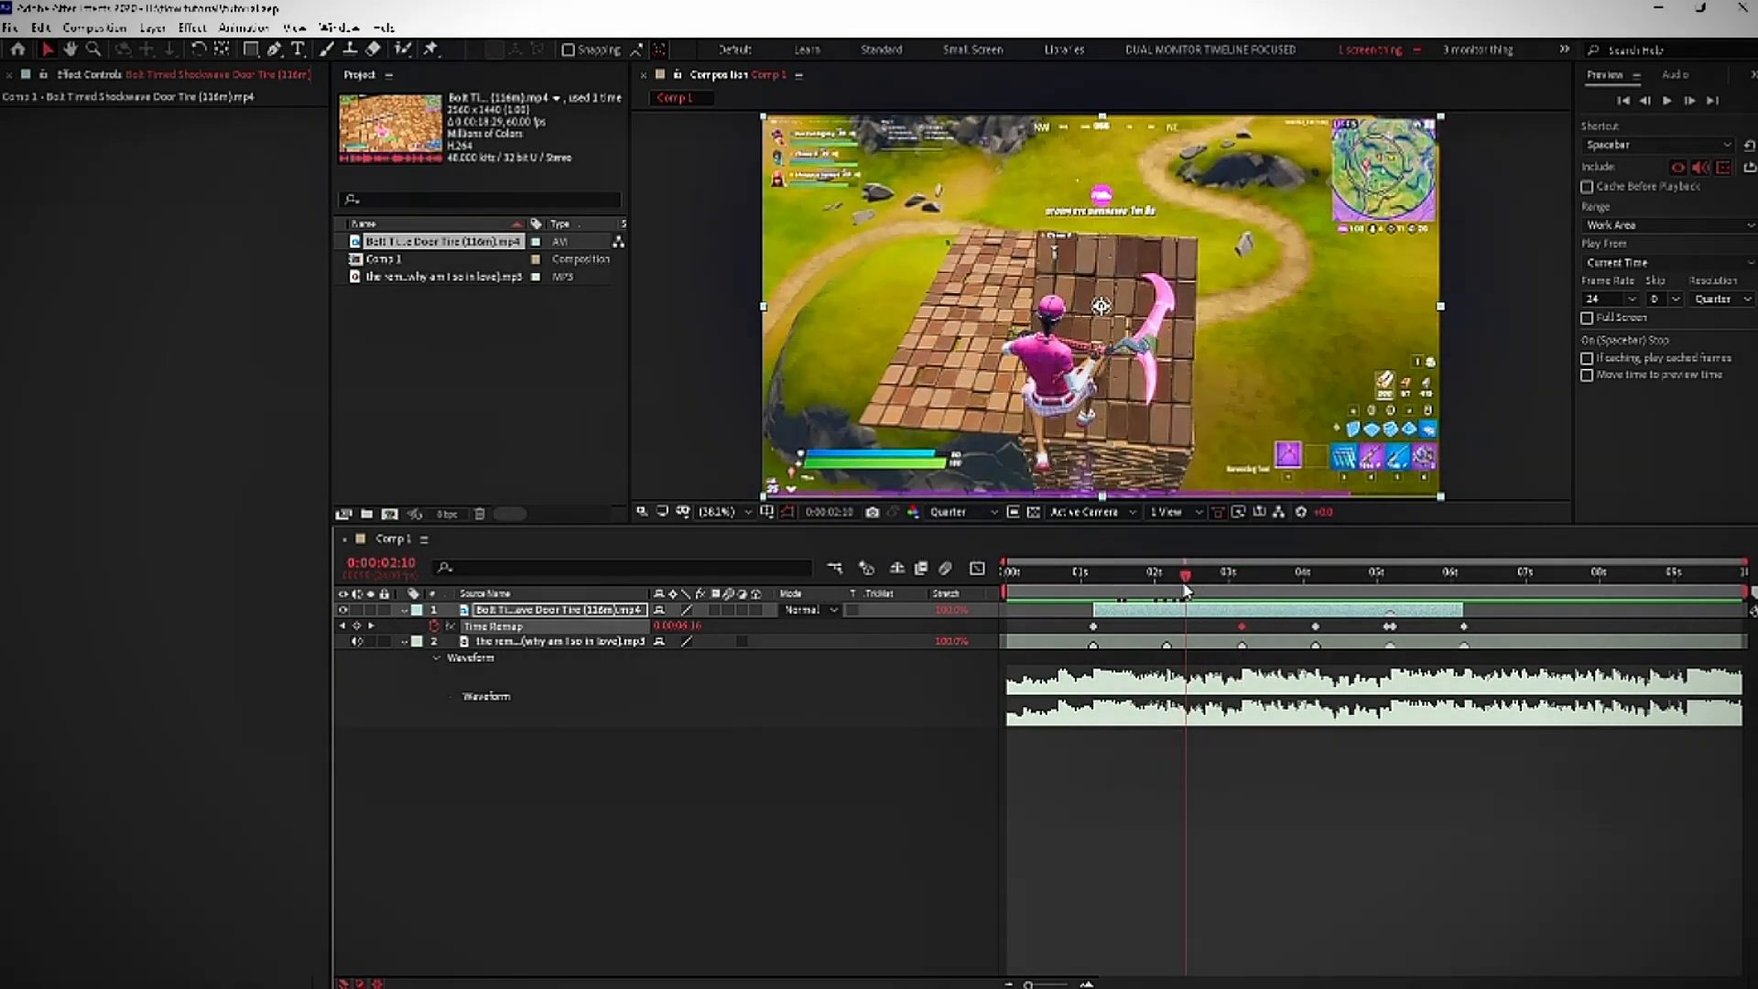
left_click(1155, 576)
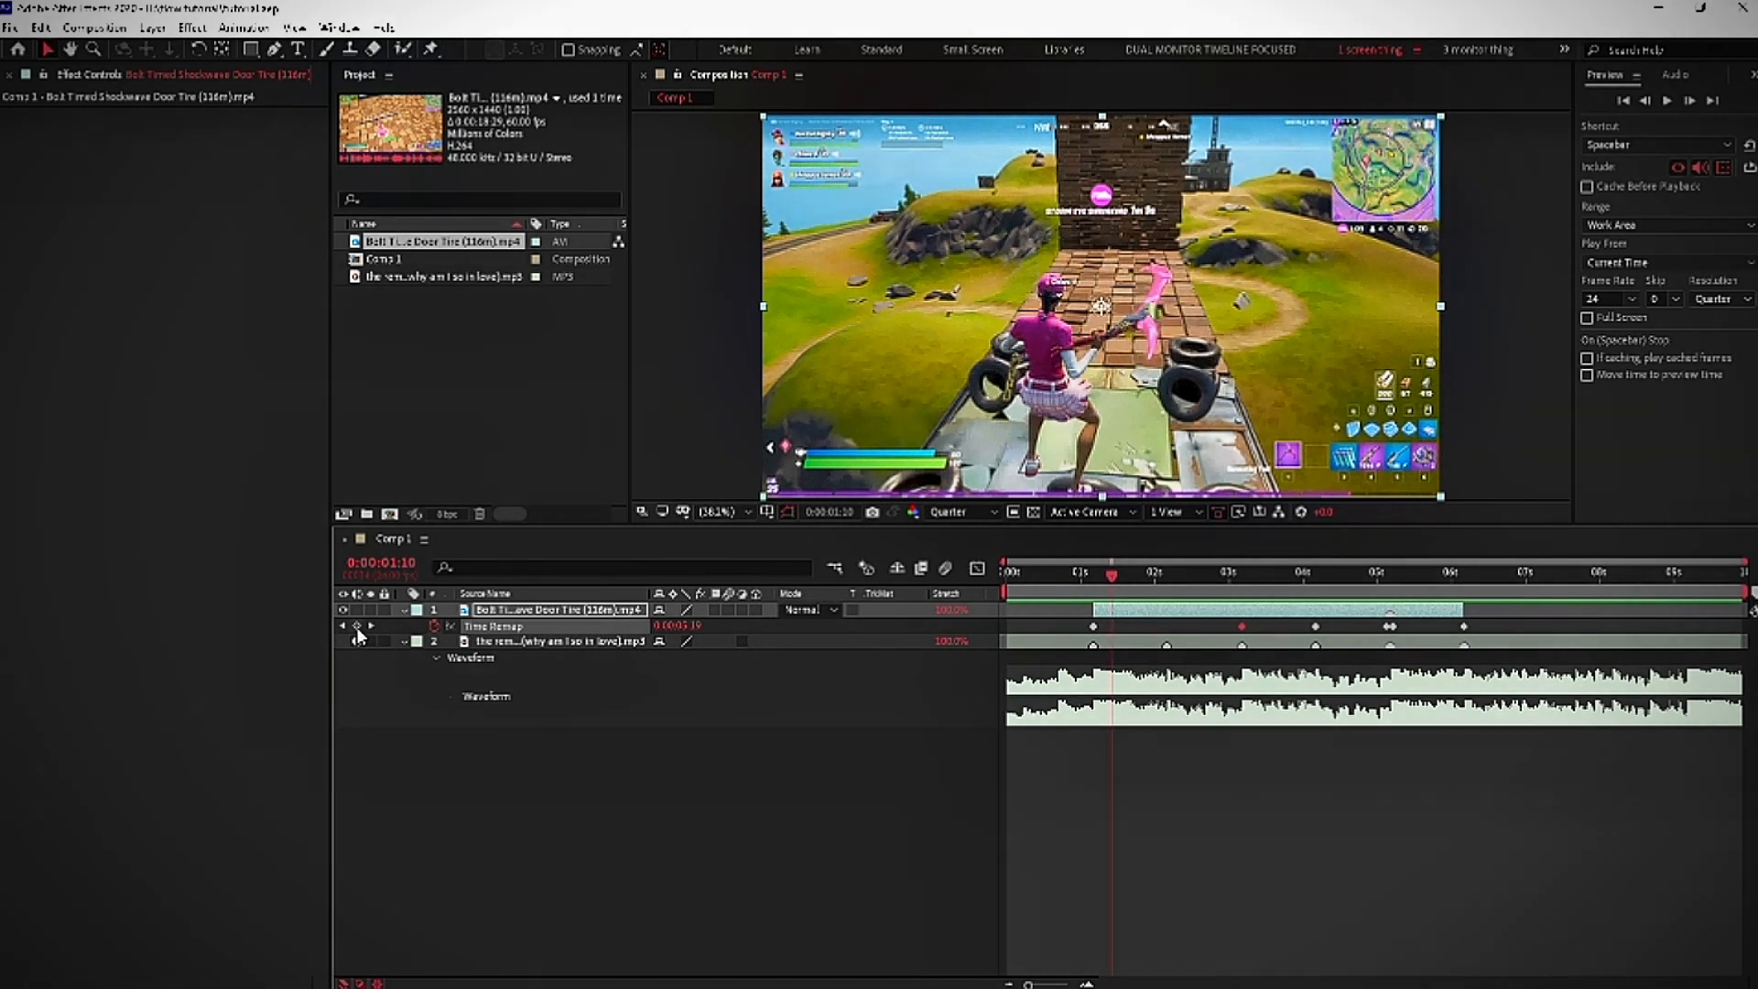
mouse_move(356, 626)
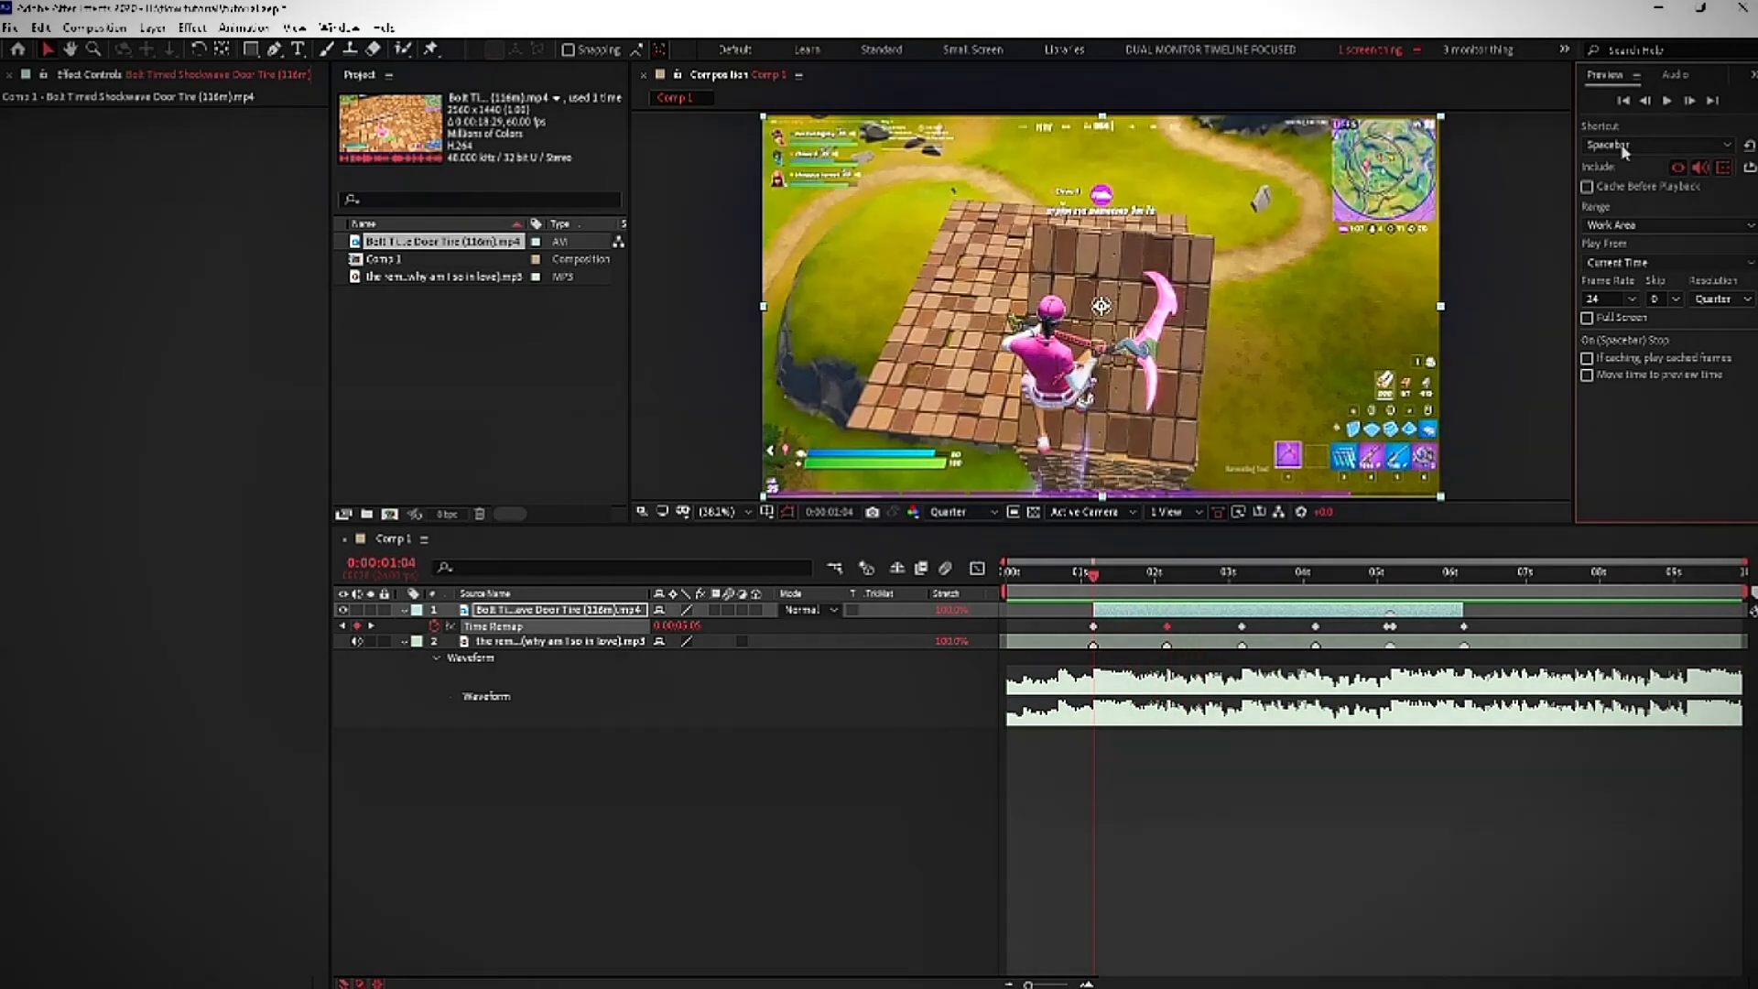
left_click(1136, 571)
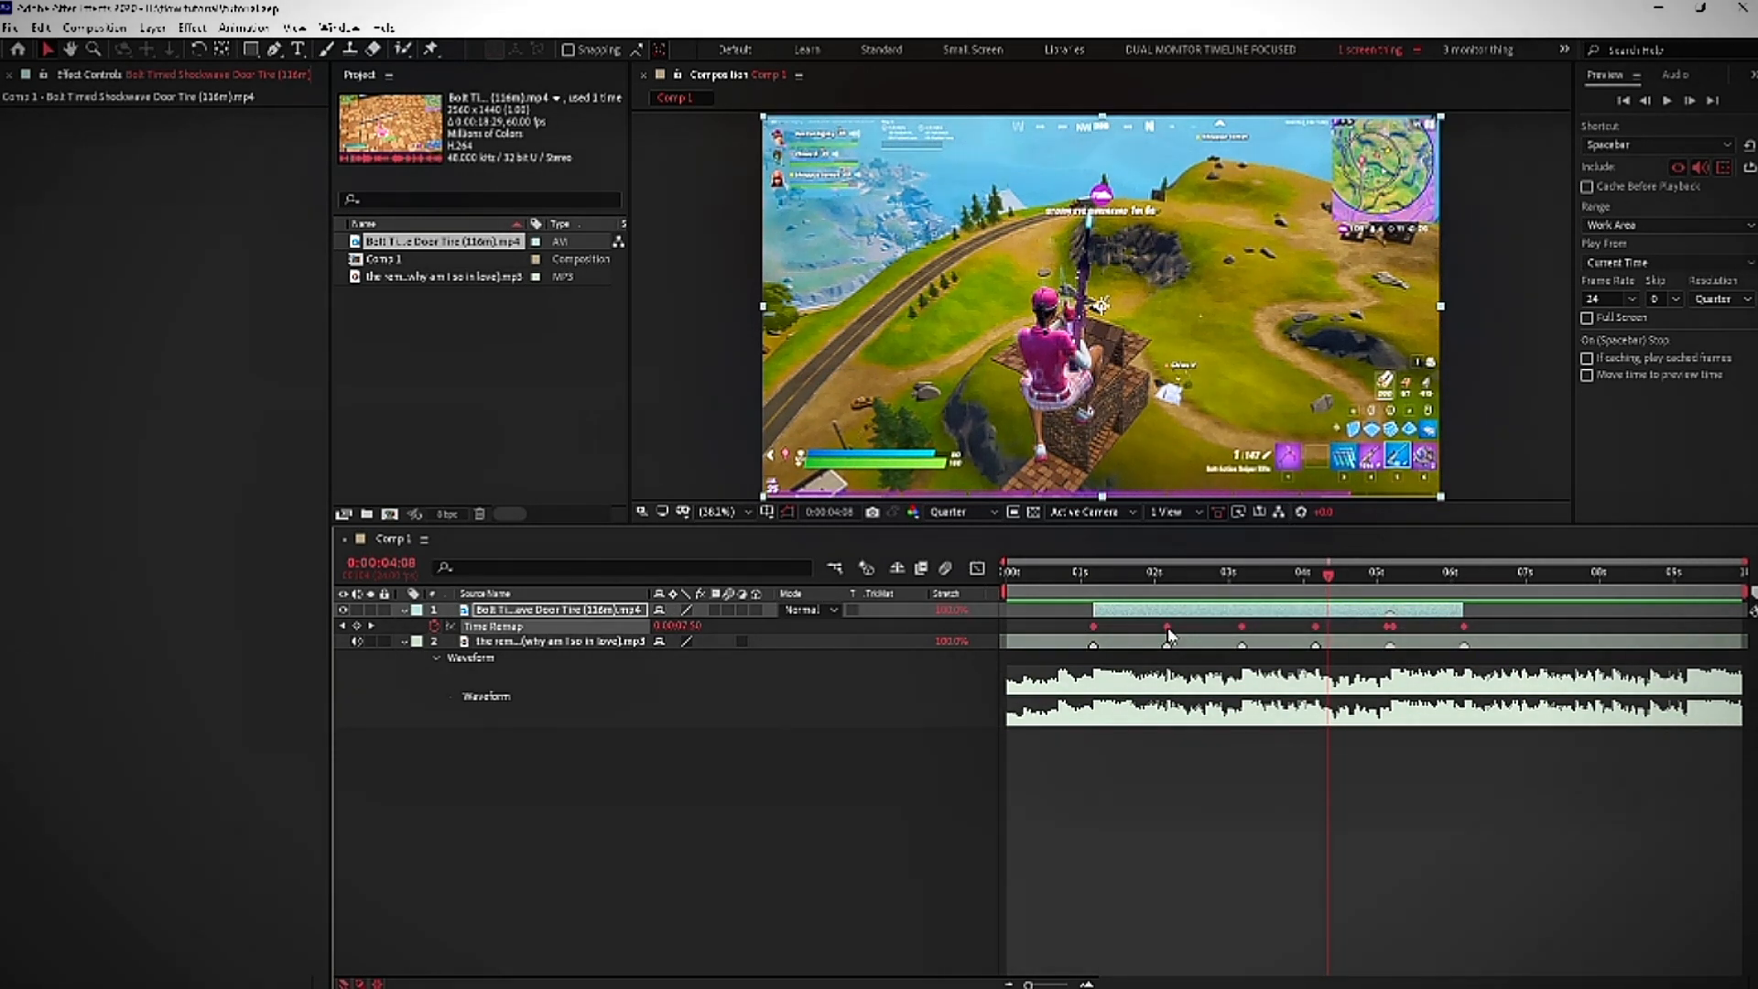
right_click(1166, 625)
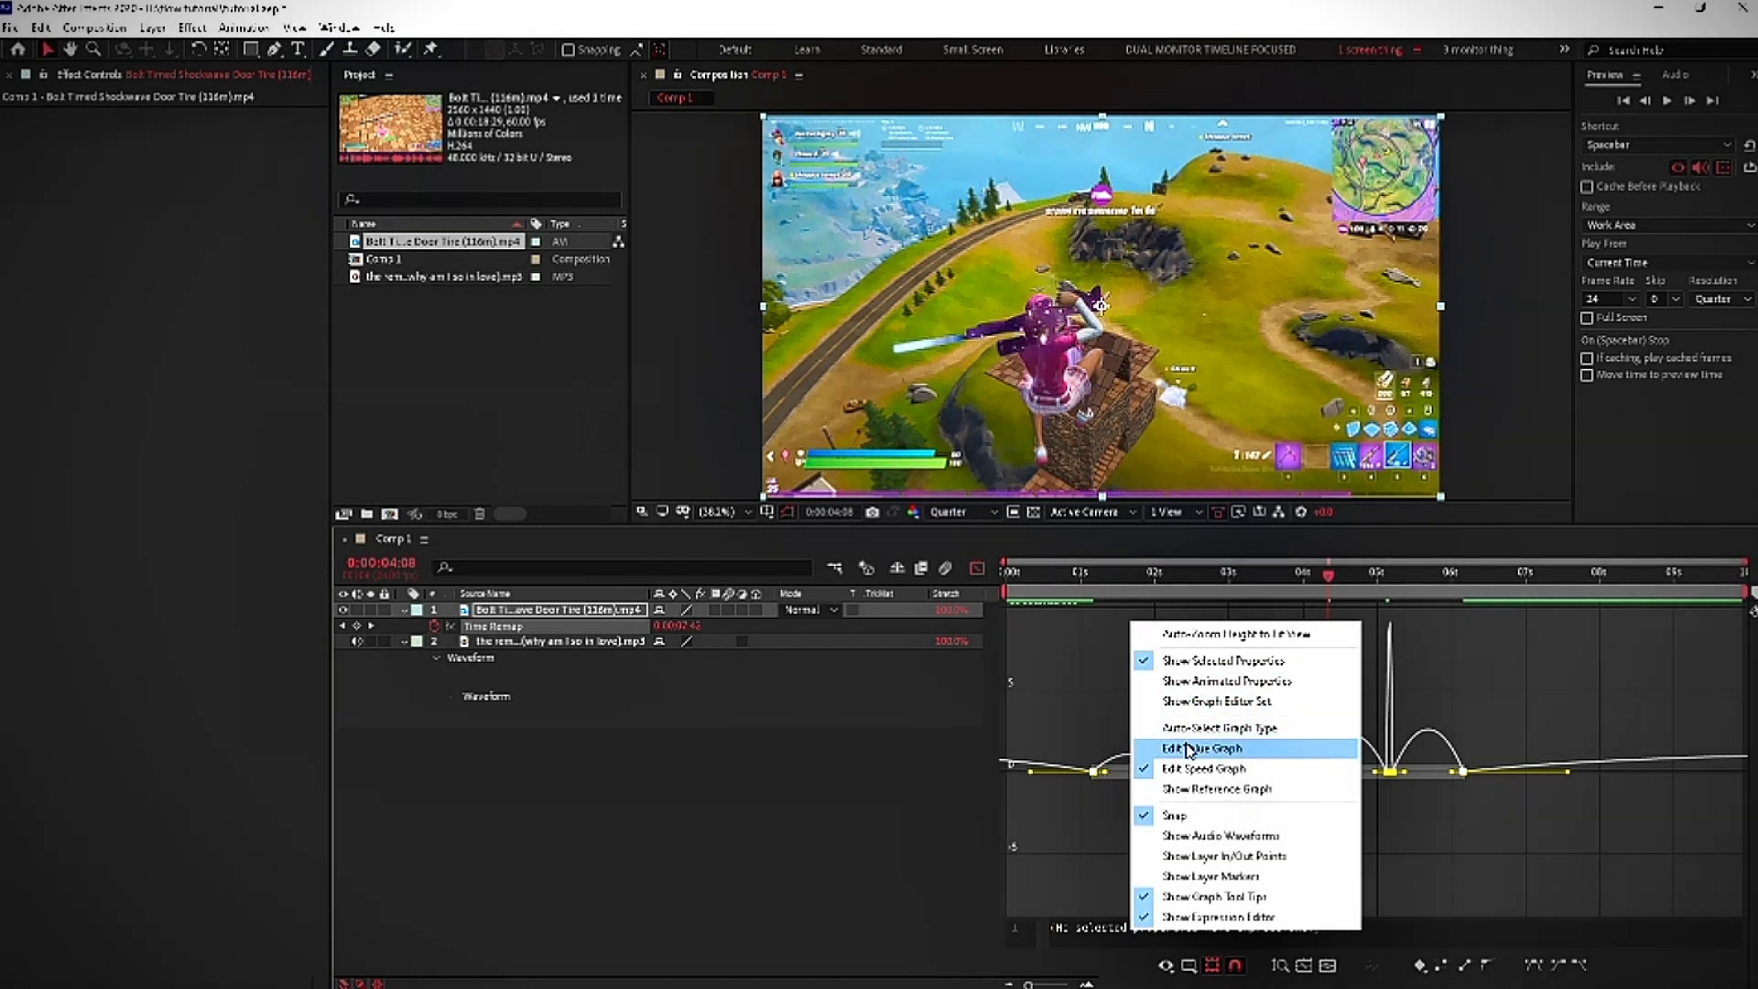
- Show the Time Remap value graph, drag a keyframe handle into an ease, then deselect
left_click(1203, 748)
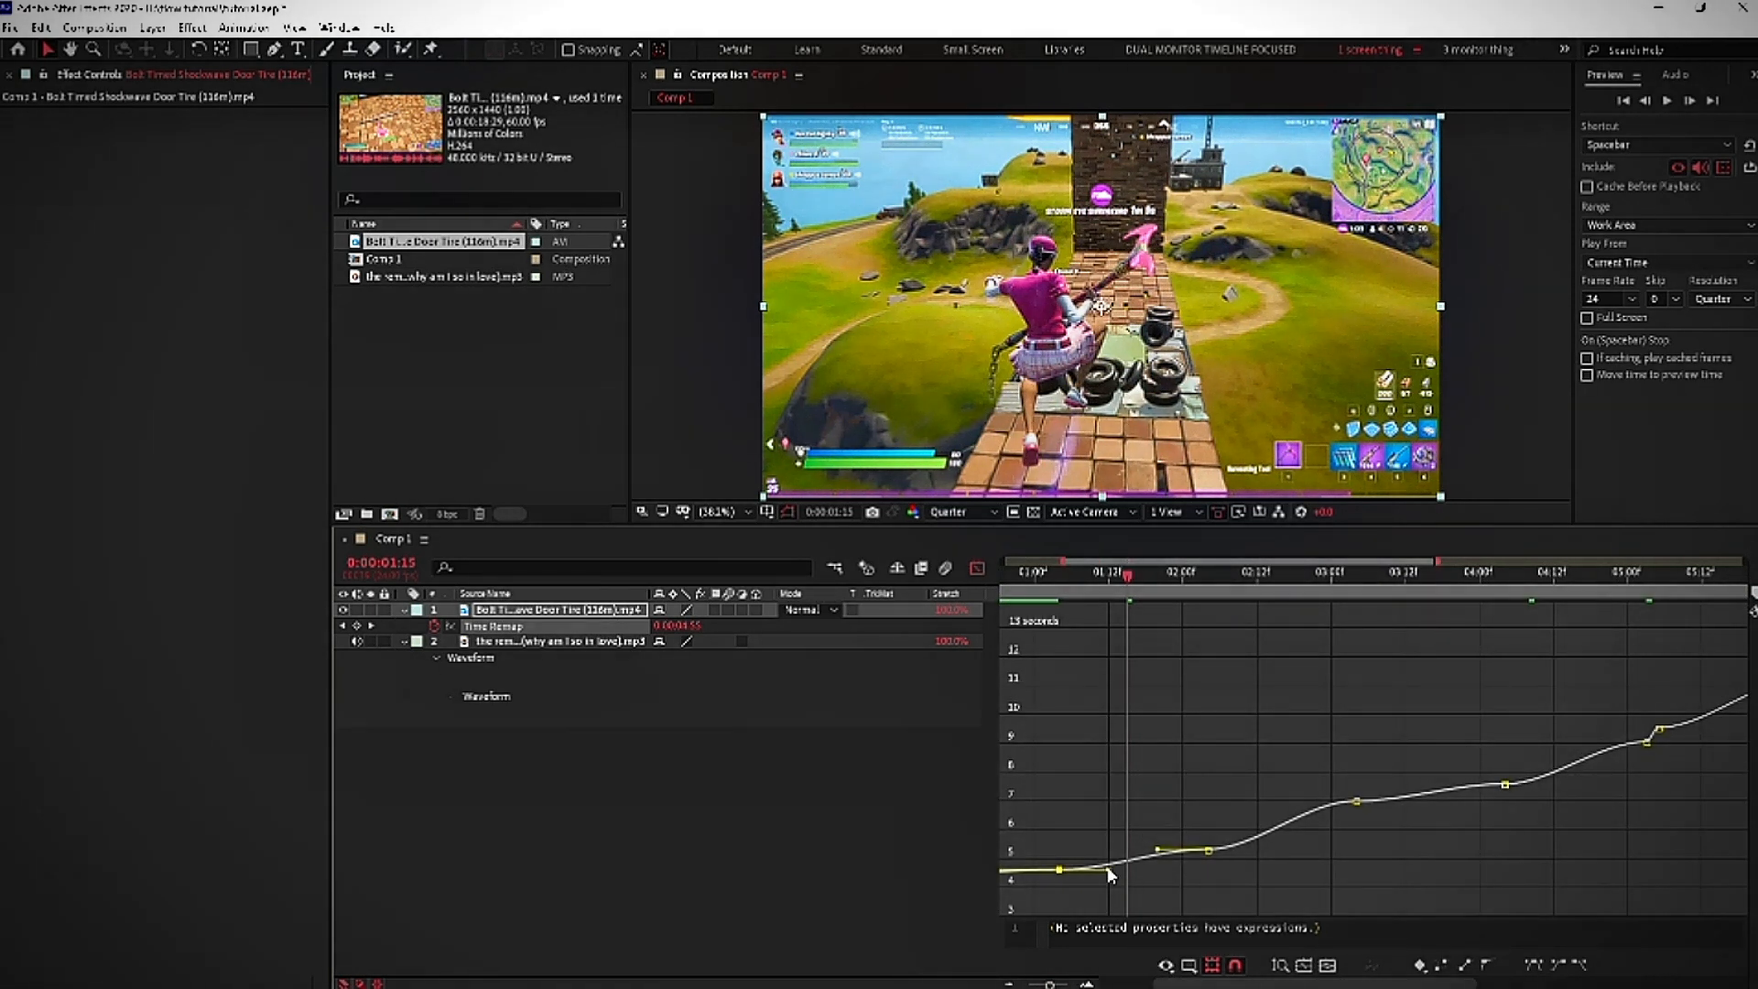
left_click_drag(1110, 875, 1060, 861)
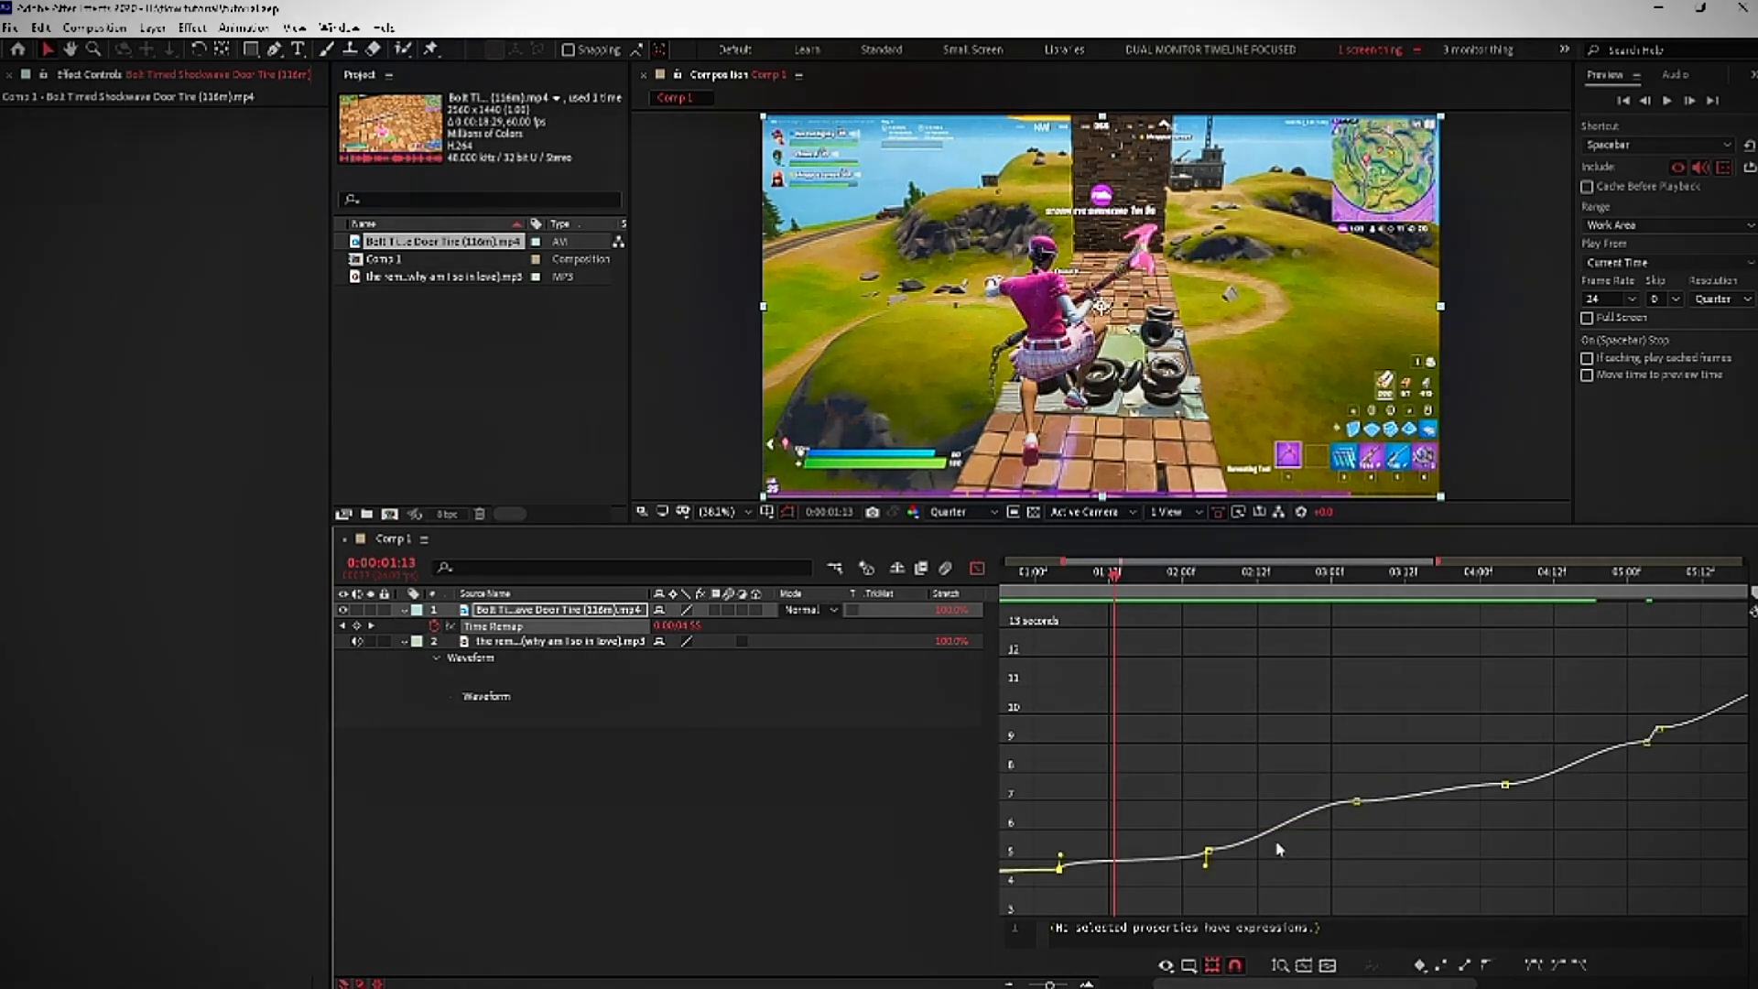
mouse_move(1184, 905)
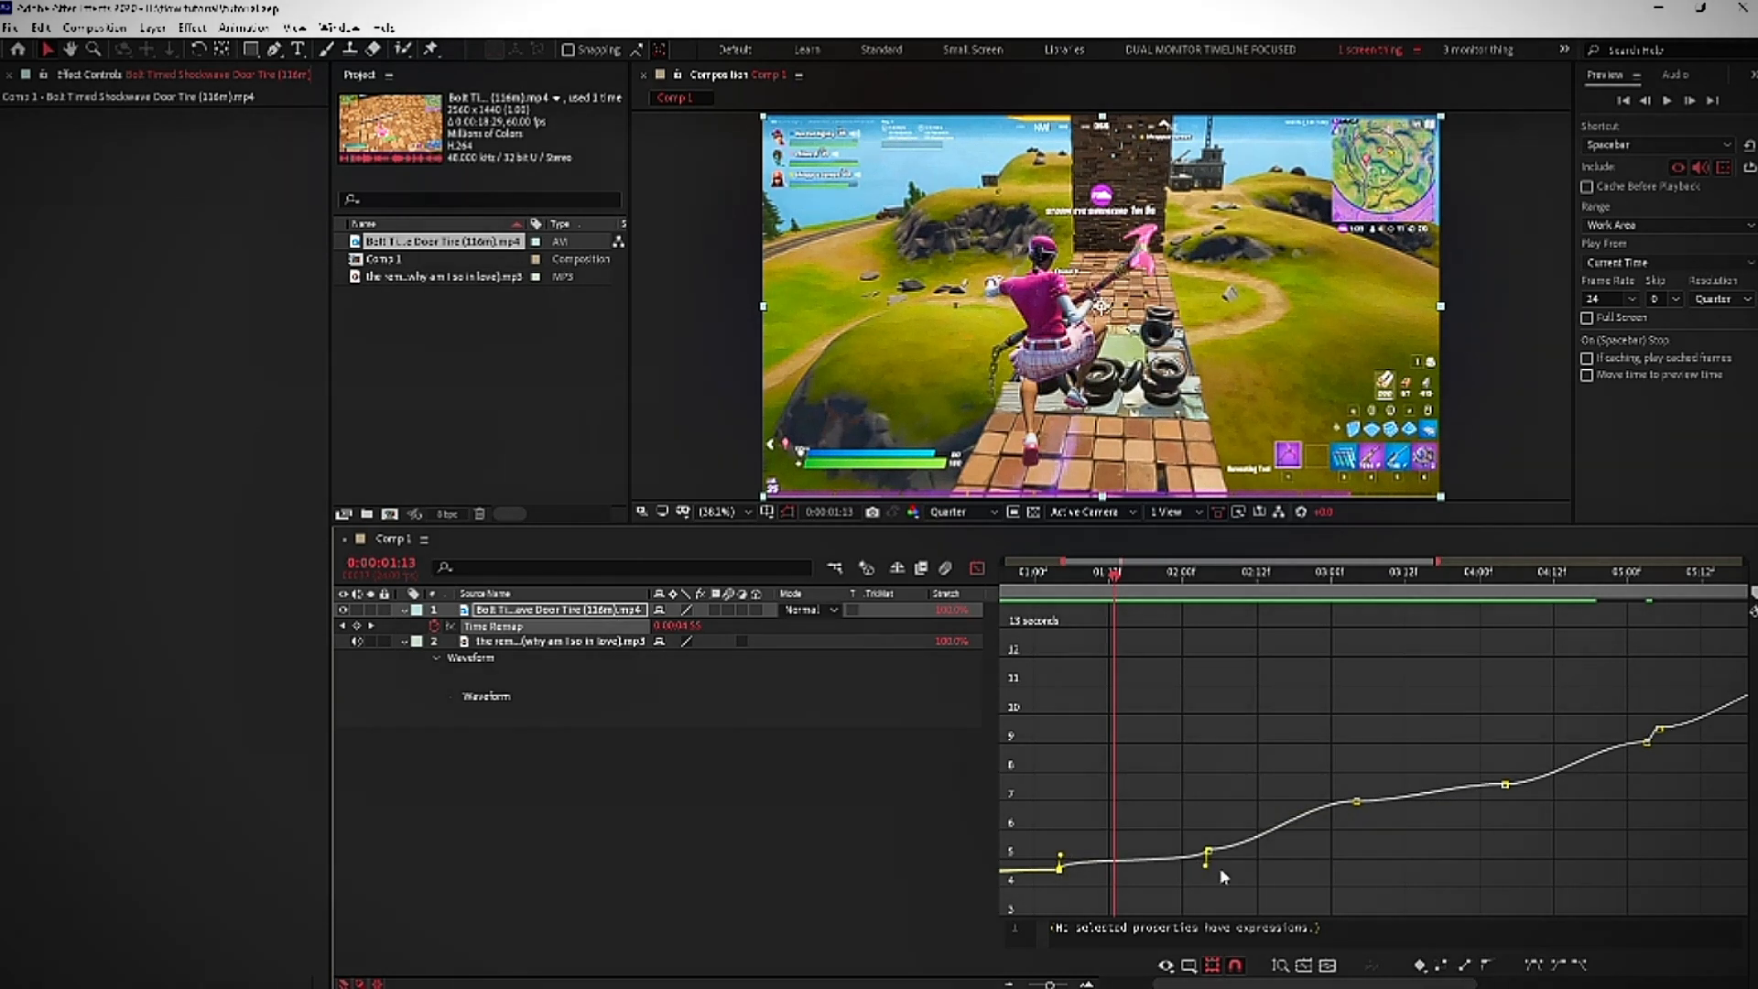
mouse_move(1169, 900)
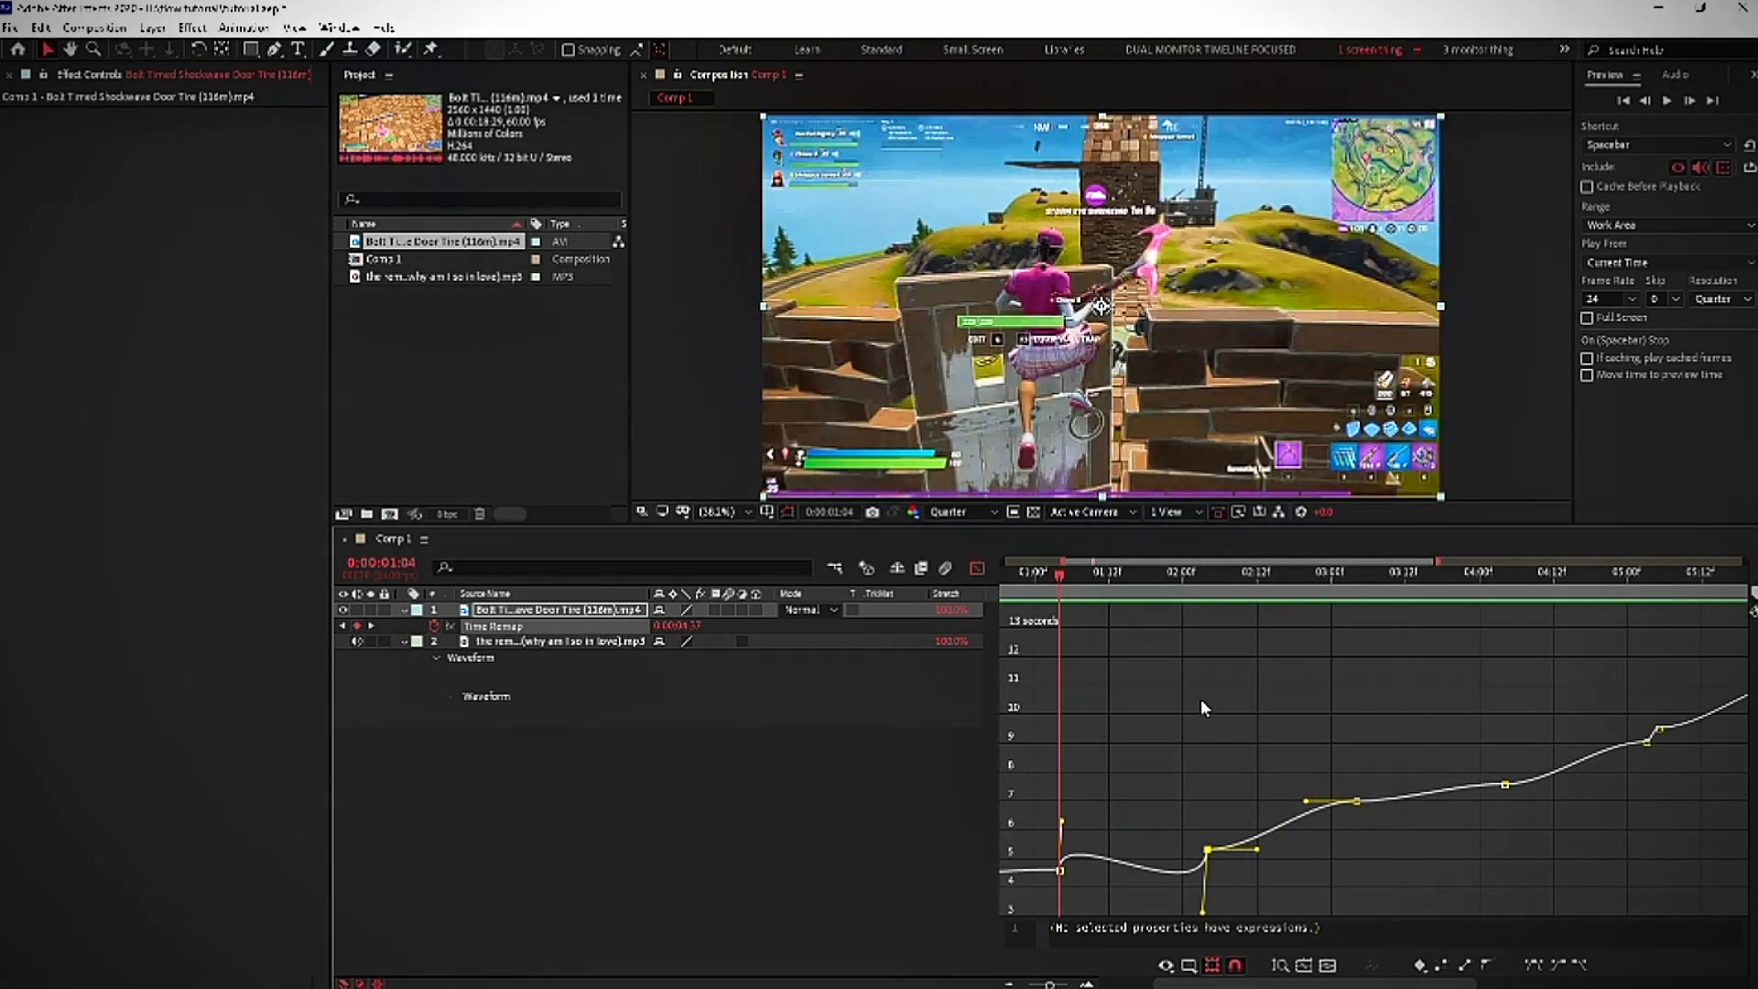
left_click(1110, 572)
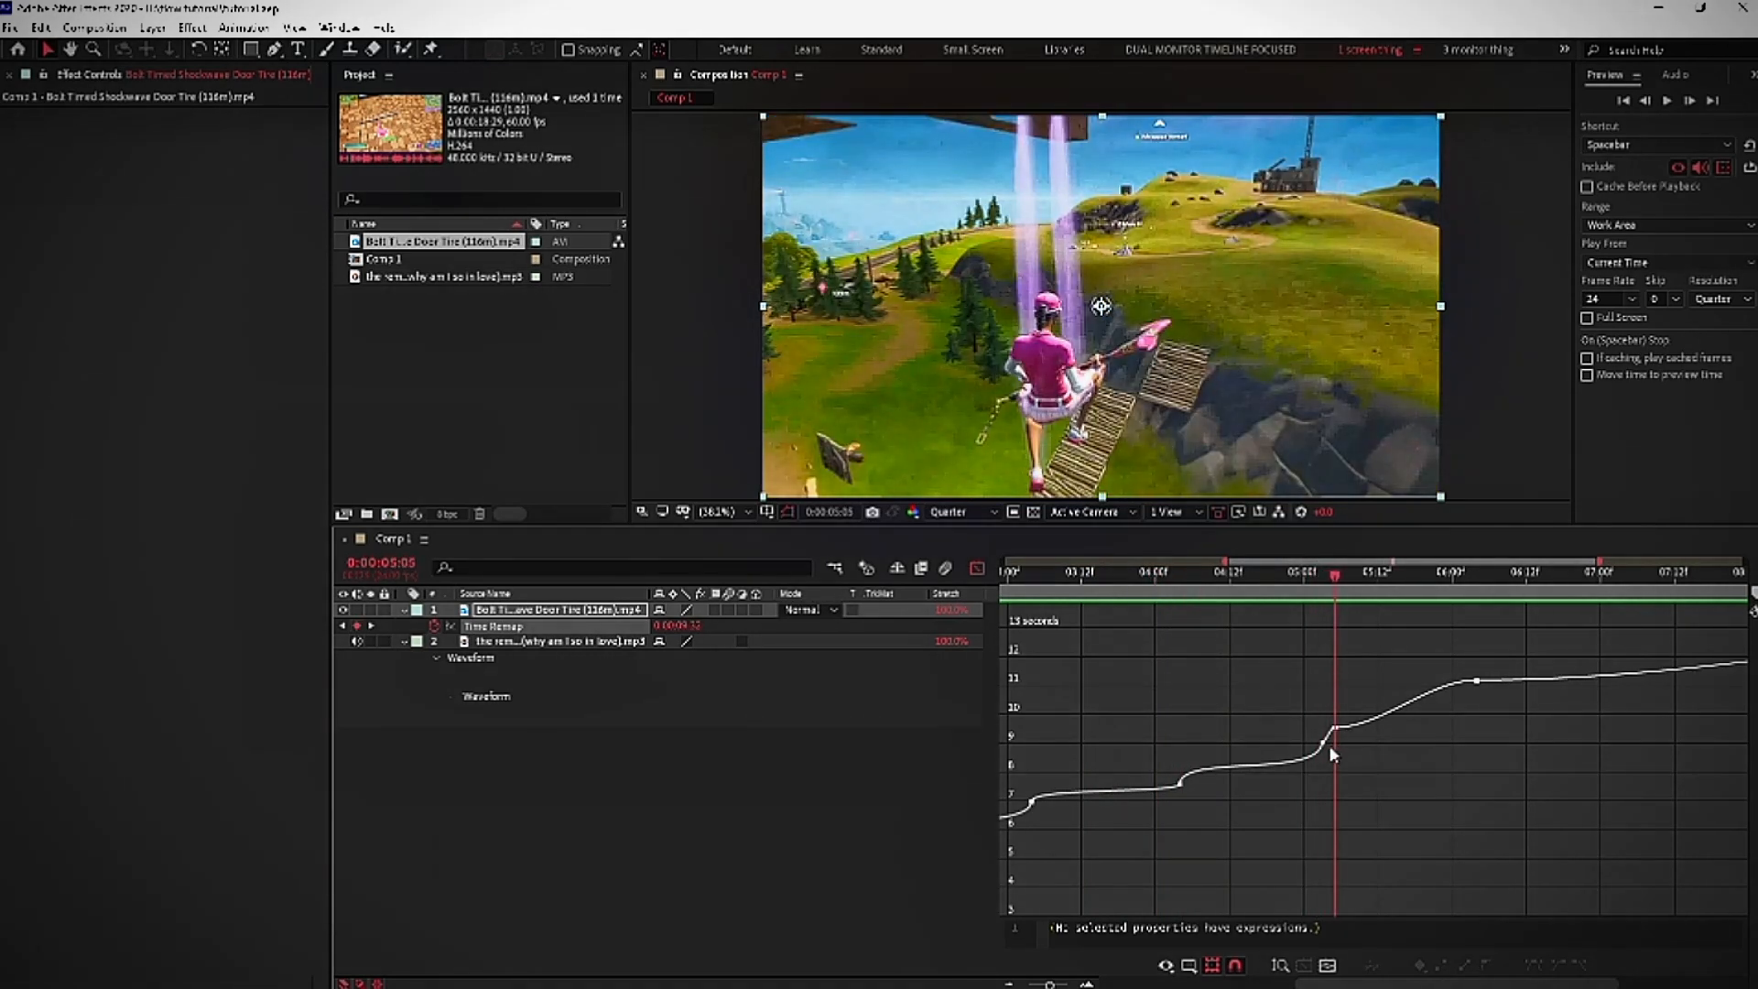
mouse_move(1287, 721)
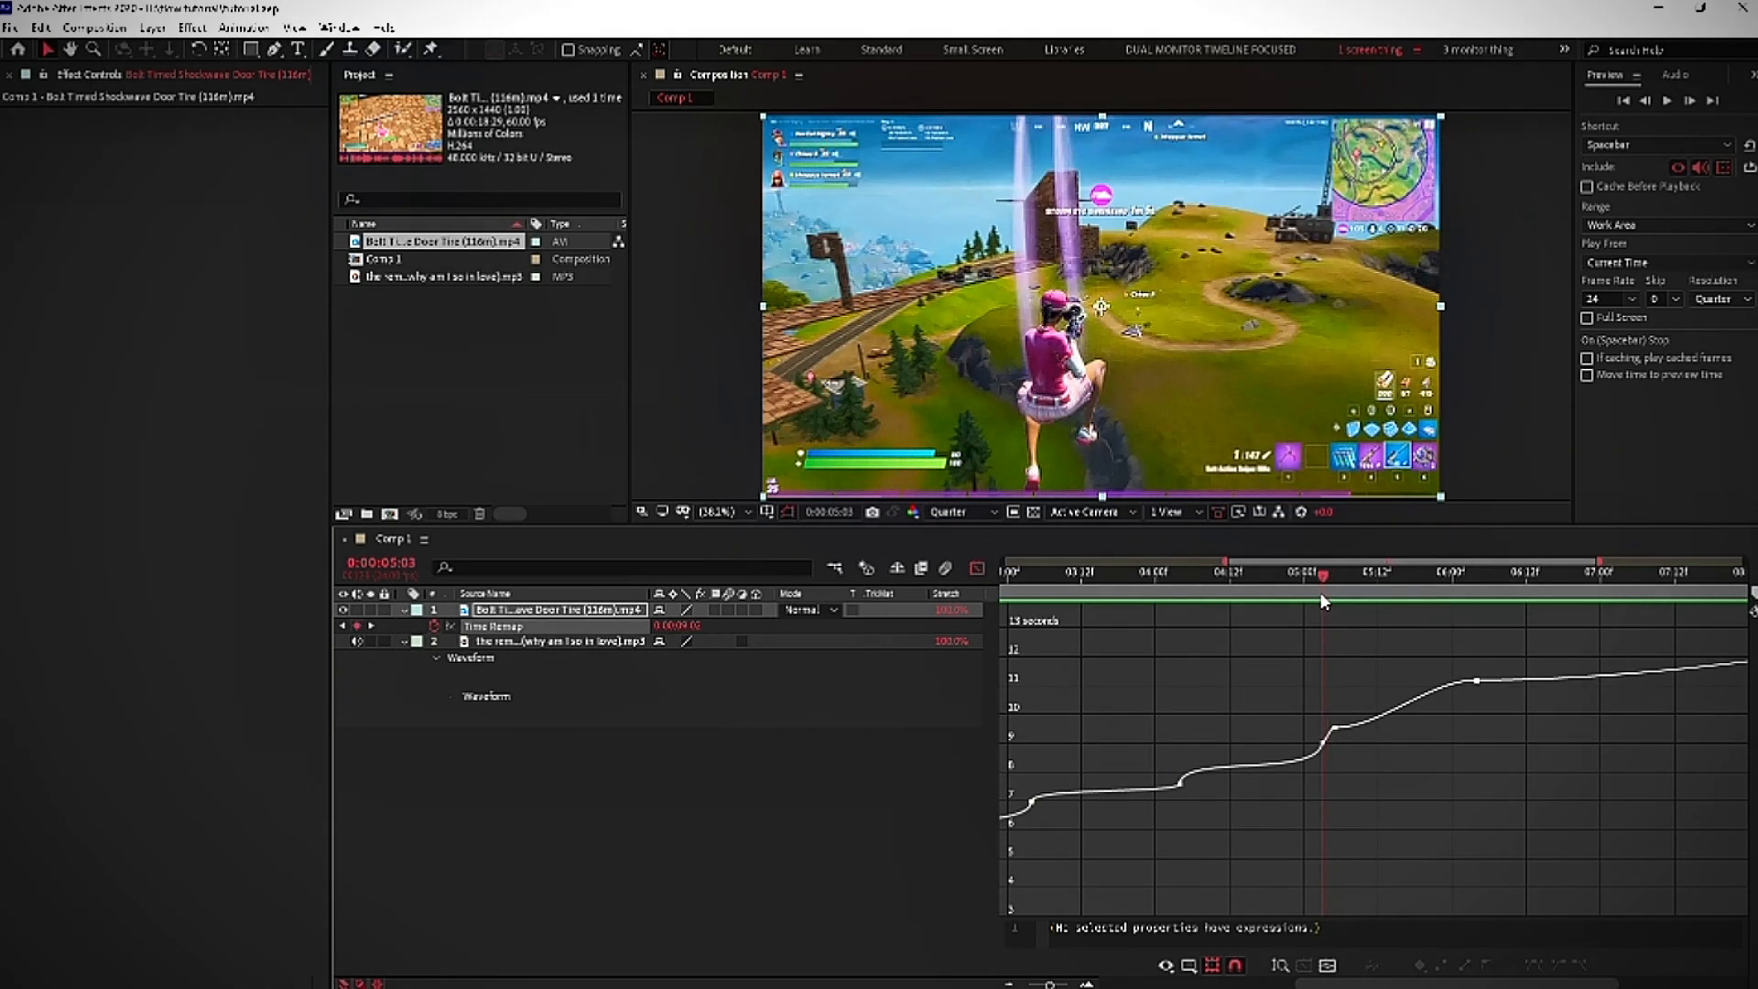
mouse_move(1346, 630)
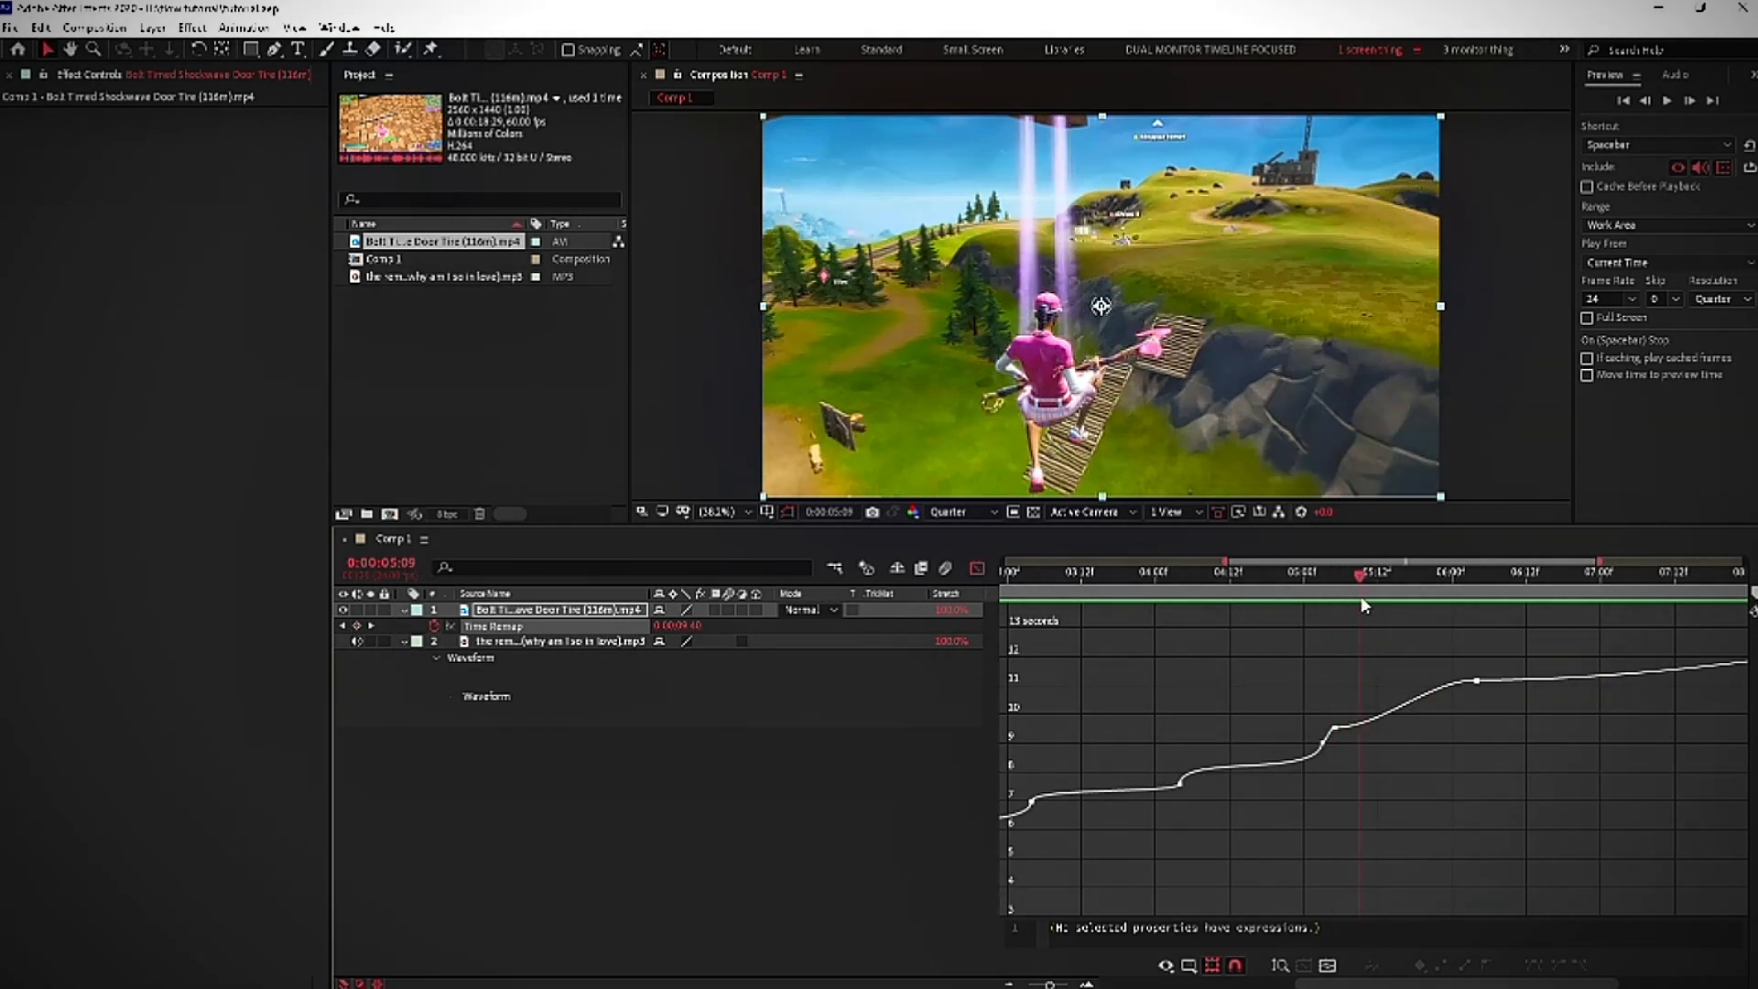
- Steepen the ramp just after the five-second beat and scrub to check timing
left_click(1447, 571)
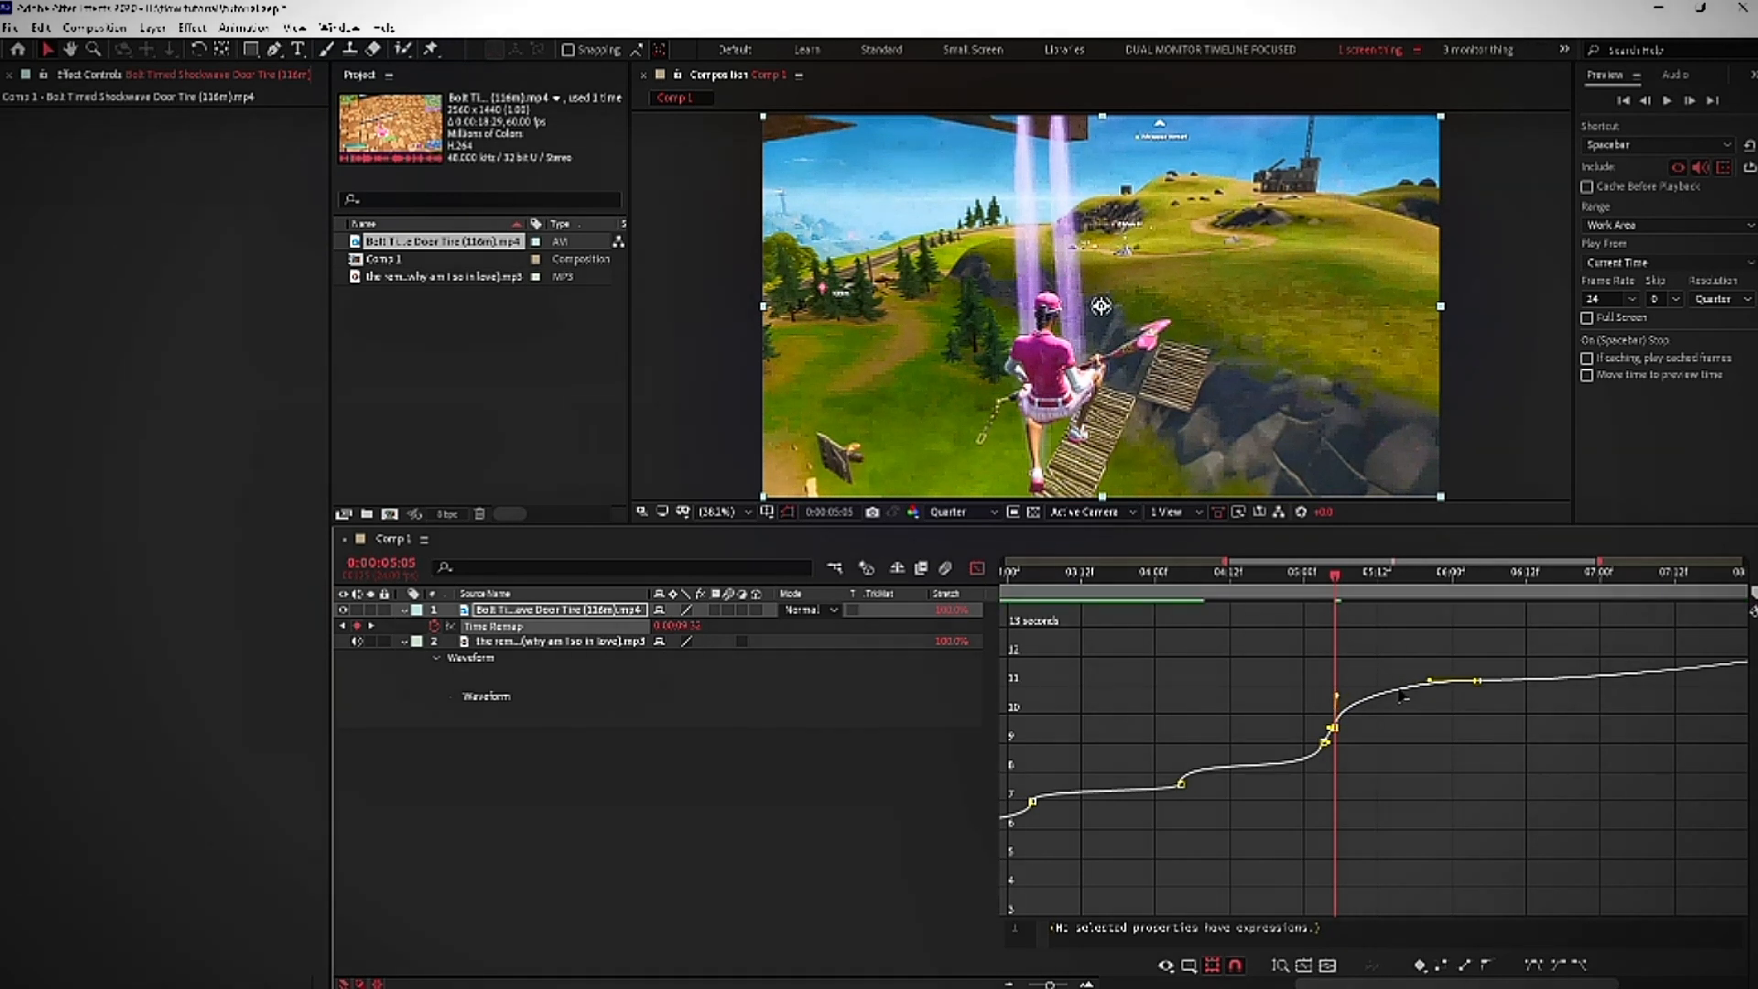
mouse_move(1476, 684)
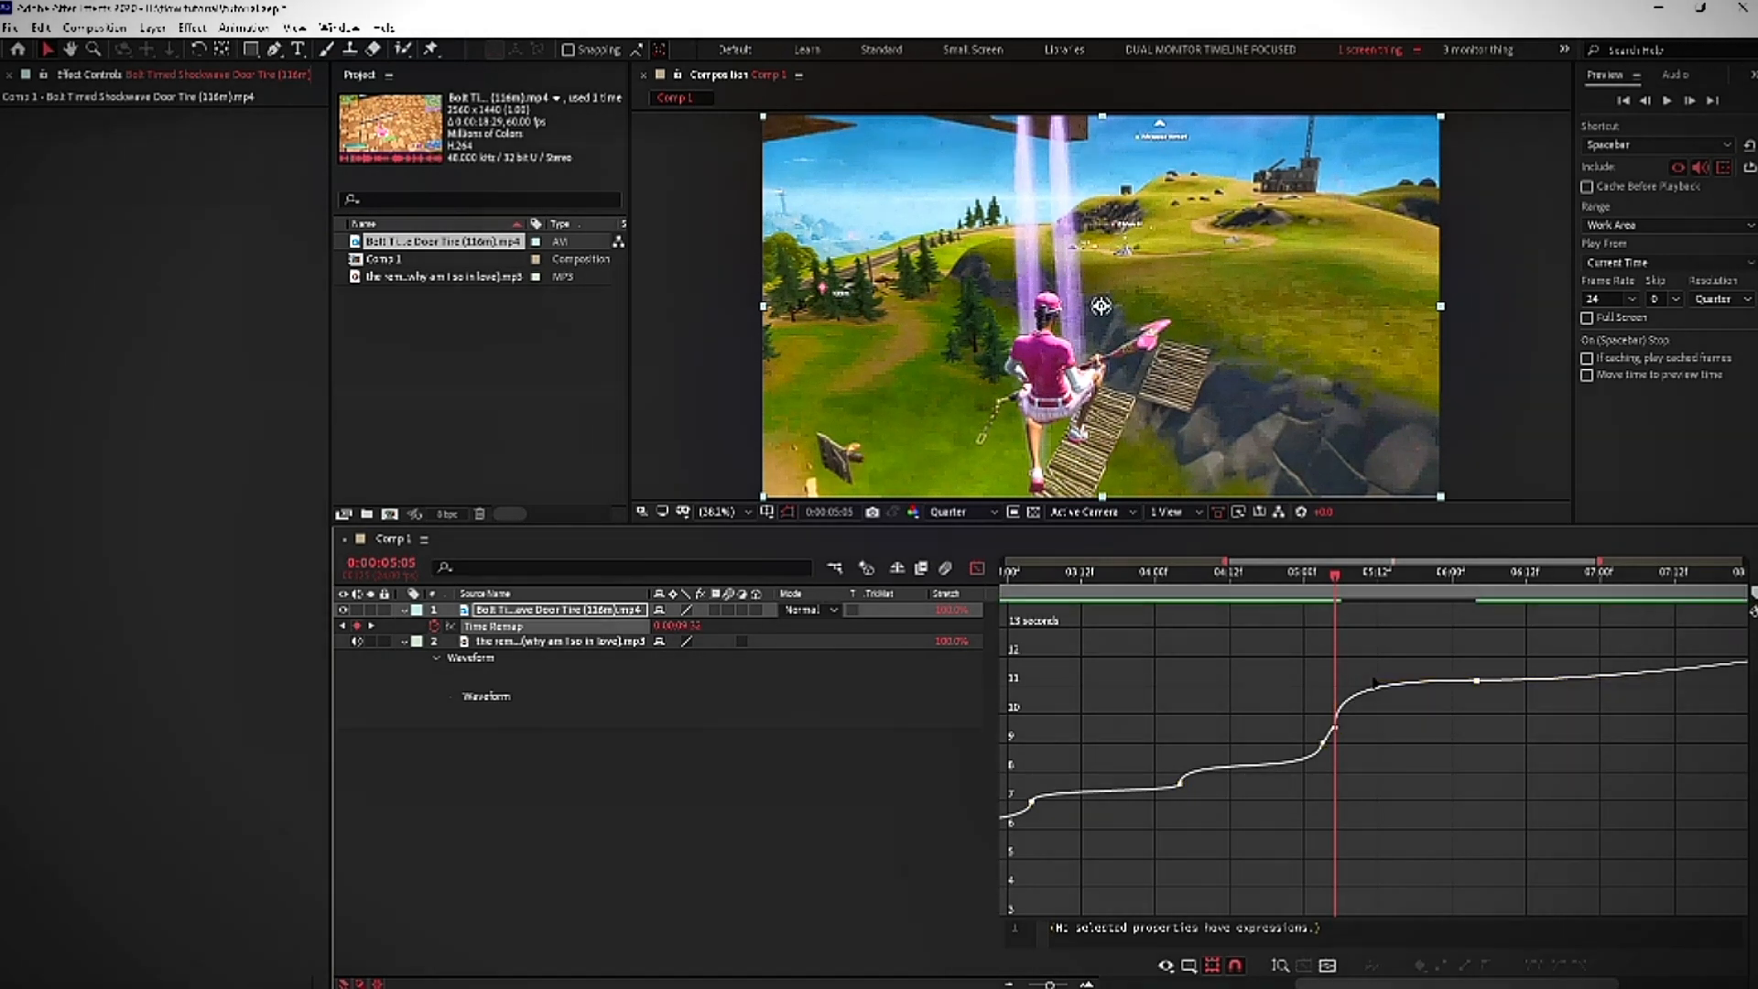
left_click(1374, 572)
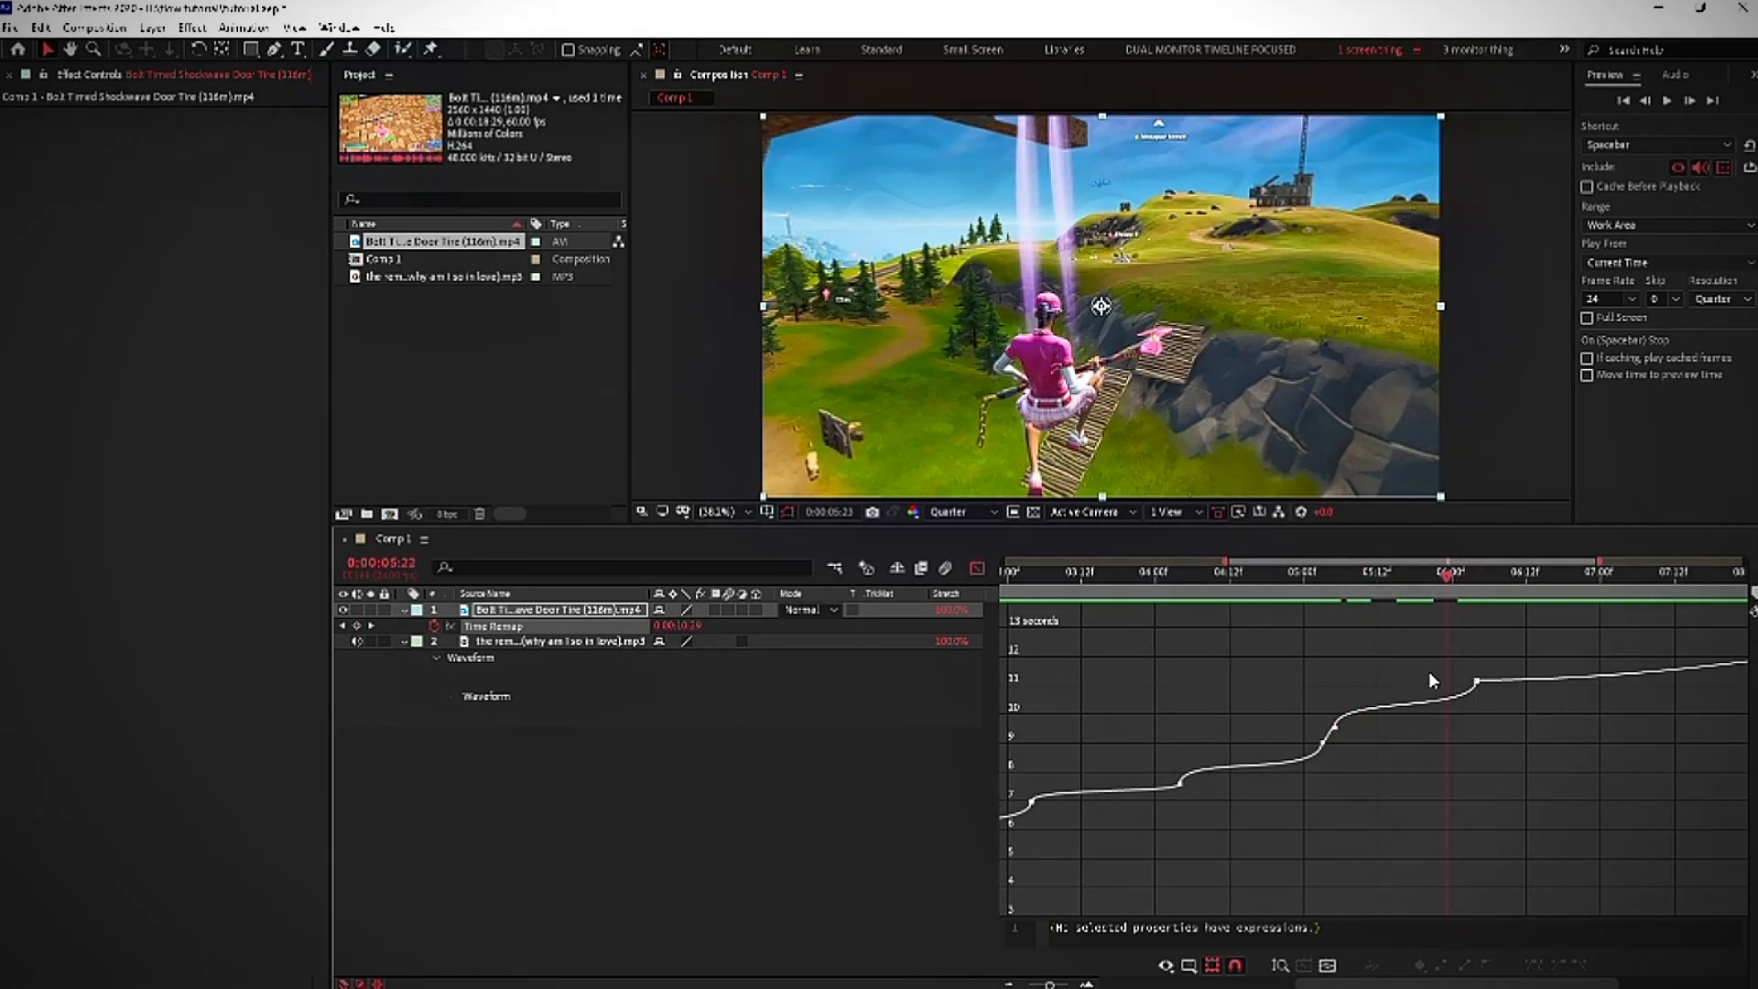
left_click(1391, 572)
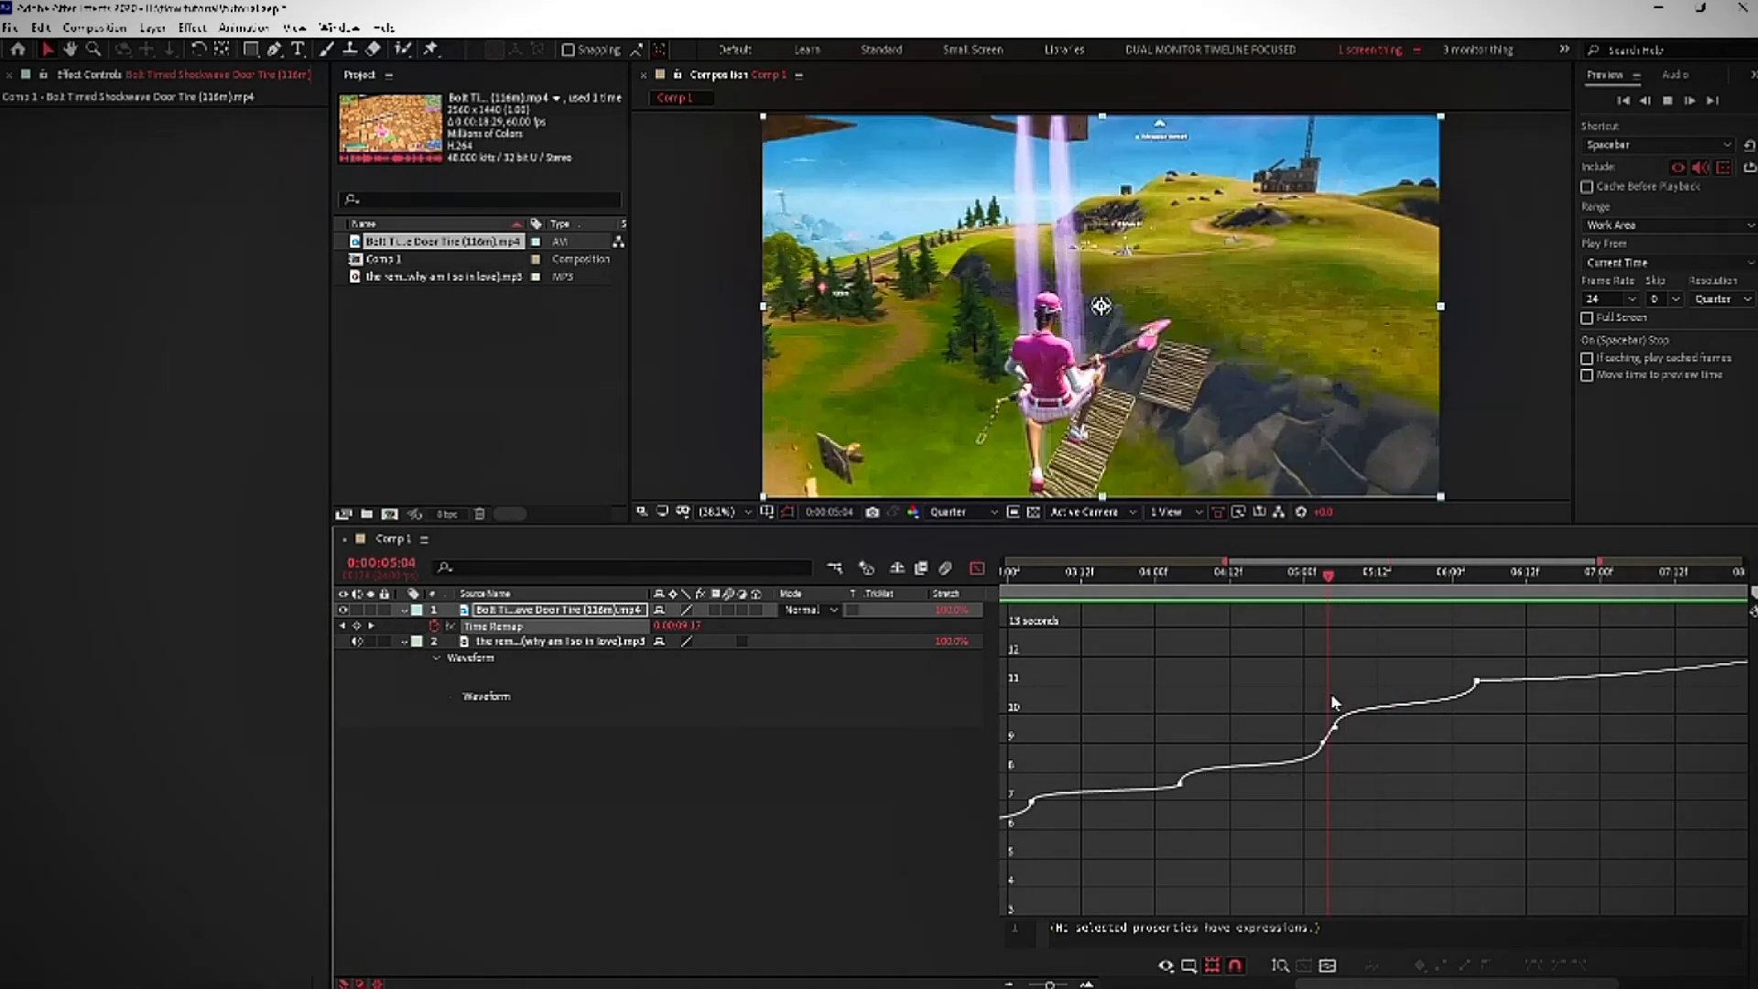
left_click_drag(1329, 594, 1318, 595)
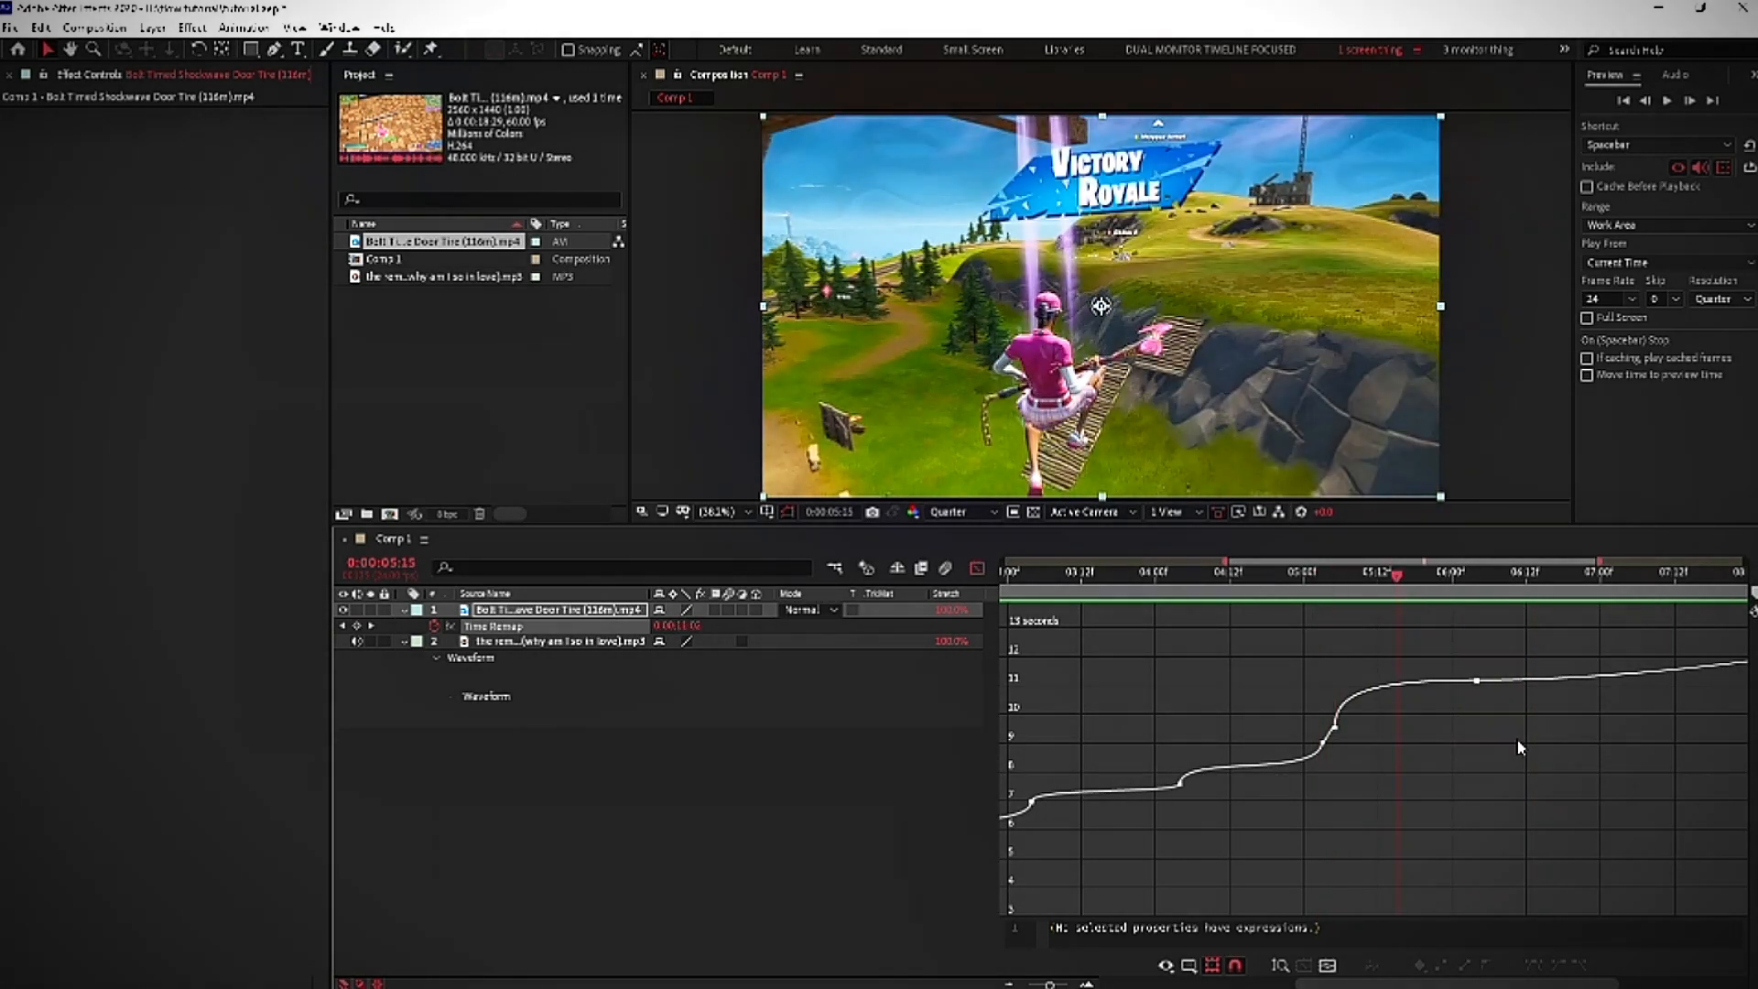
mouse_move(1555, 825)
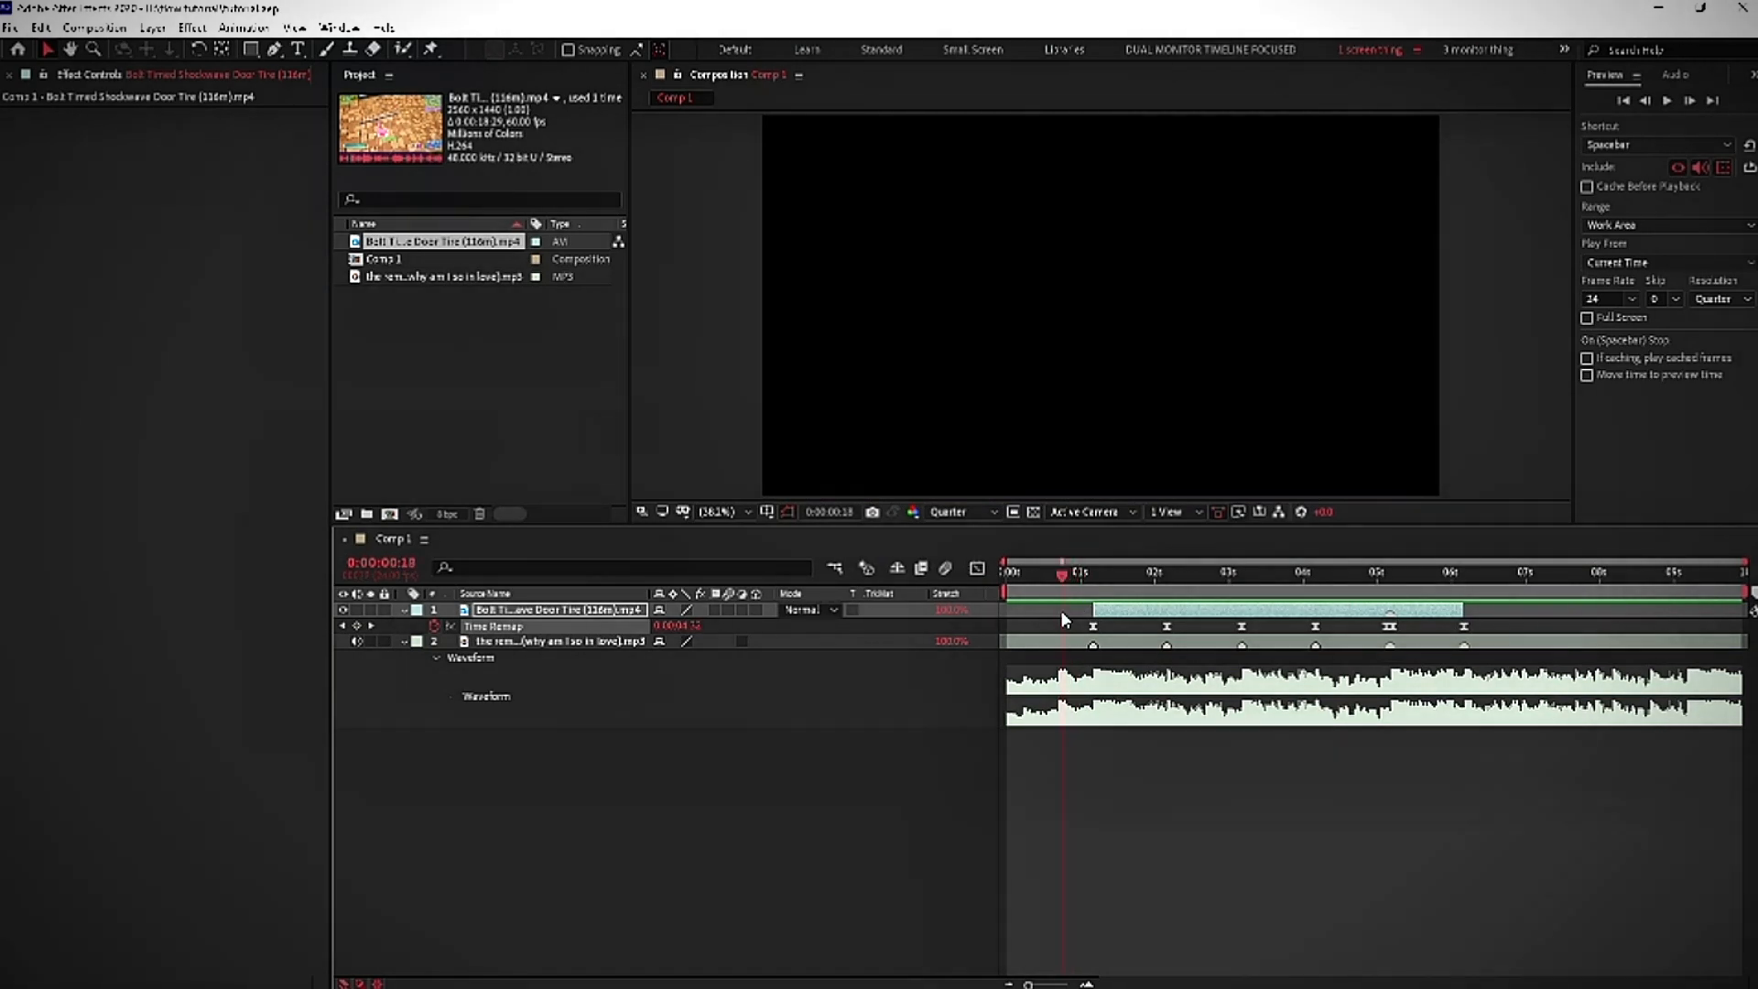
left_click(1155, 572)
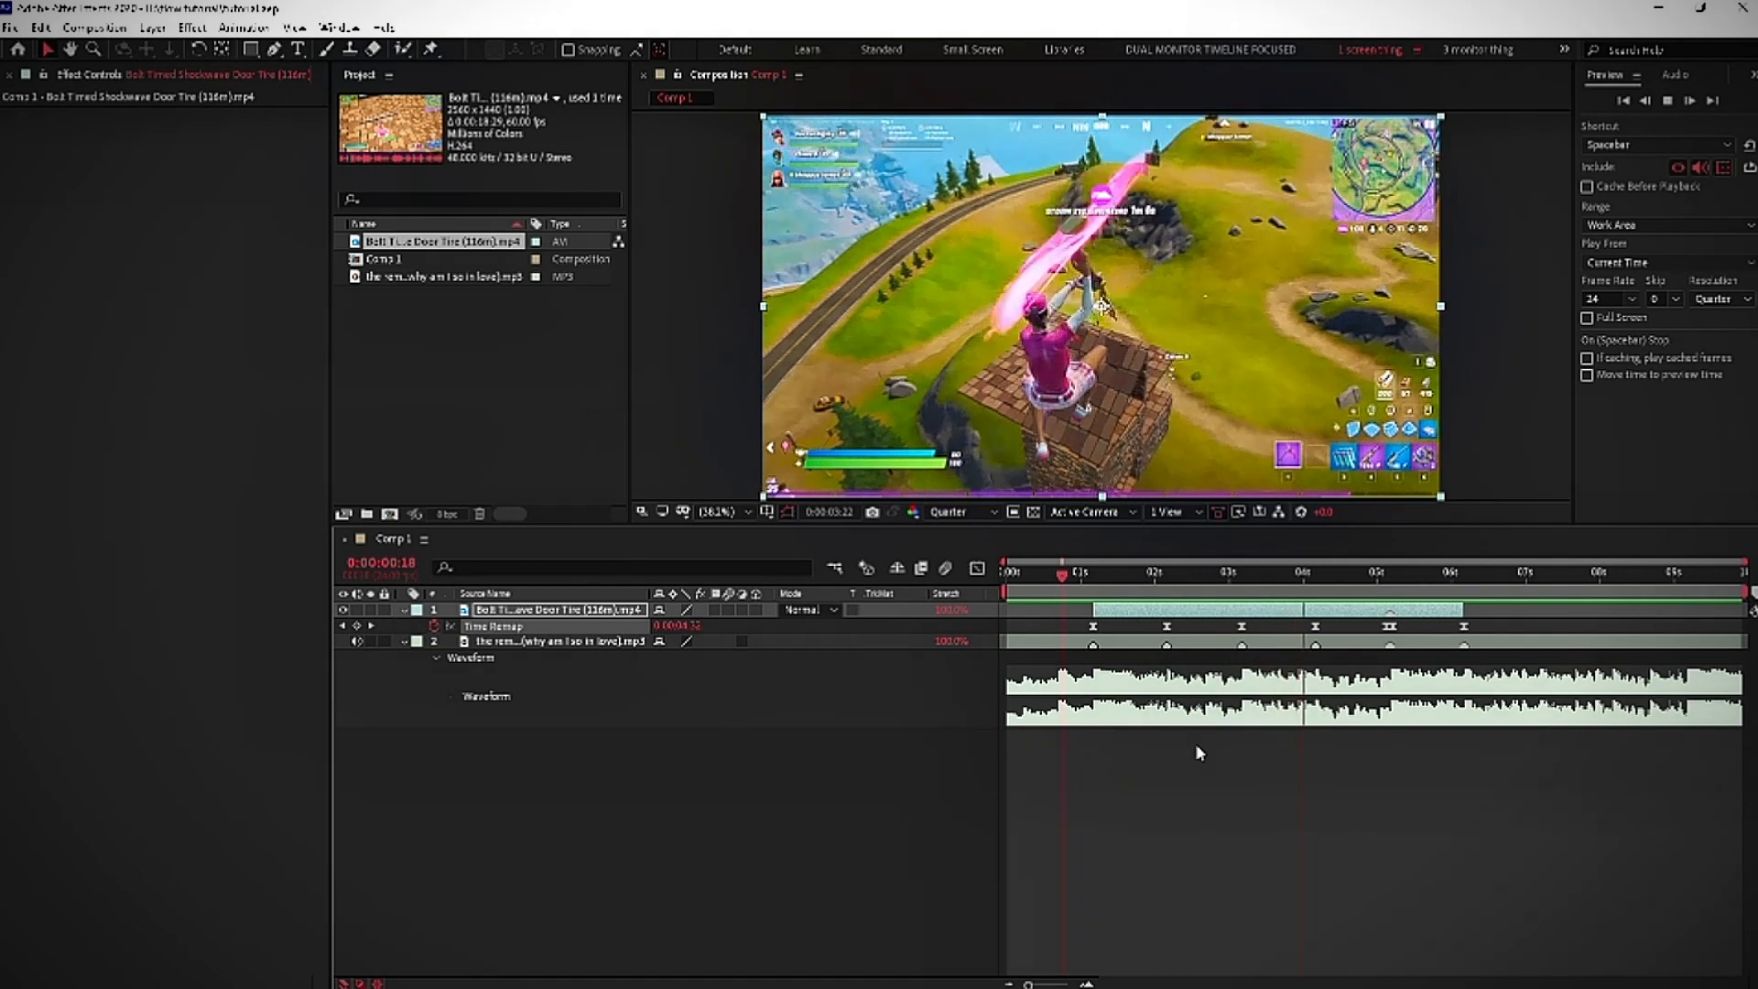
left_click(1447, 572)
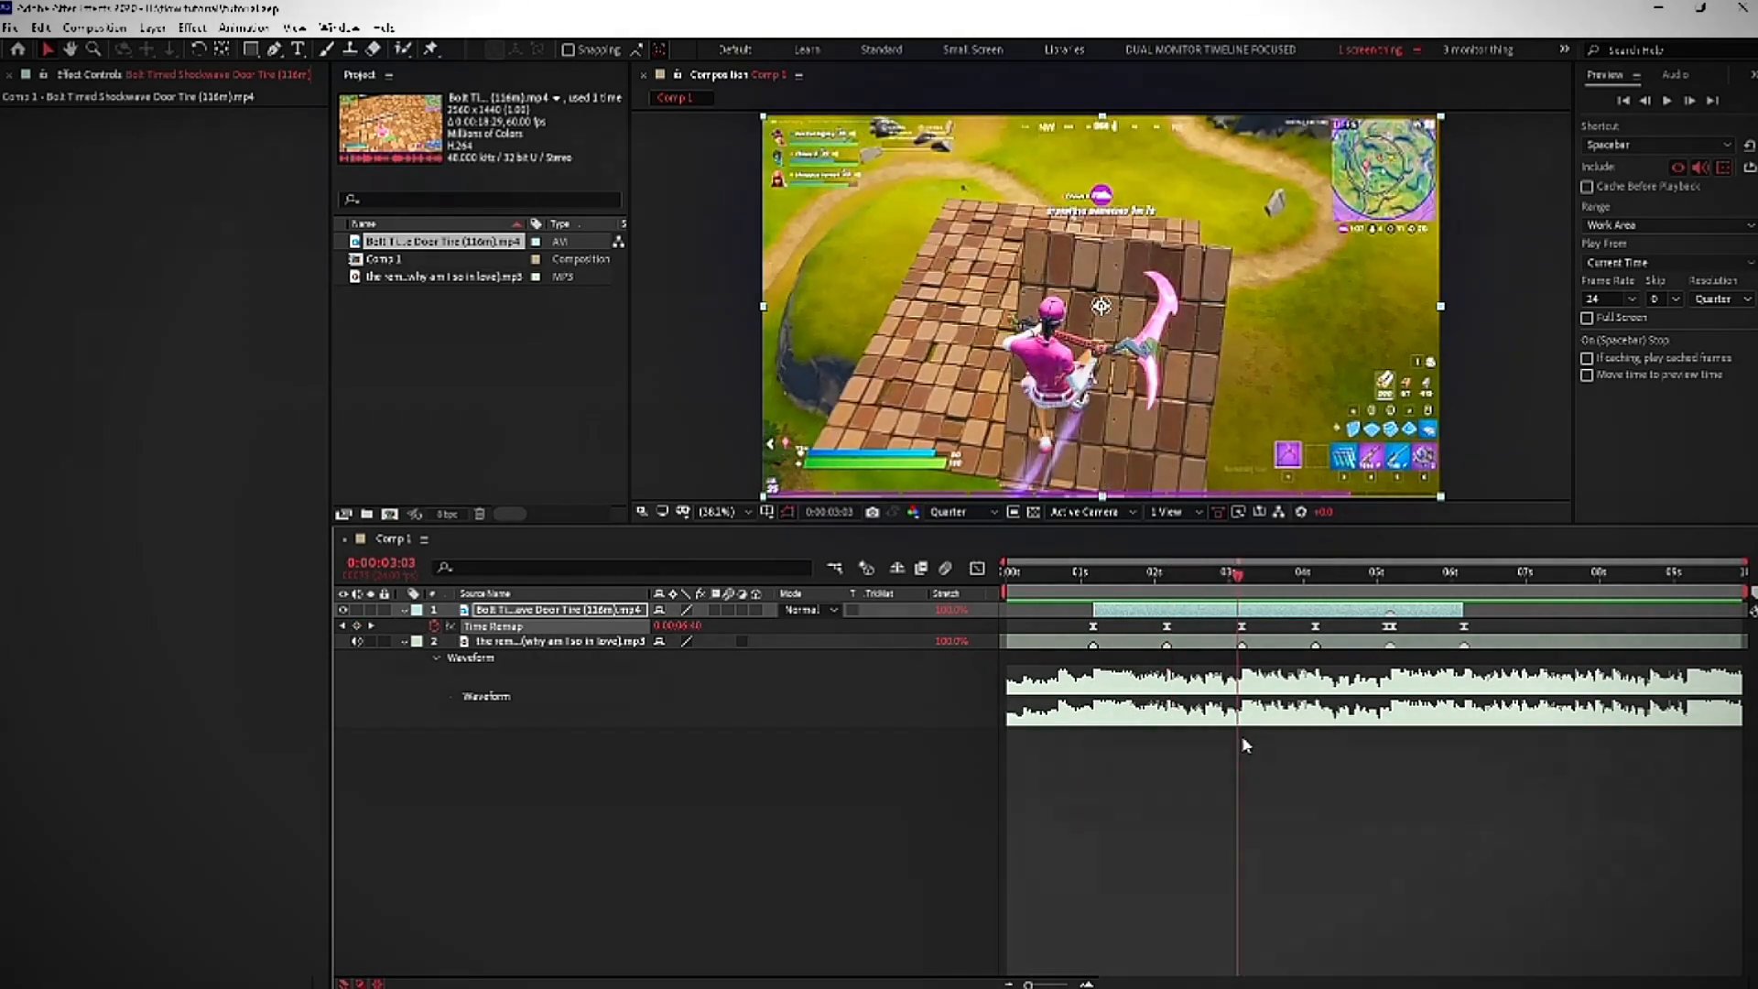
left_click(1121, 571)
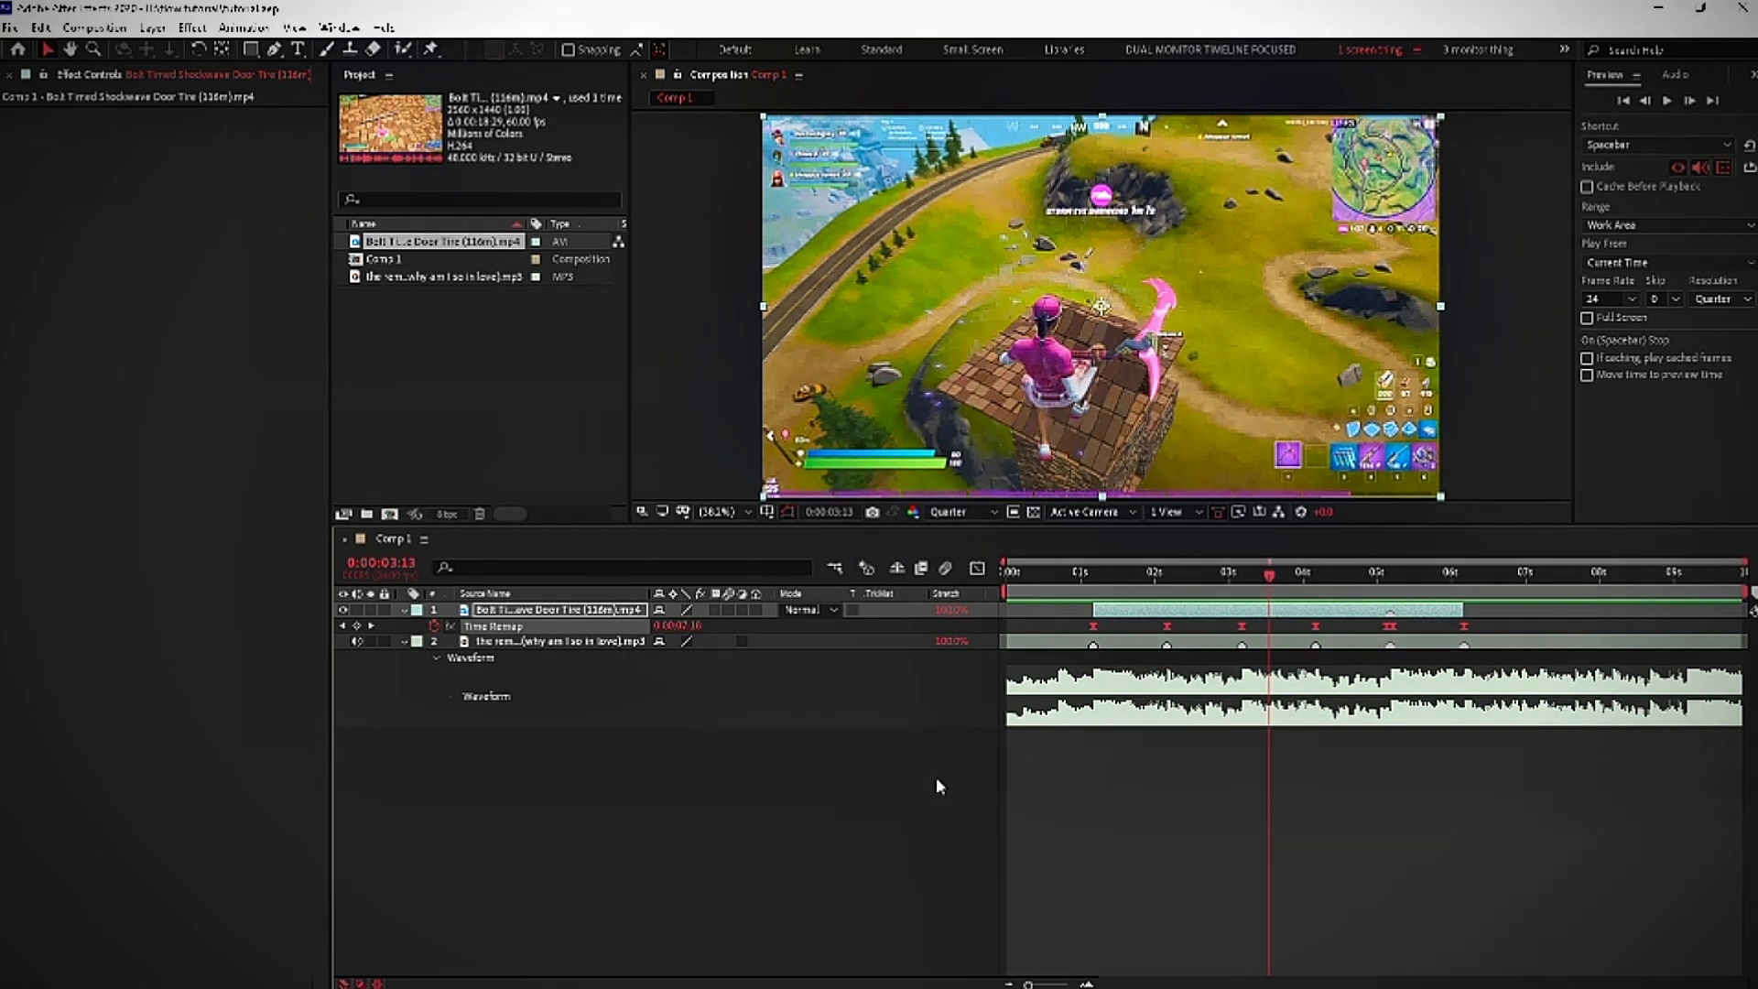
mouse_move(778, 656)
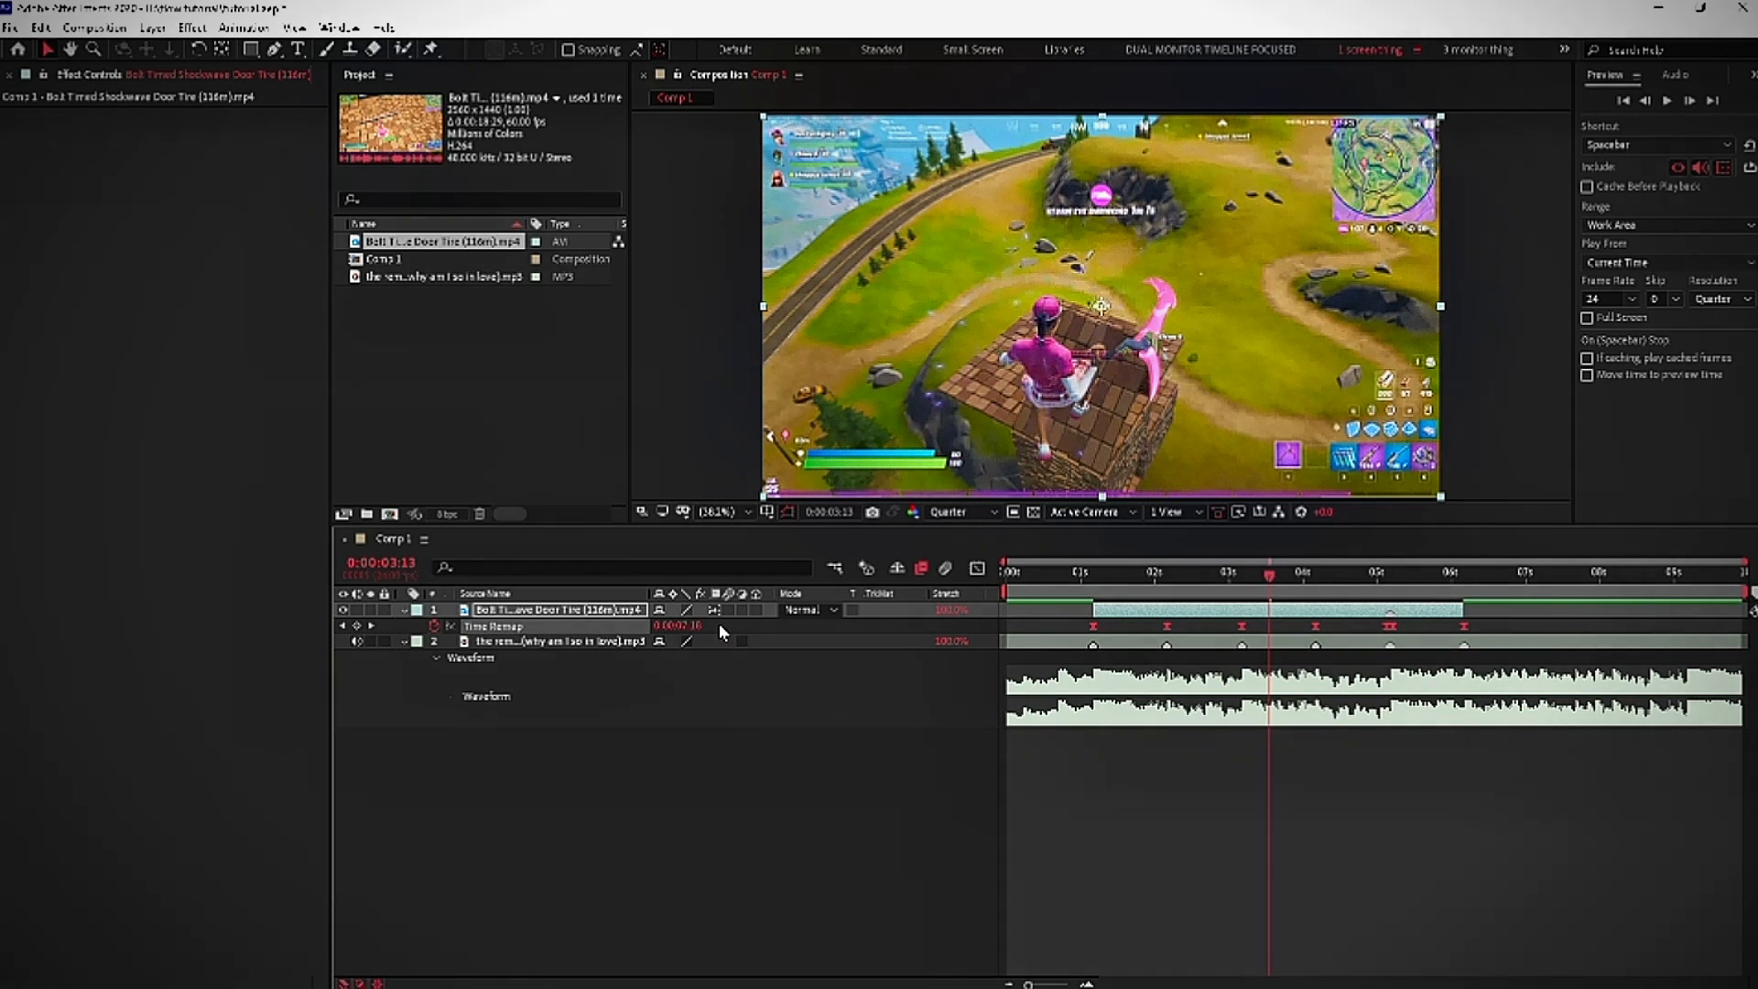
mouse_move(1258, 765)
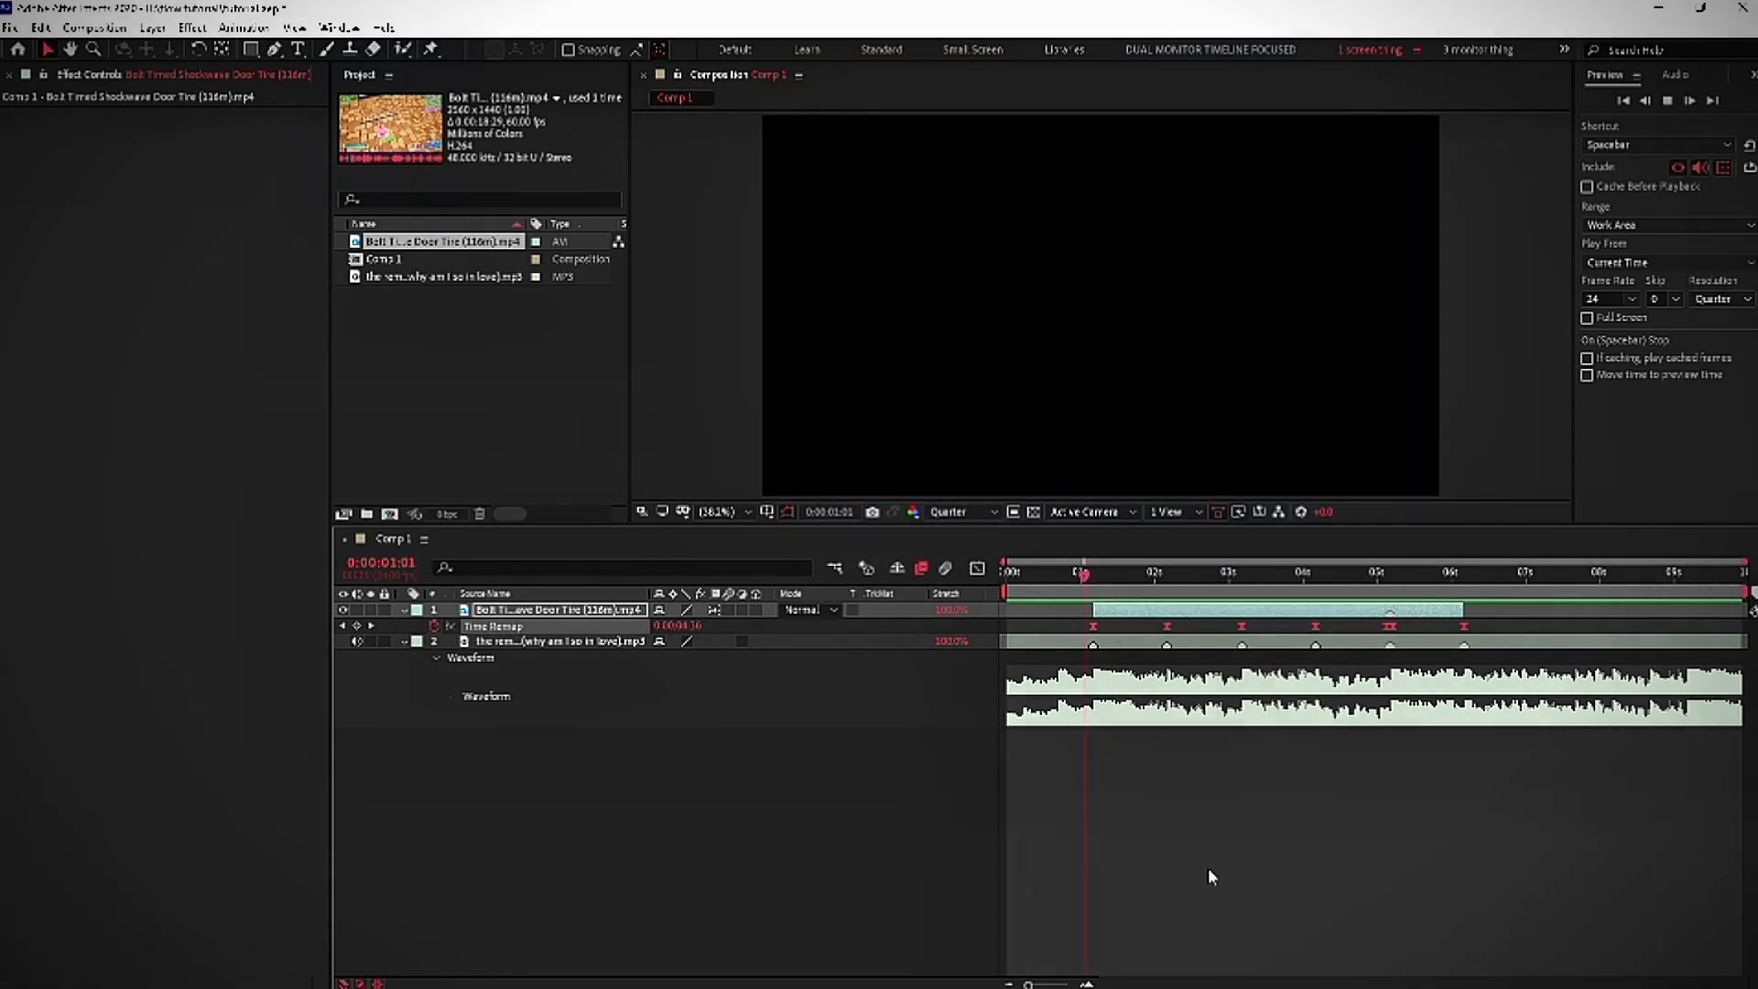
- Scrub from the clip start to about four seconds to preview the blended footage
left_click(1228, 572)
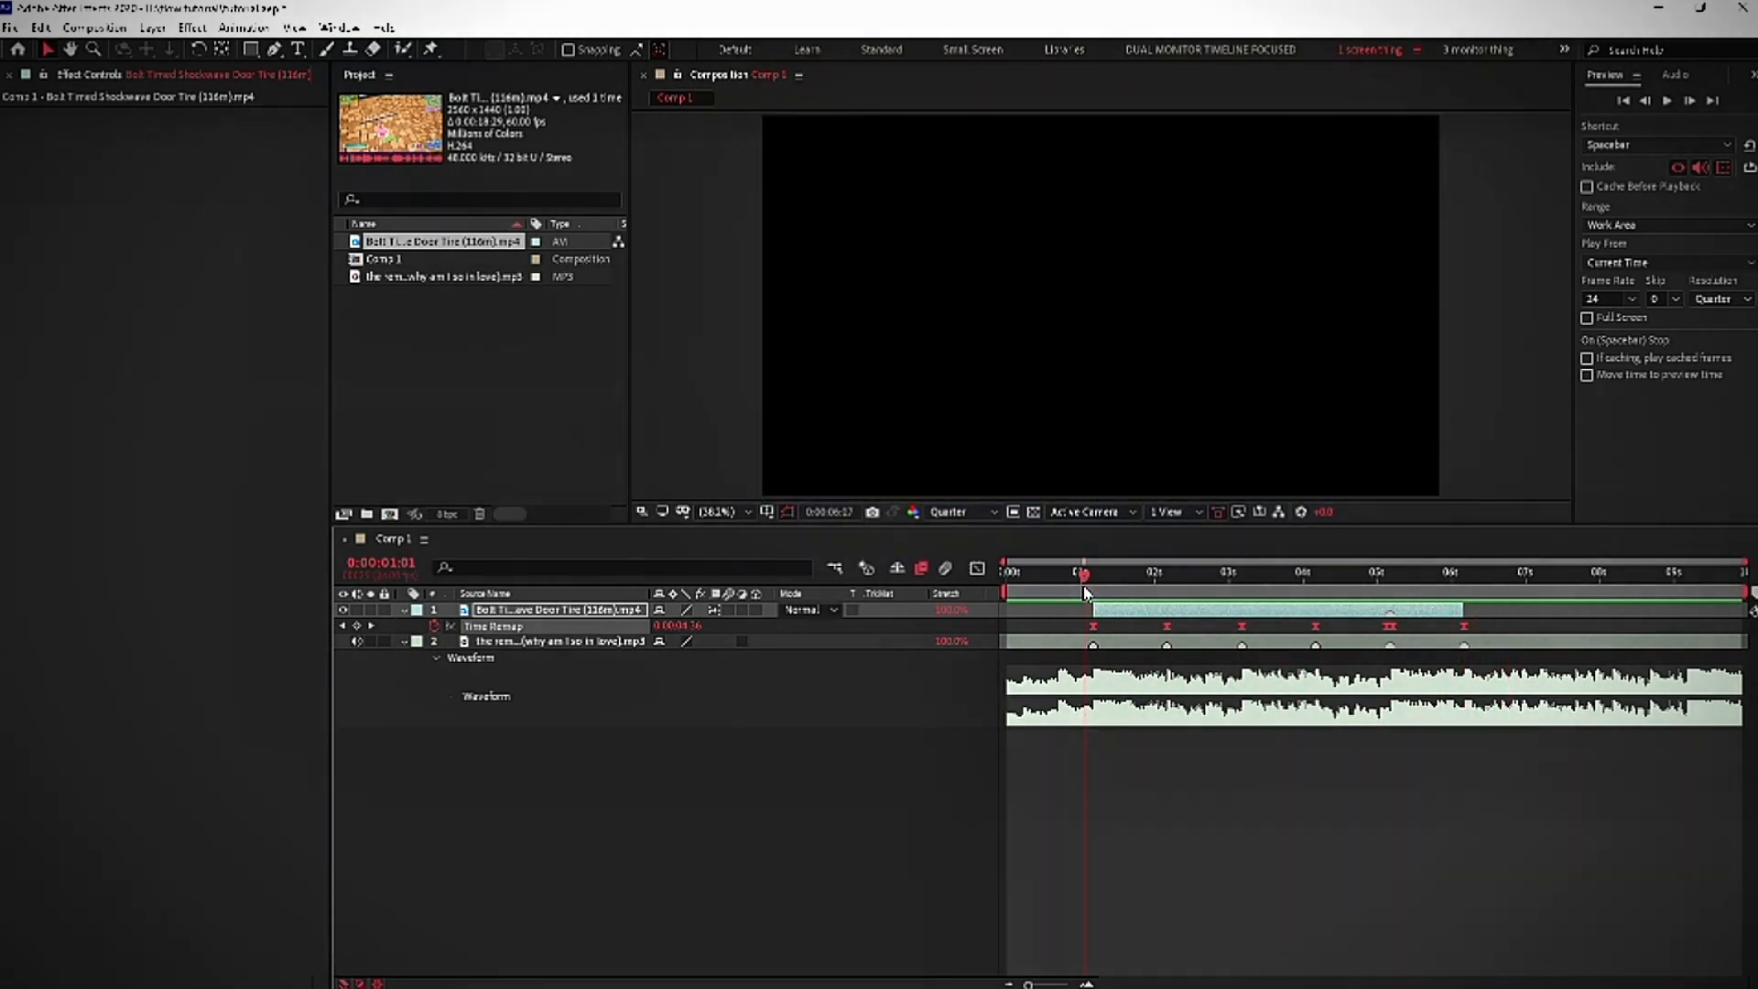
left_click(1130, 573)
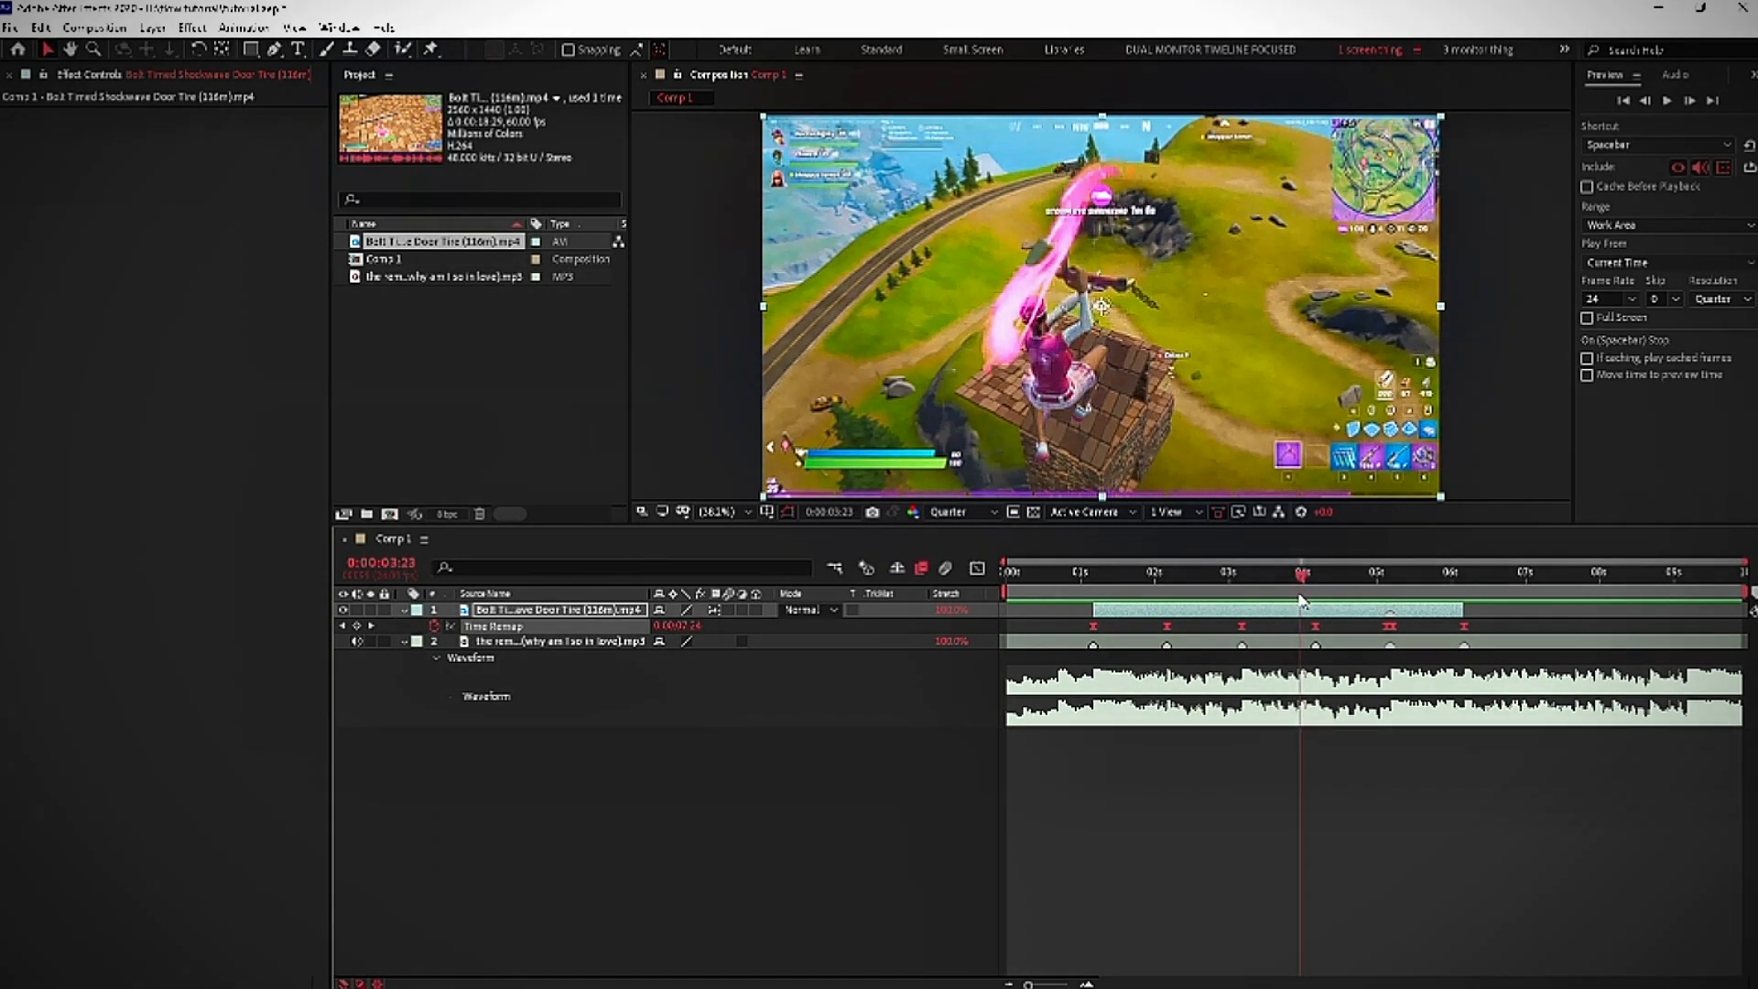
left_click(1189, 573)
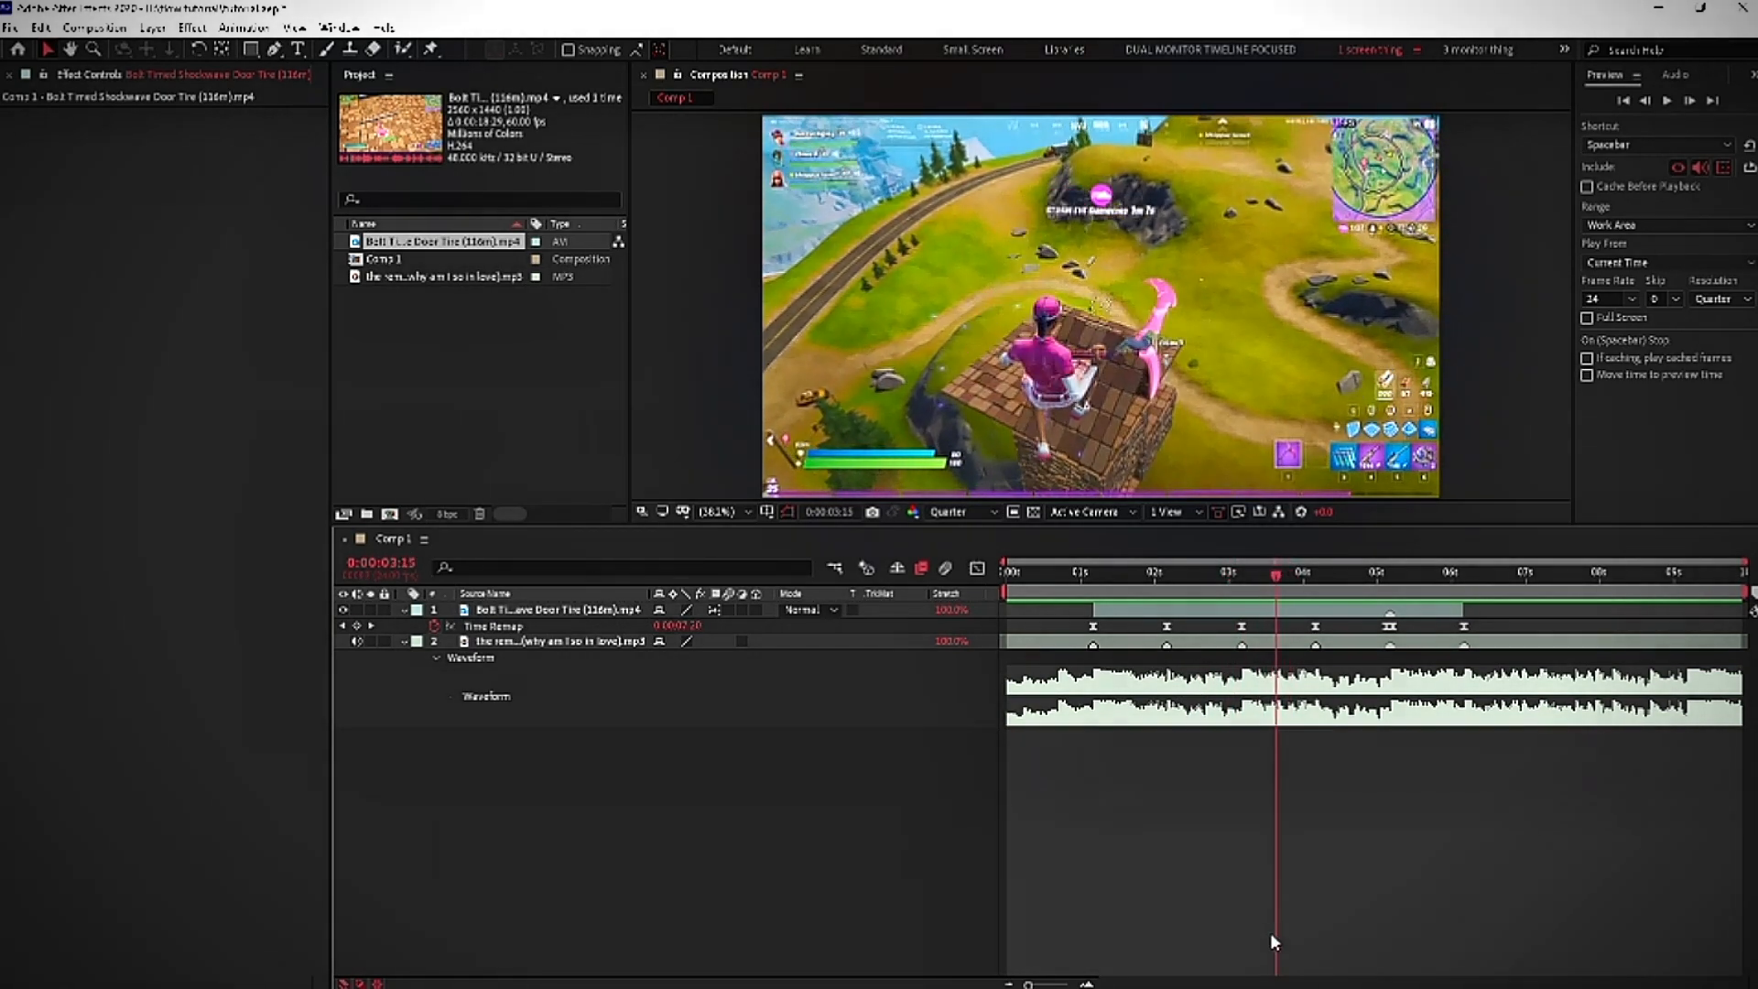
left_click(1136, 571)
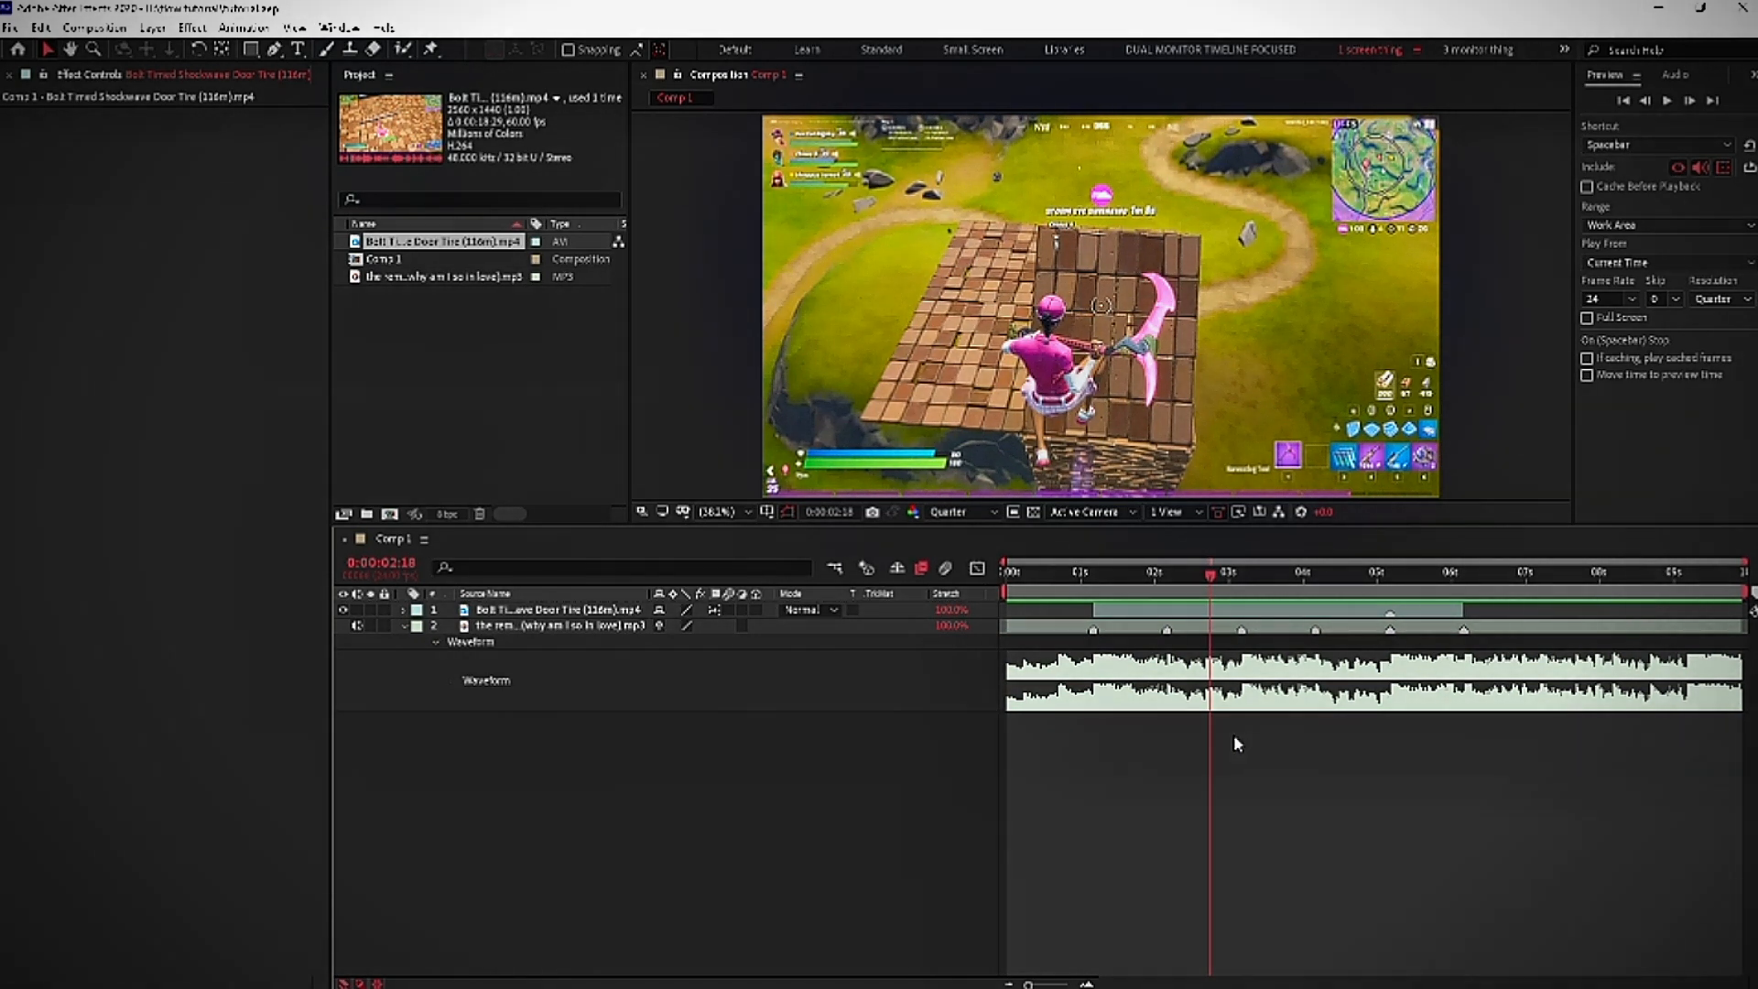
mouse_move(774, 816)
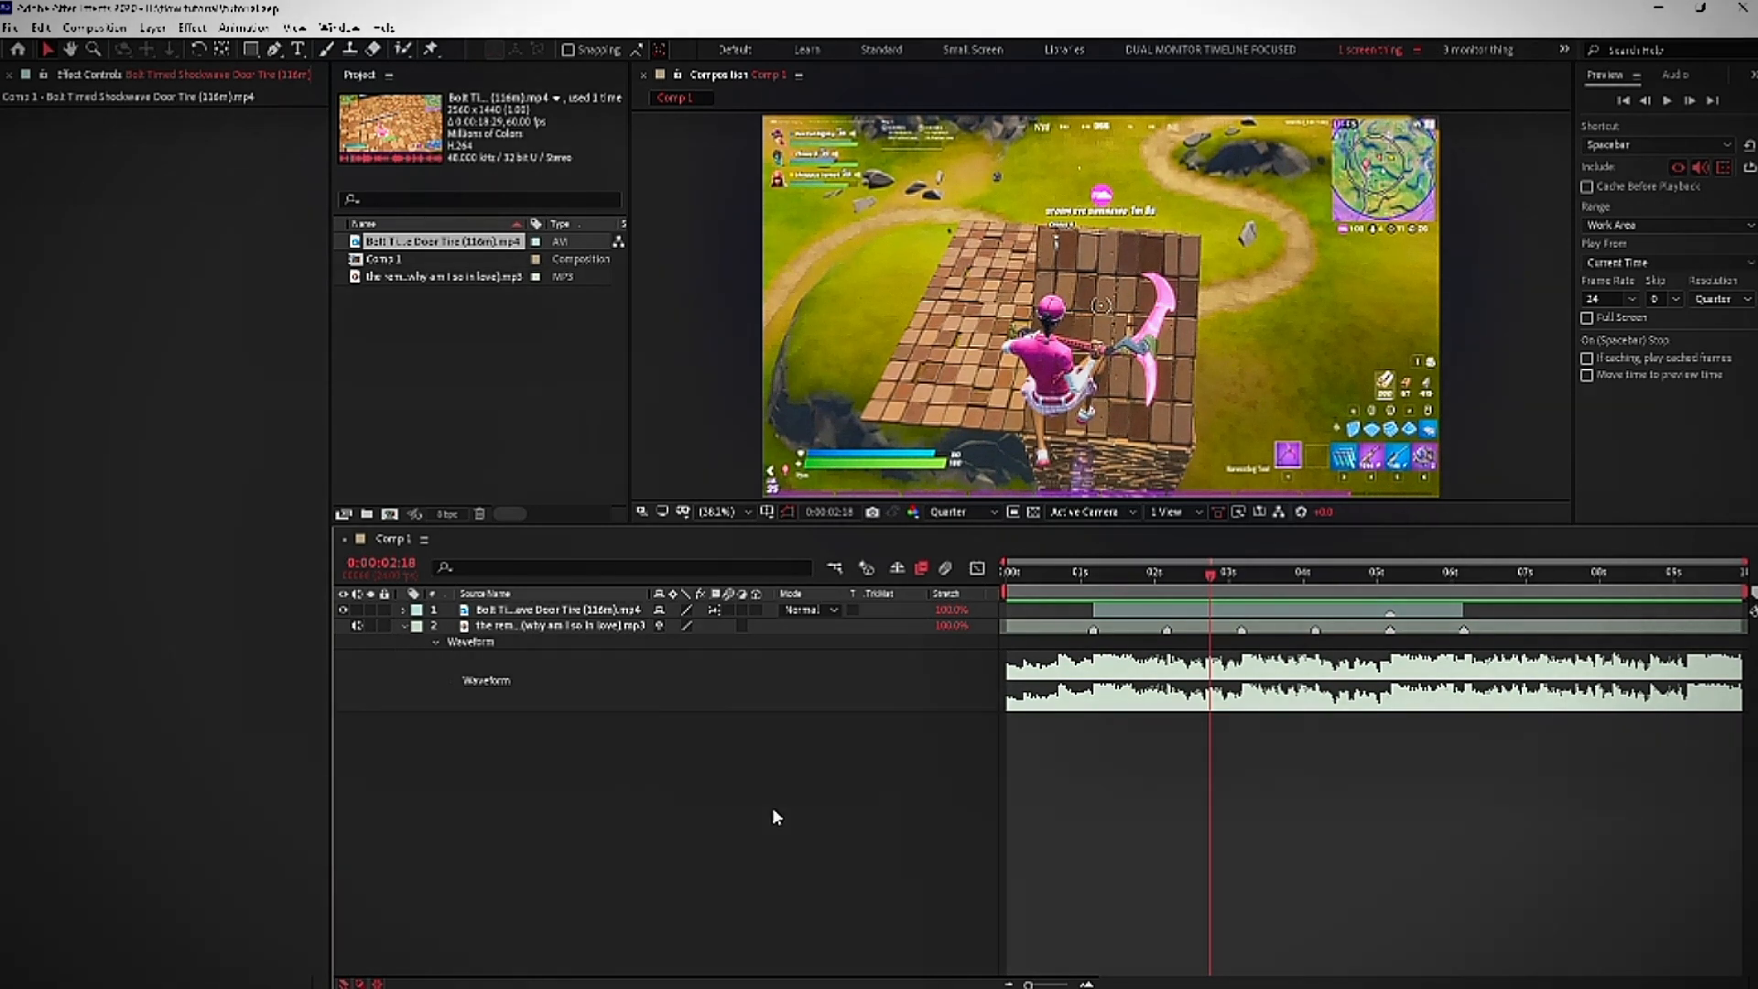